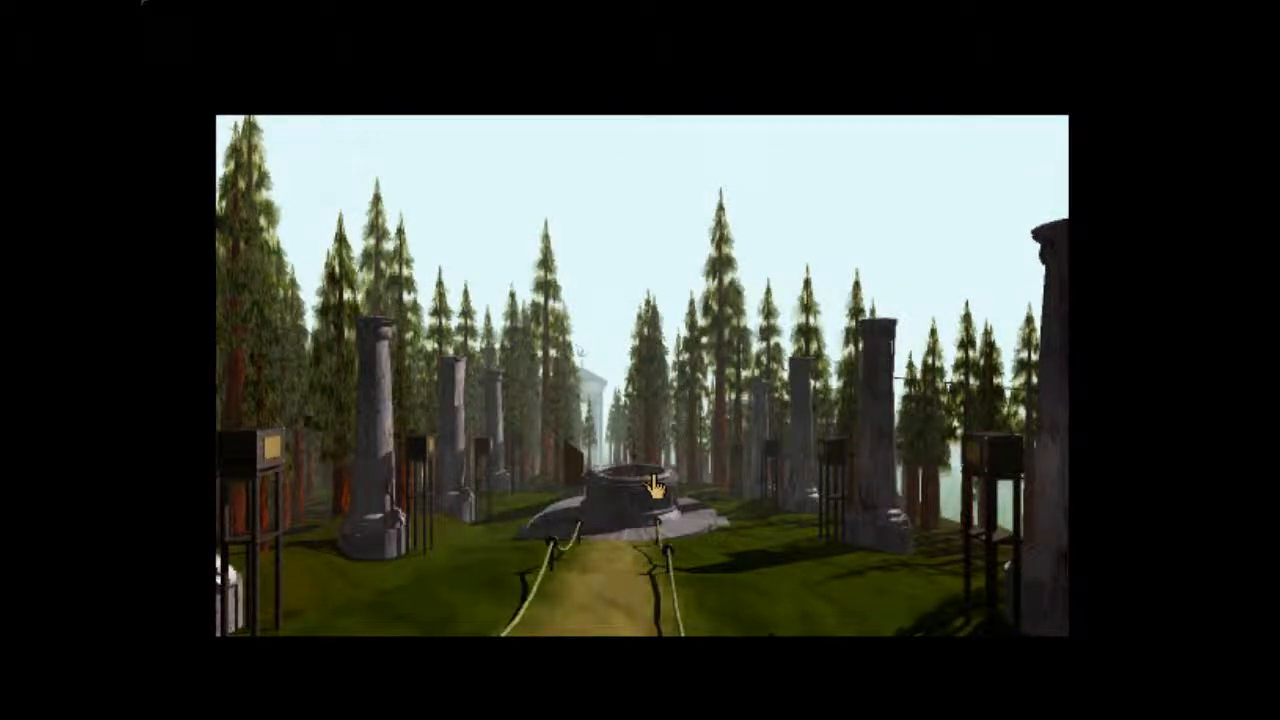
mouse_move(664, 488)
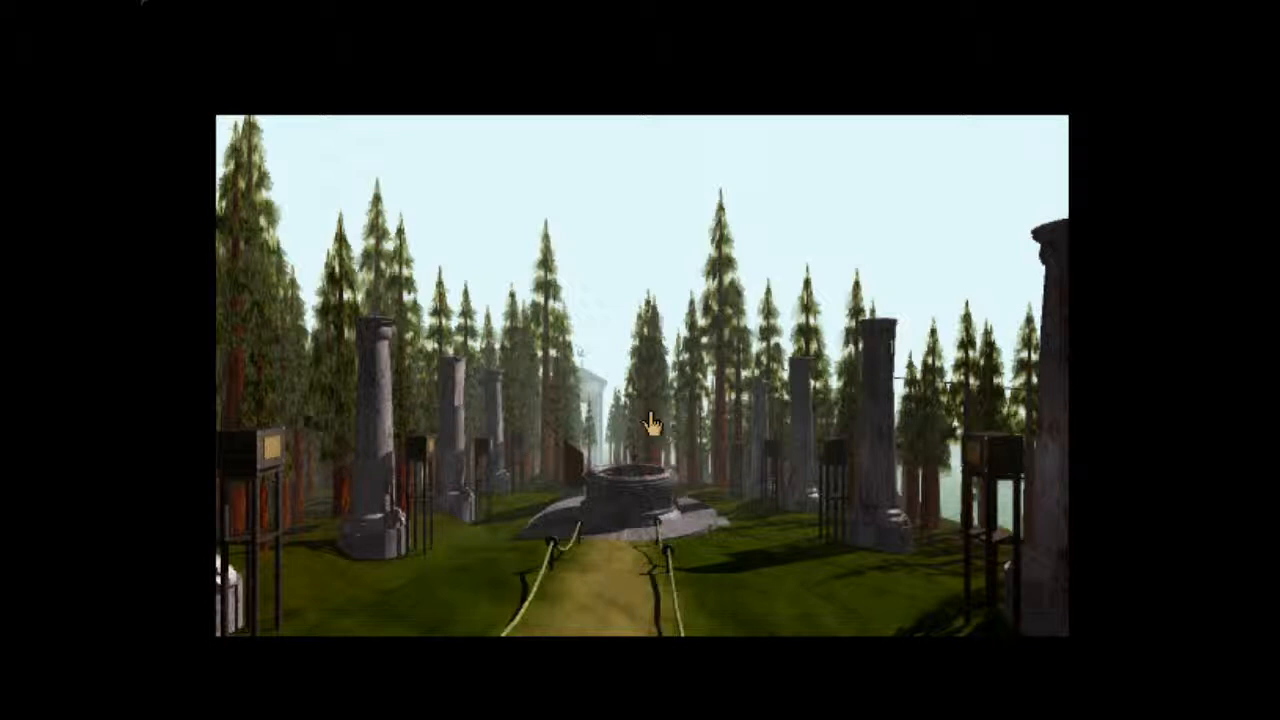
mouse_move(652, 424)
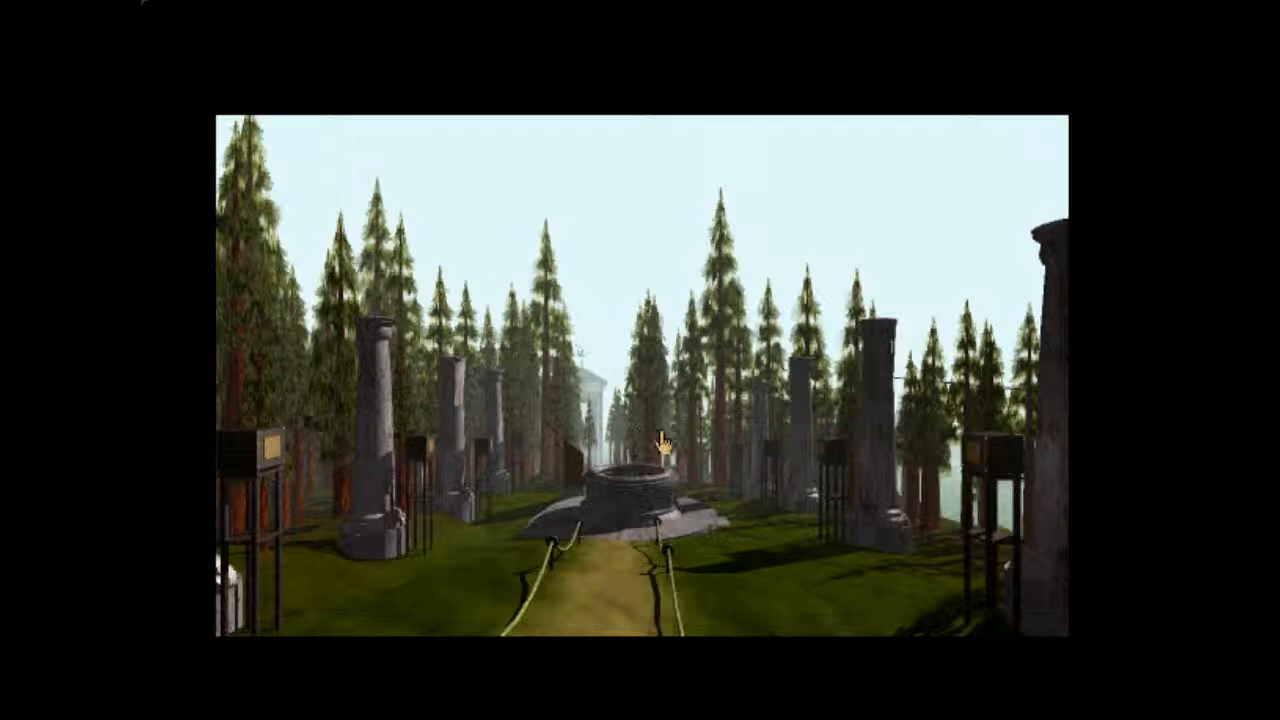
mouse_move(1000, 580)
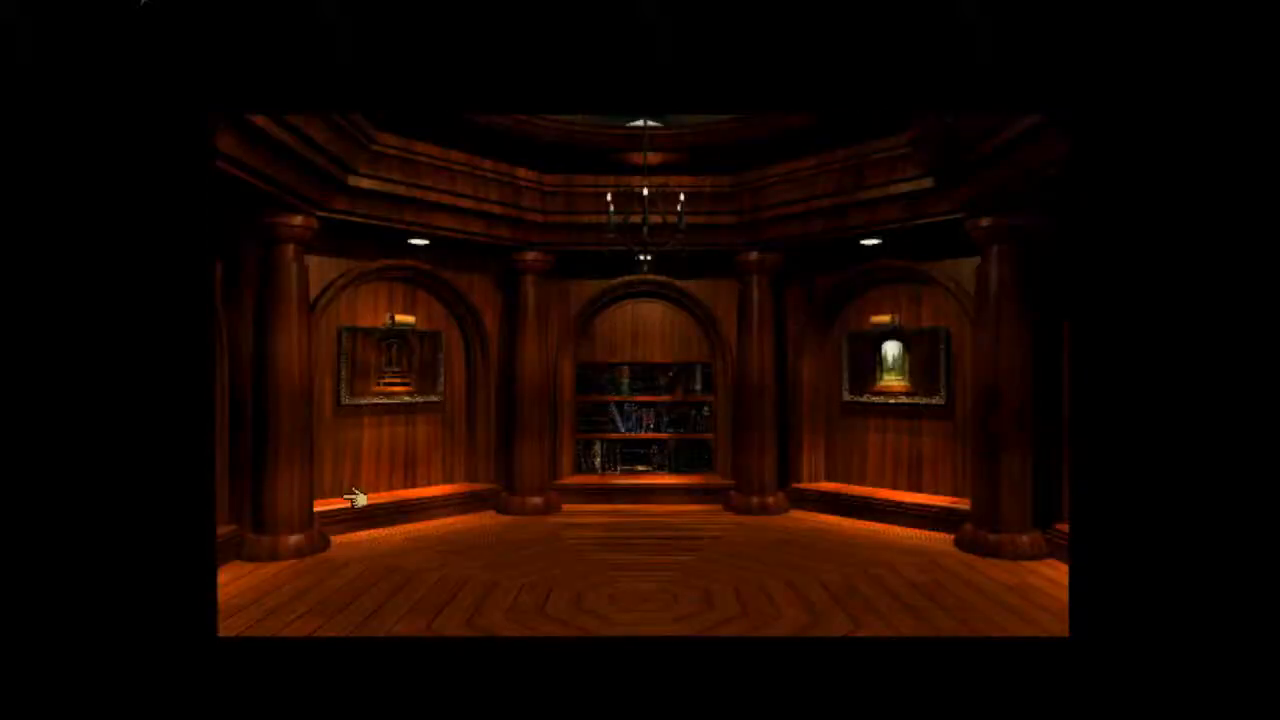
- Approach the framed island map painting and examine its glowing structures up close
click(640, 400)
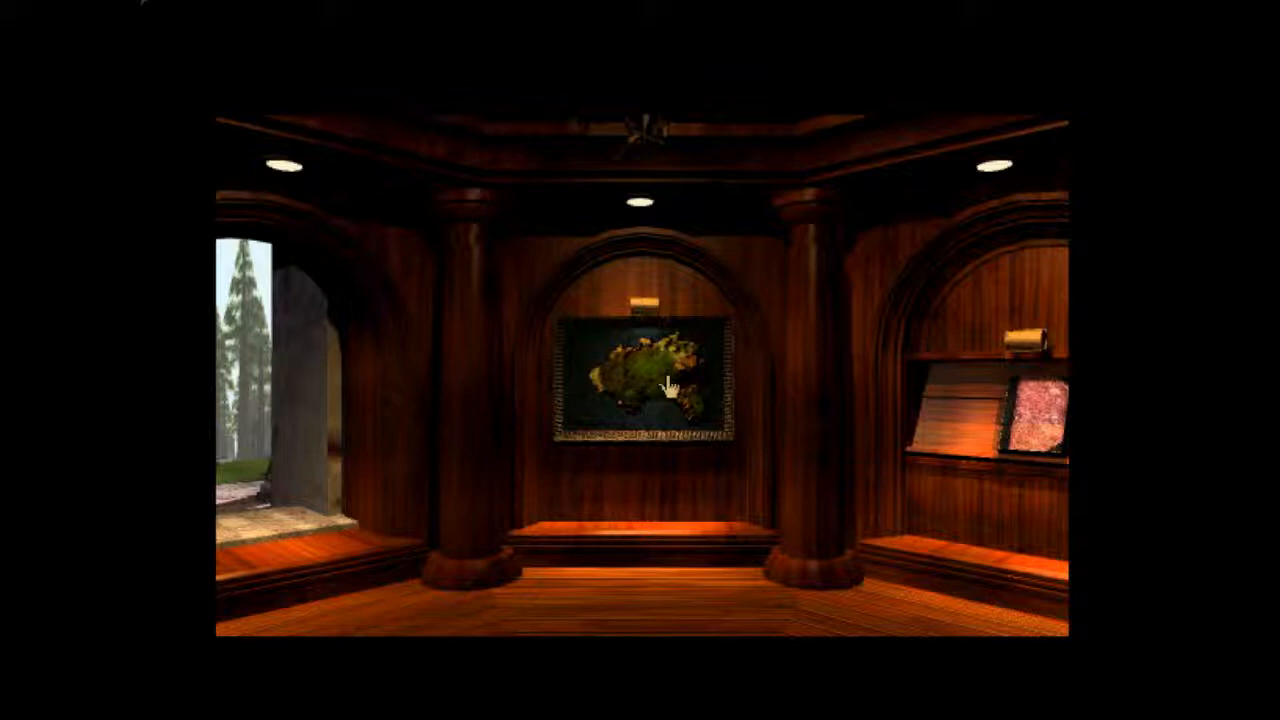
click(640, 384)
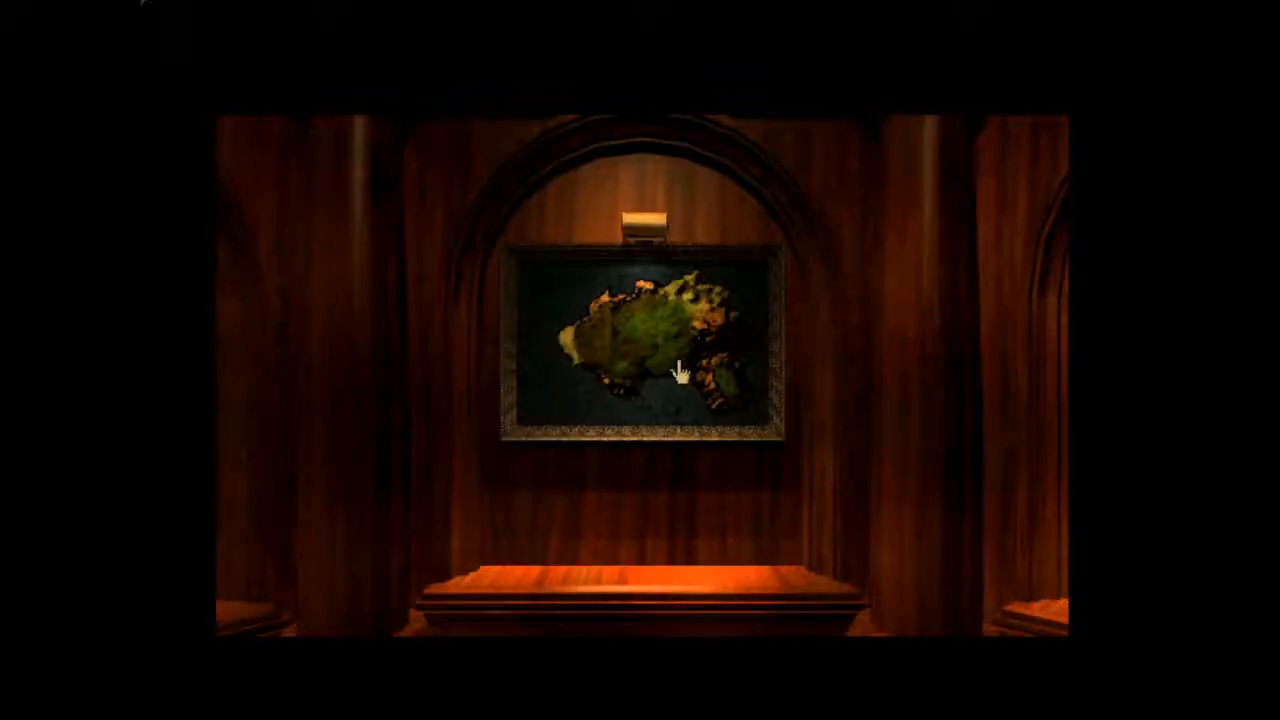
click(678, 370)
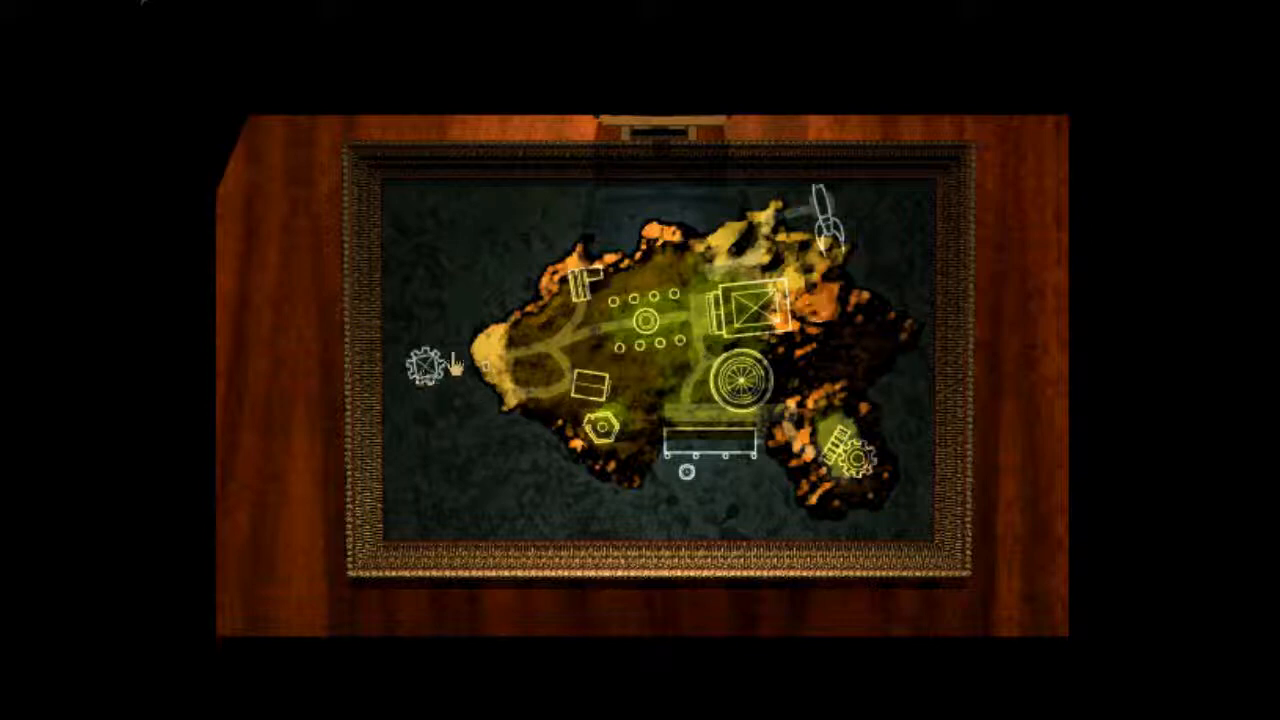
mouse_move(704, 464)
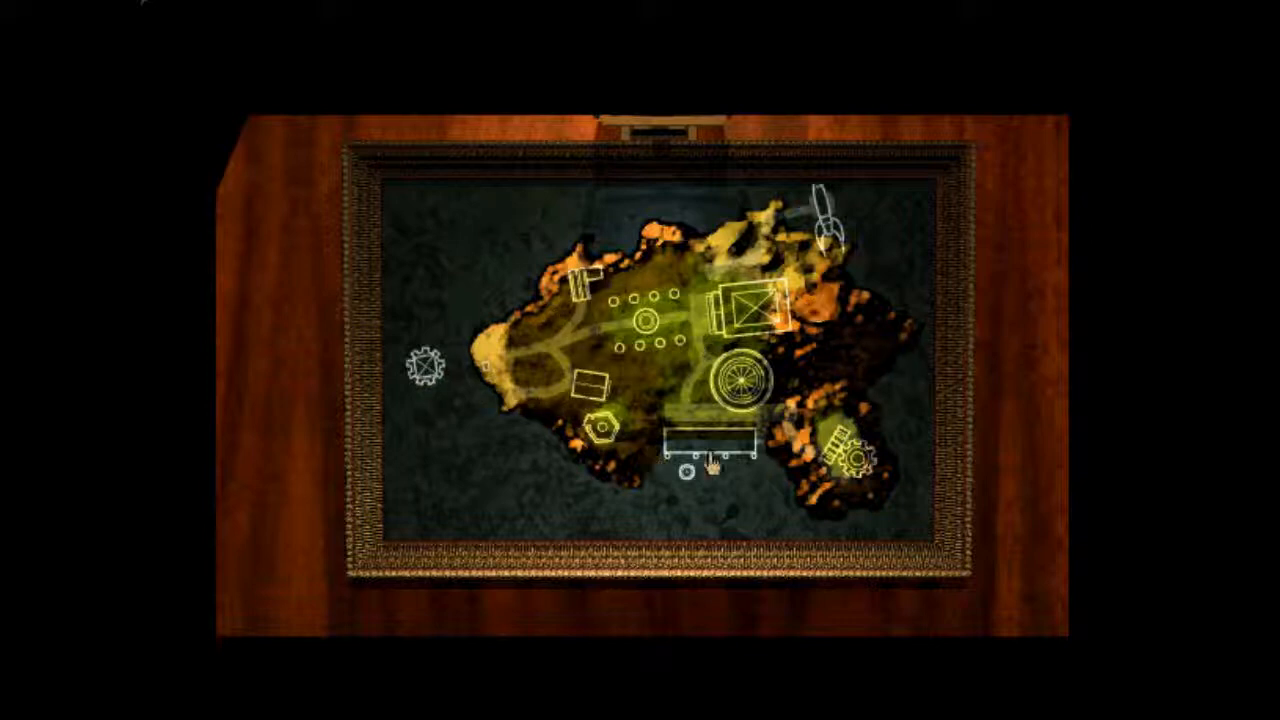
mouse_move(830, 204)
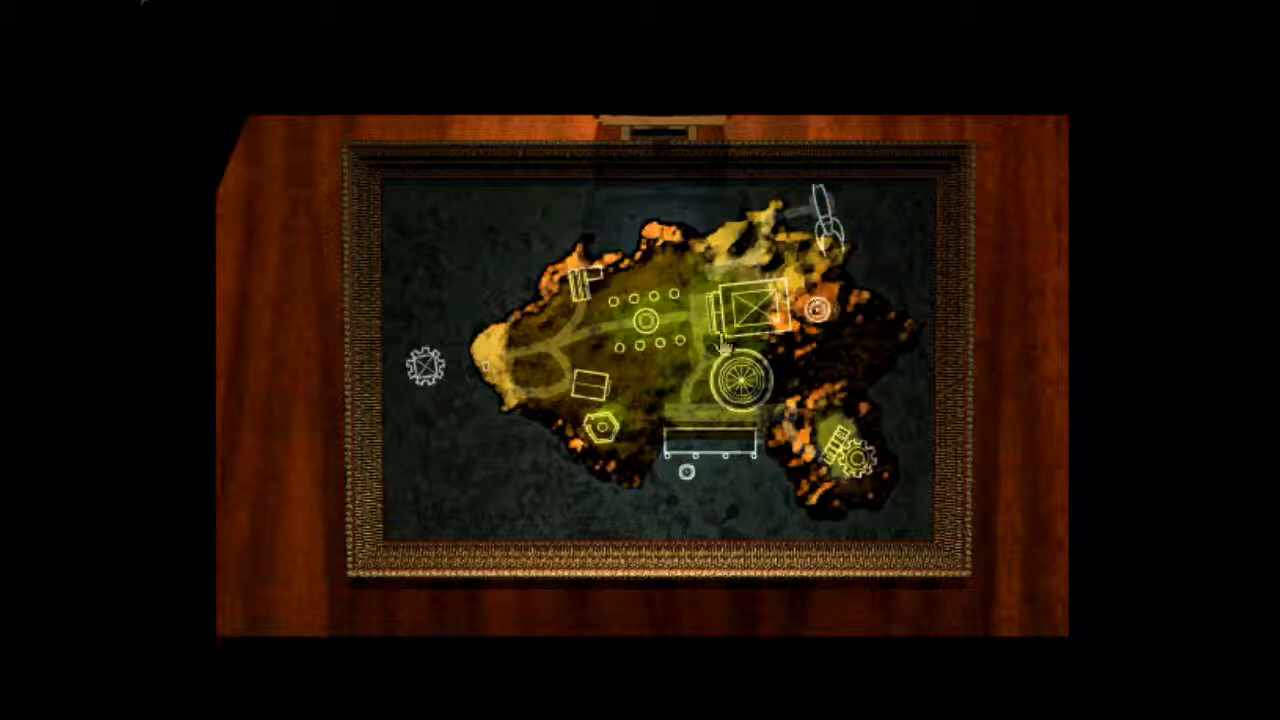
mouse_move(1010, 356)
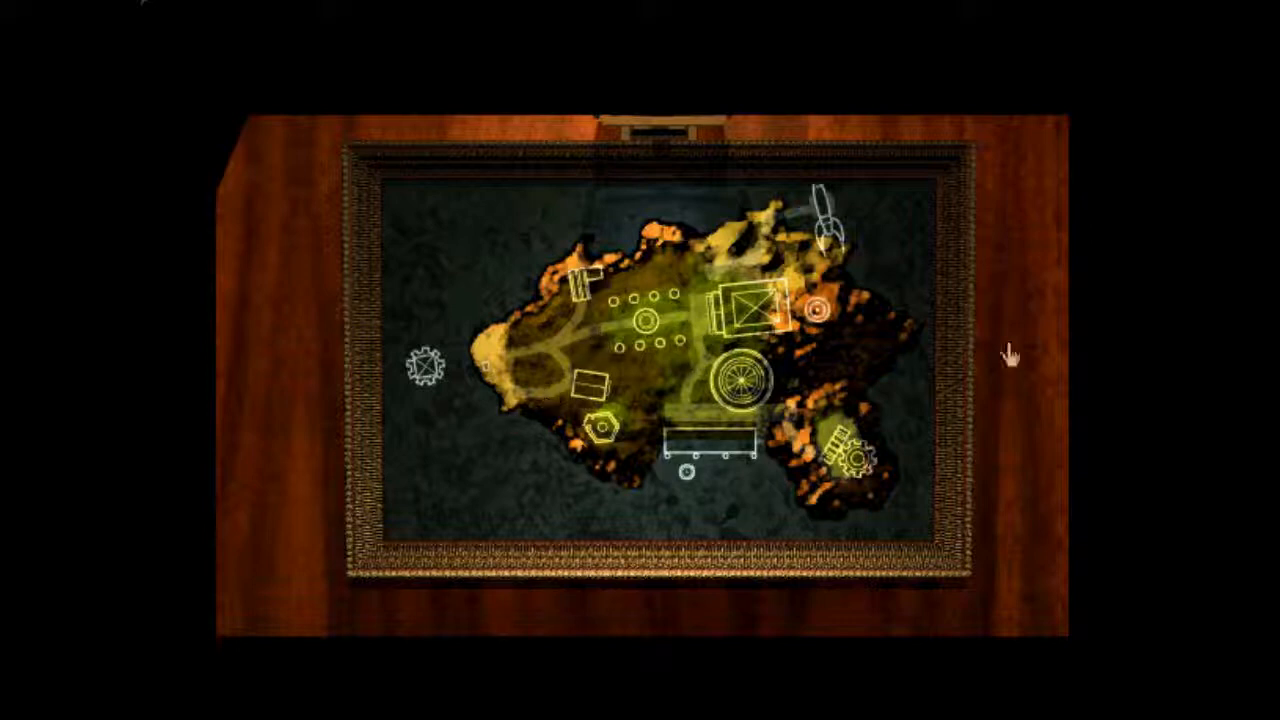
mouse_move(600, 396)
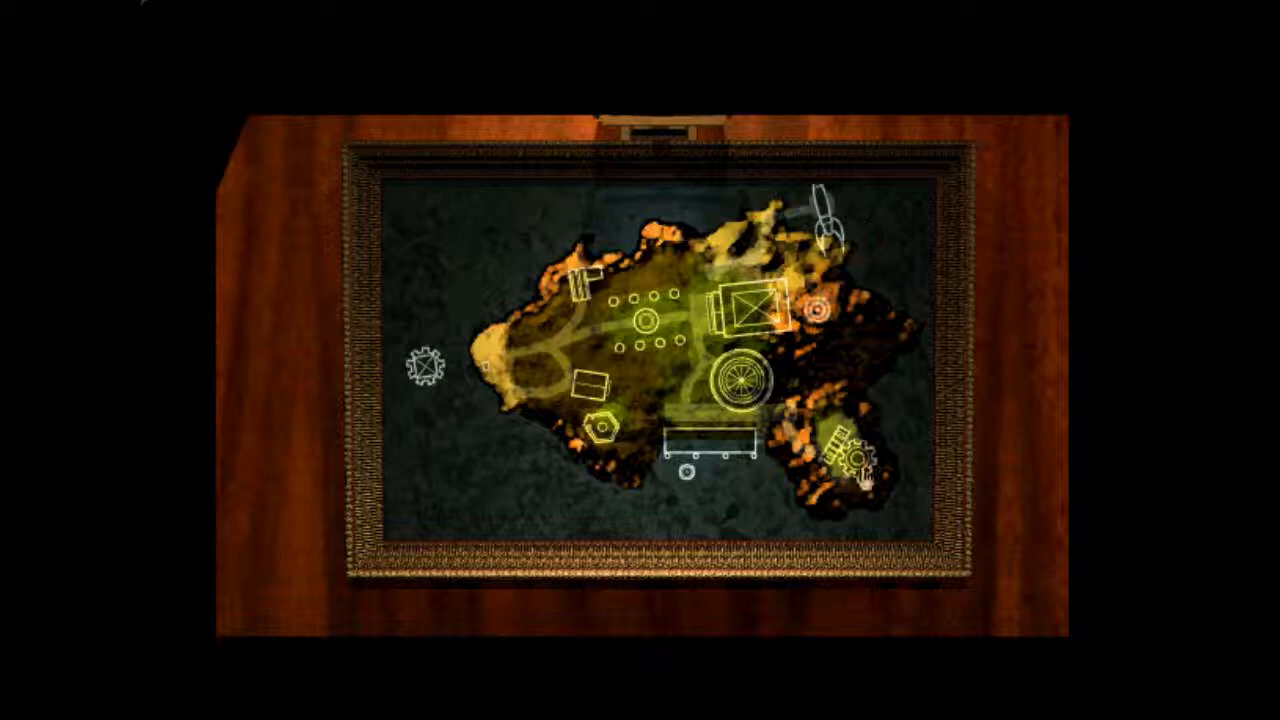
mouse_move(264, 532)
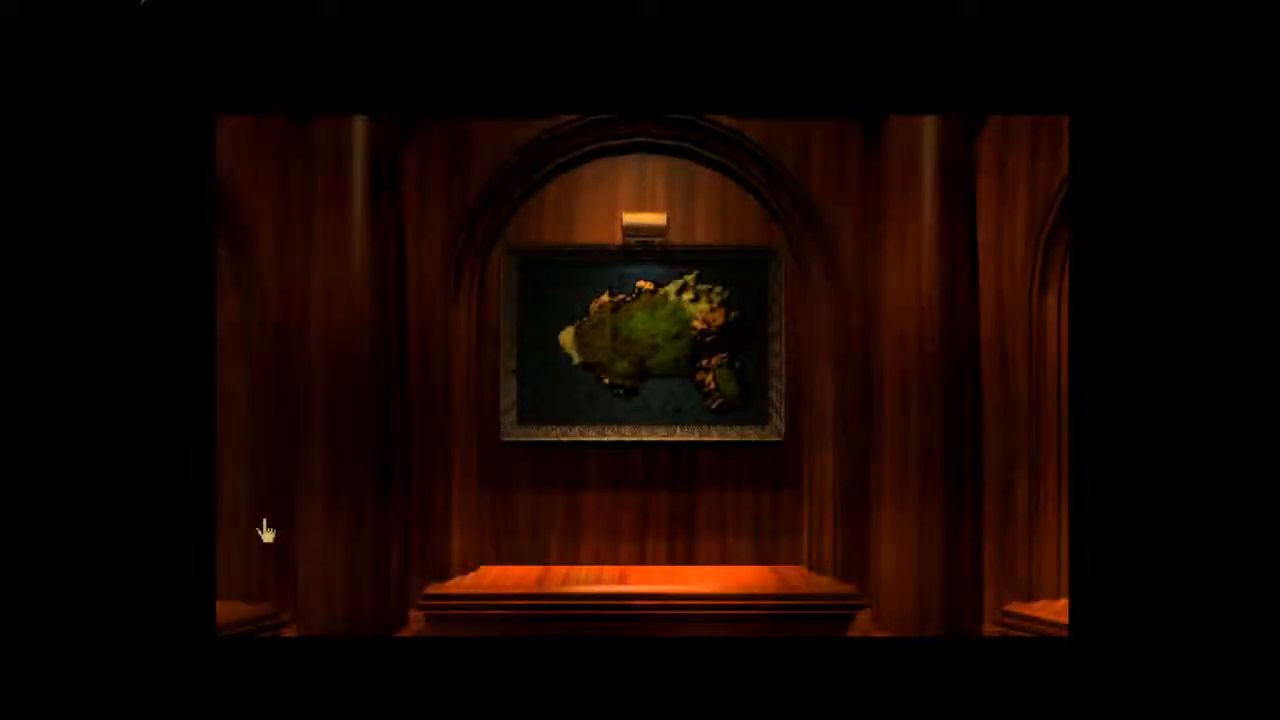
- Turn from the map and walk out of the library onto the forest path
click(640, 360)
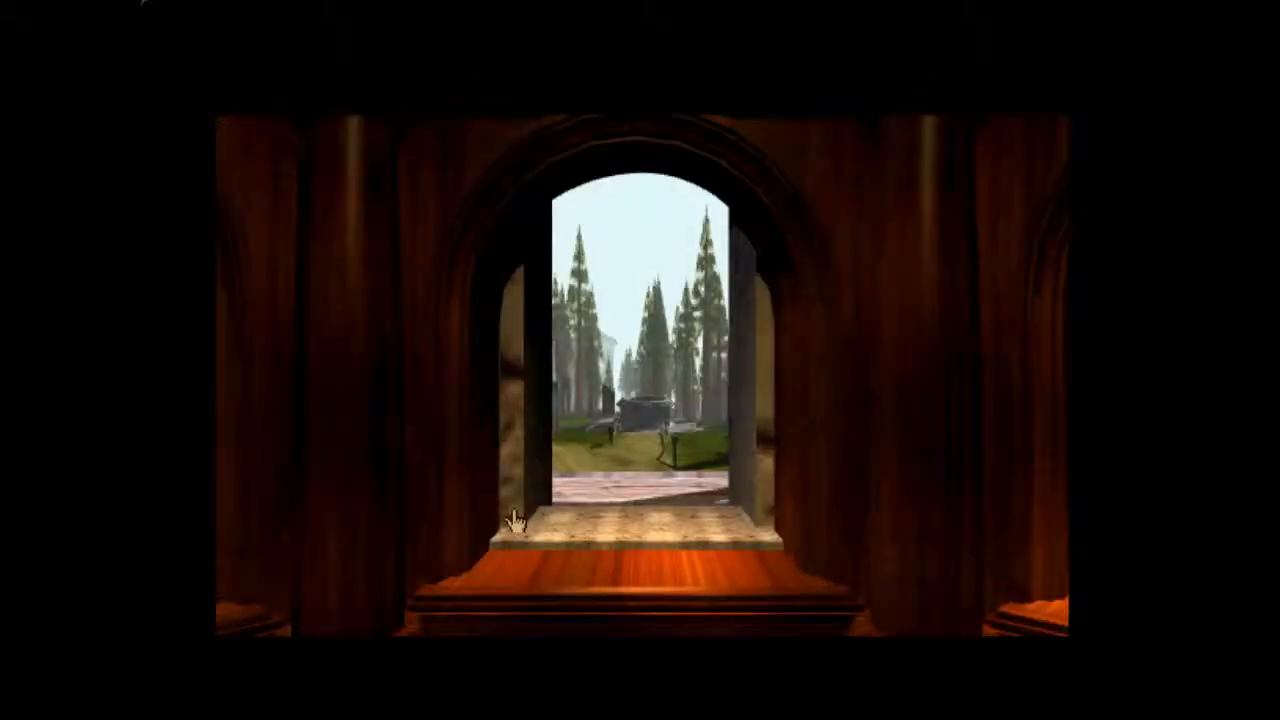
click(630, 490)
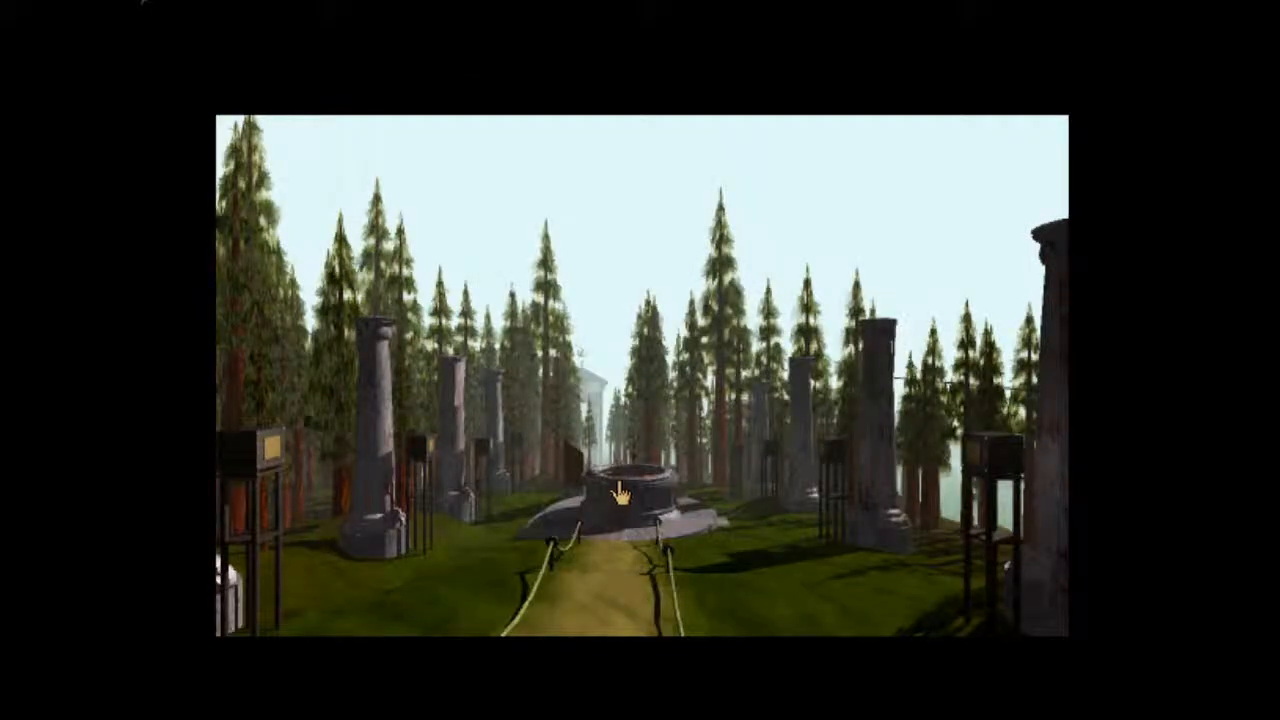
mouse_move(330, 544)
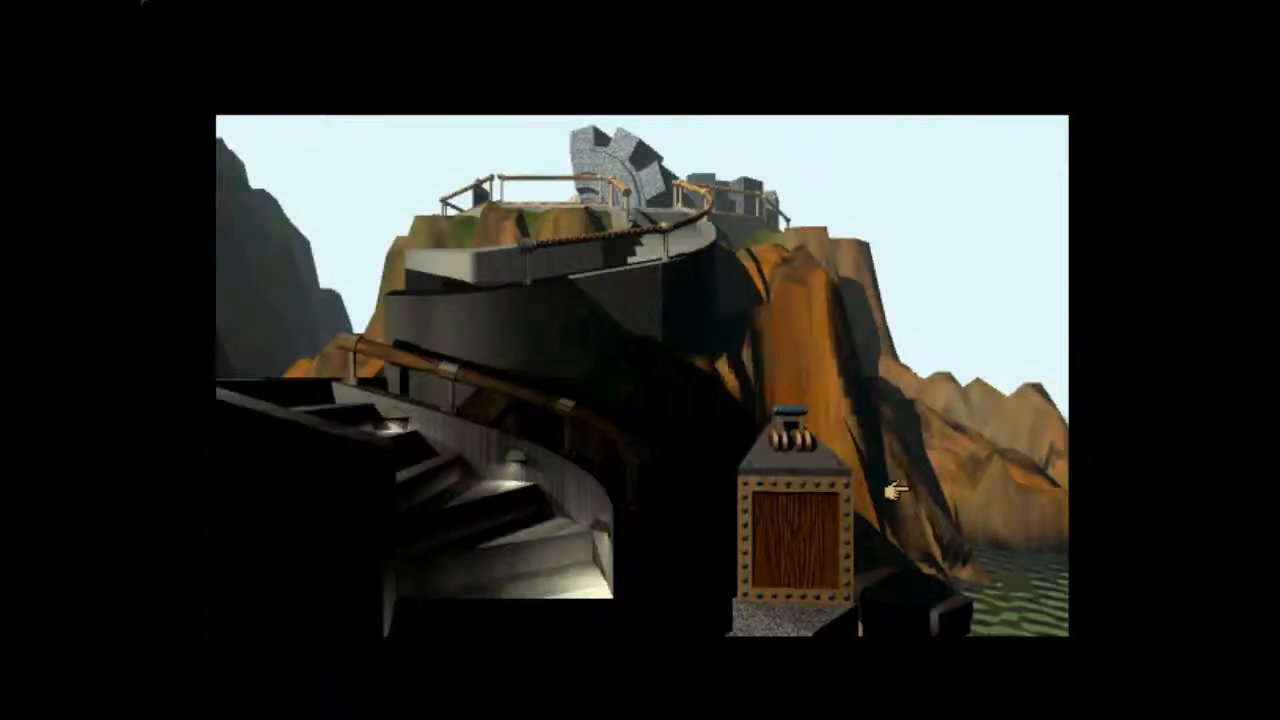
mouse_move(800, 424)
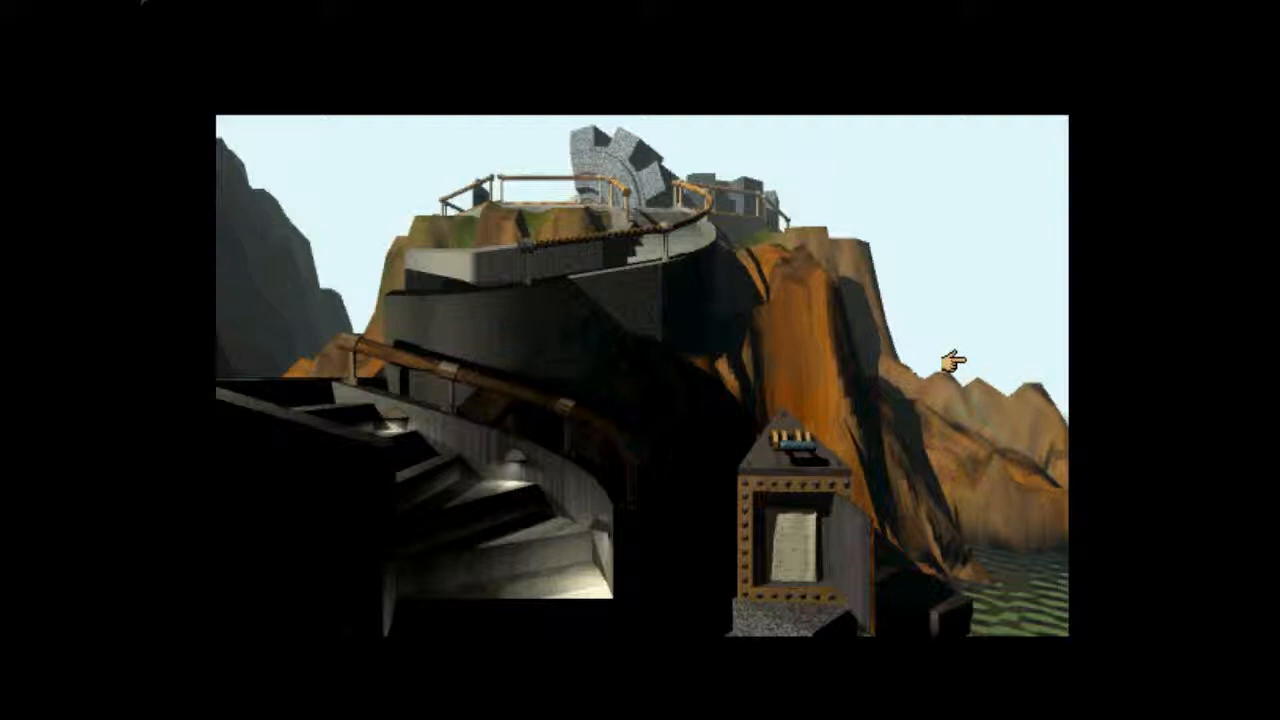
mouse_move(784, 550)
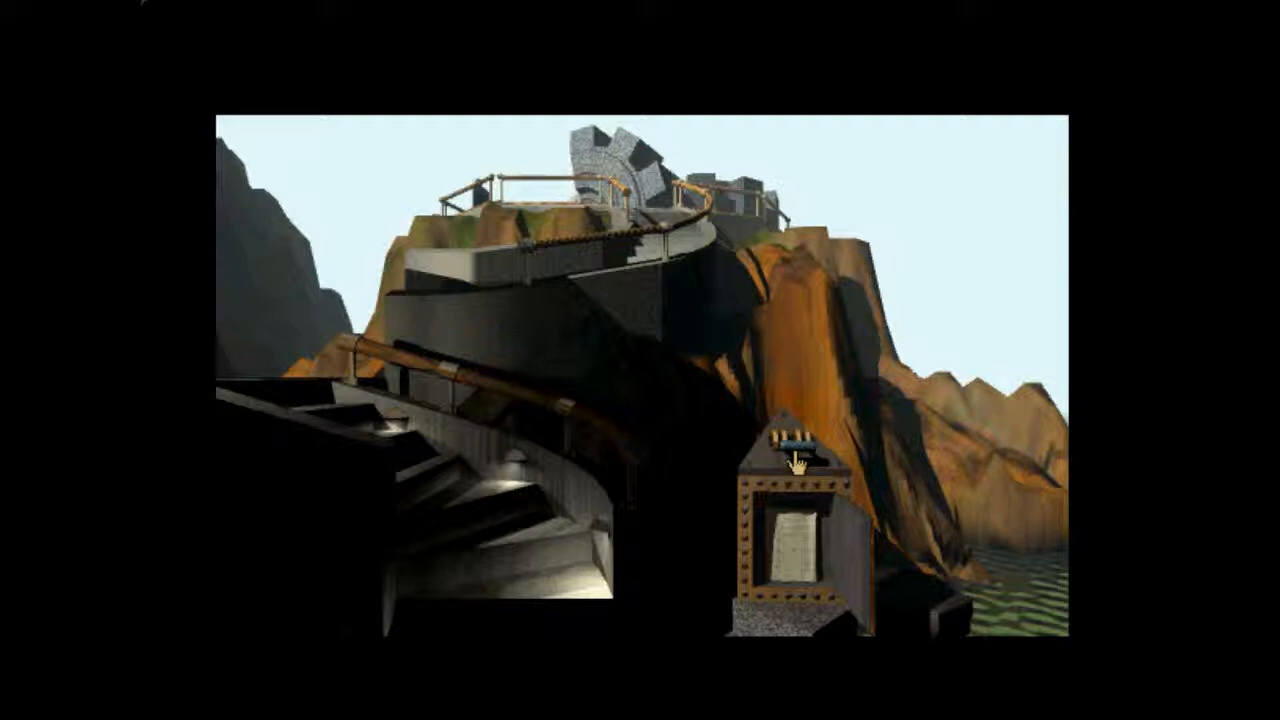
mouse_move(796, 476)
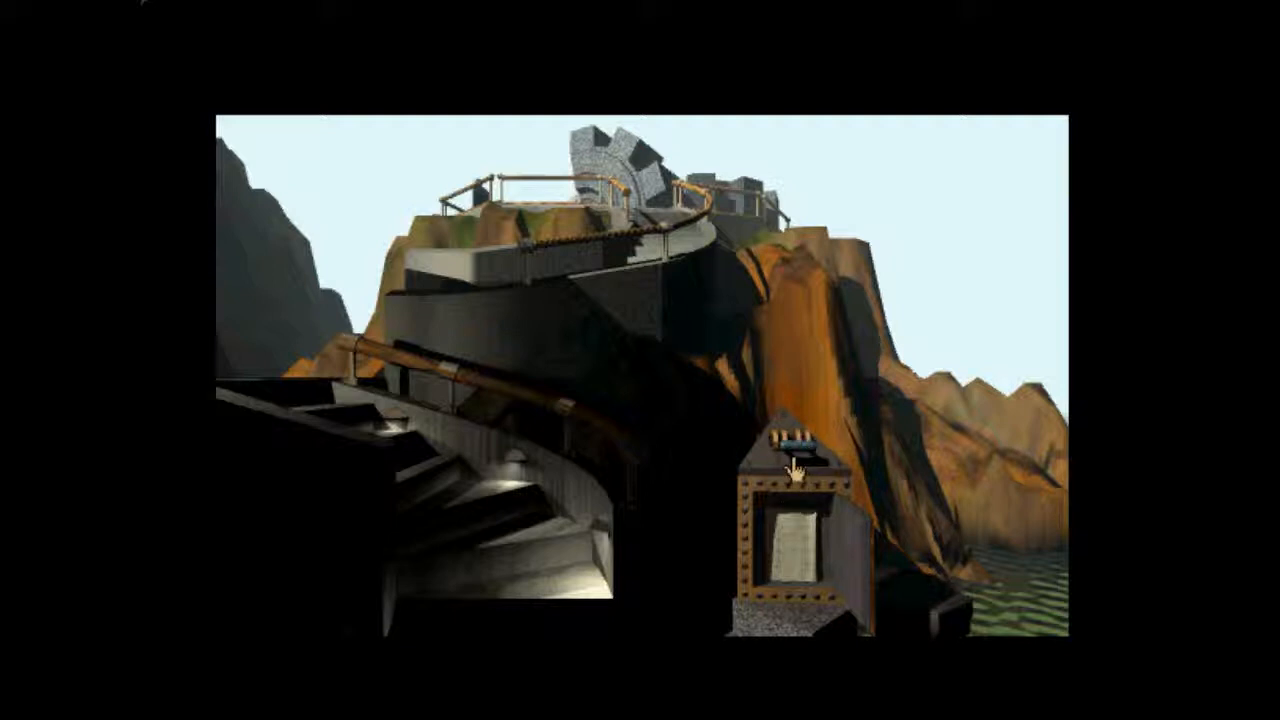
mouse_move(636, 290)
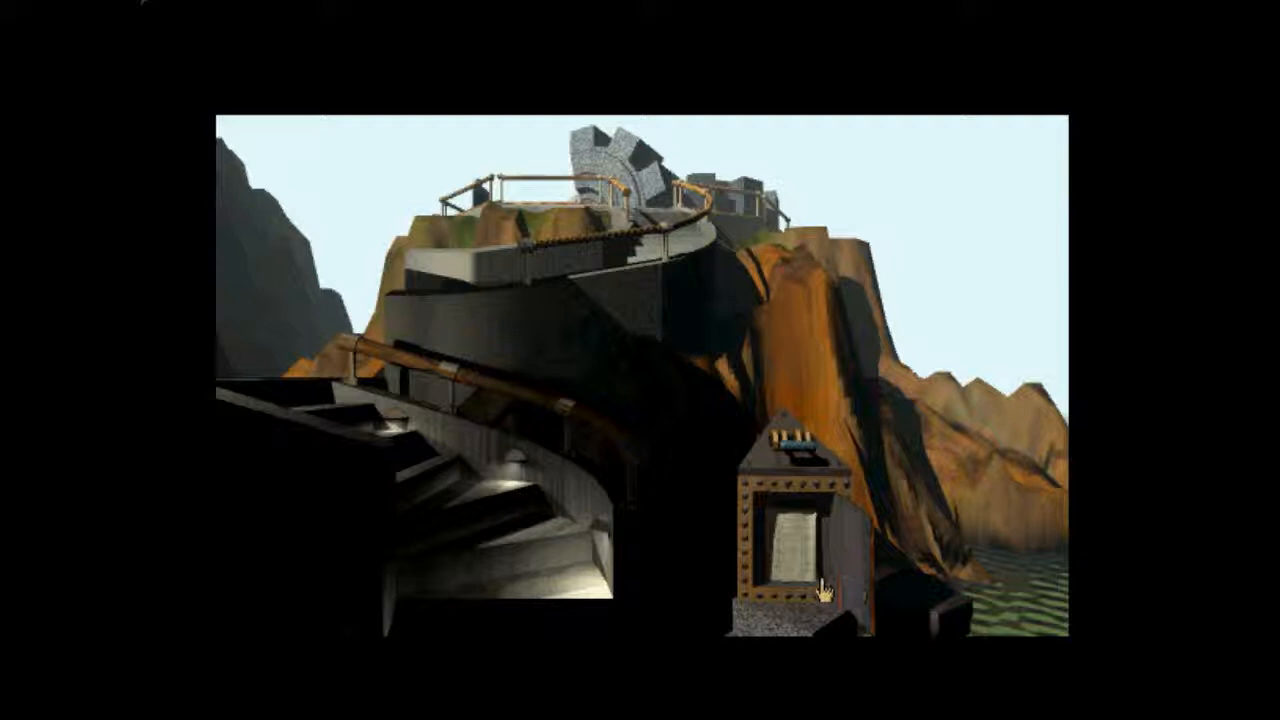
- Continue forward along the path toward the spiral stairway on the hill
click(790, 536)
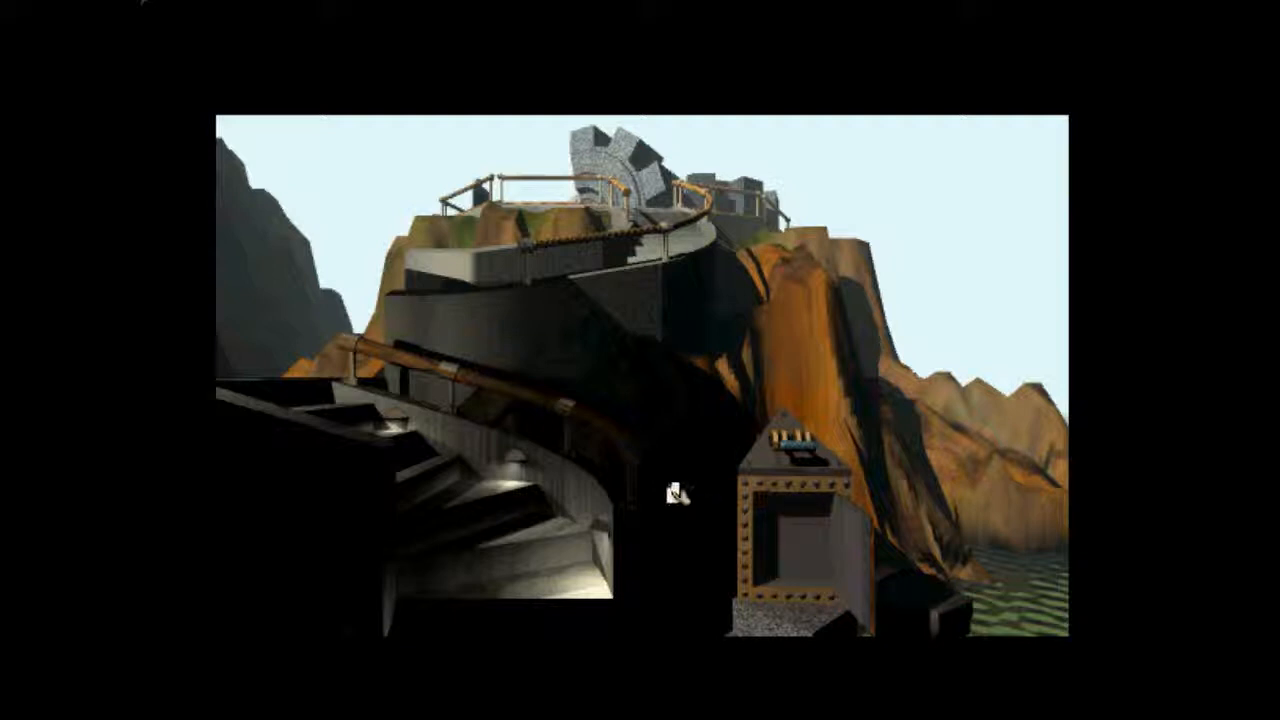
mouse_move(530, 450)
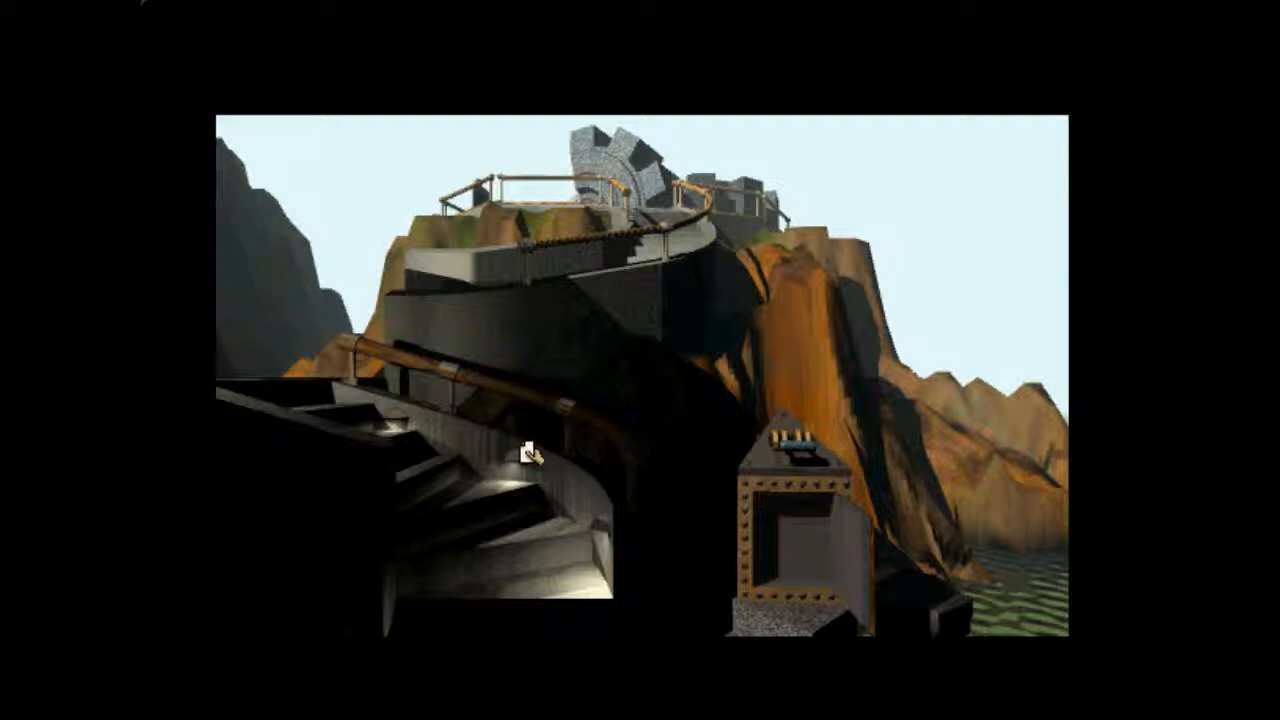
mouse_move(790, 544)
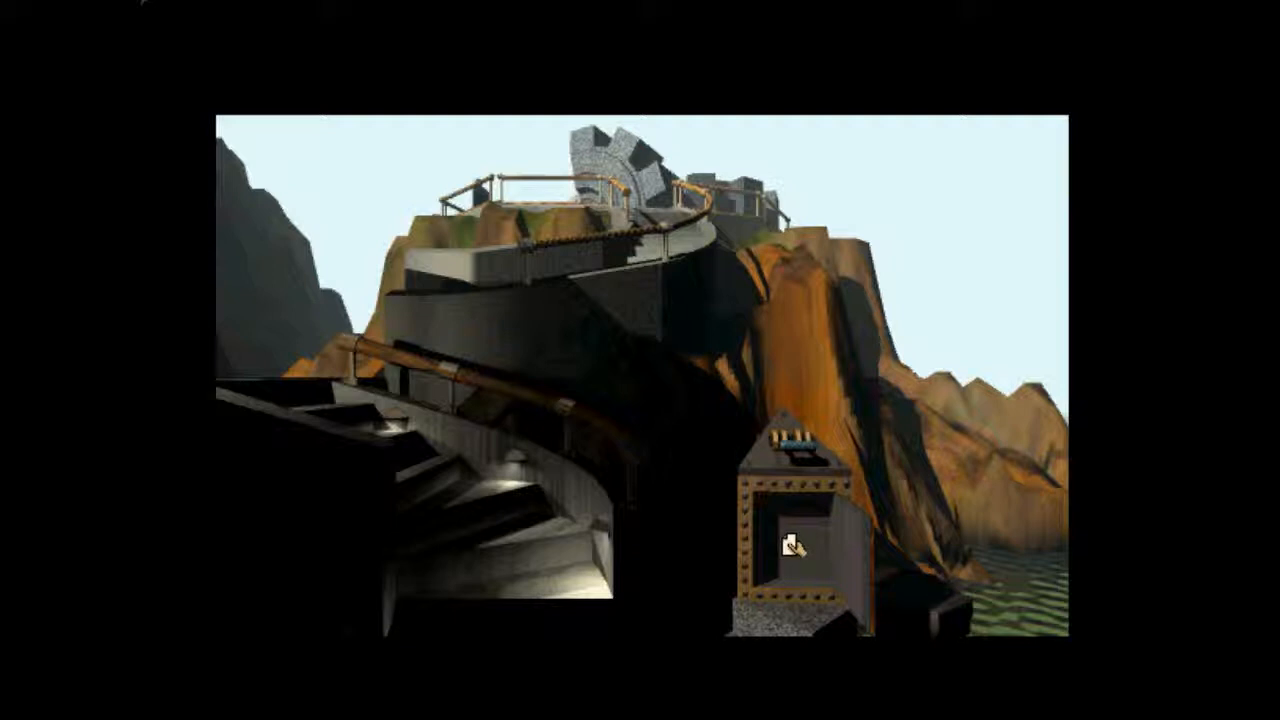
mouse_move(540, 264)
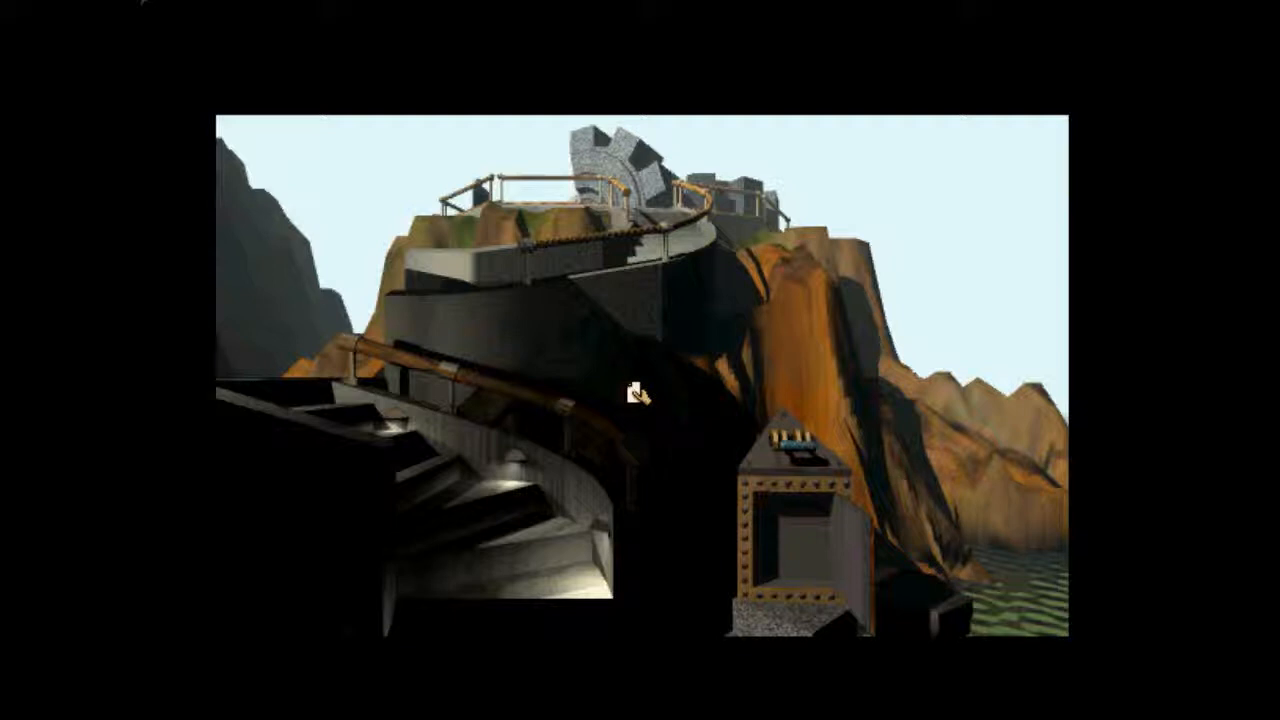
mouse_move(504, 536)
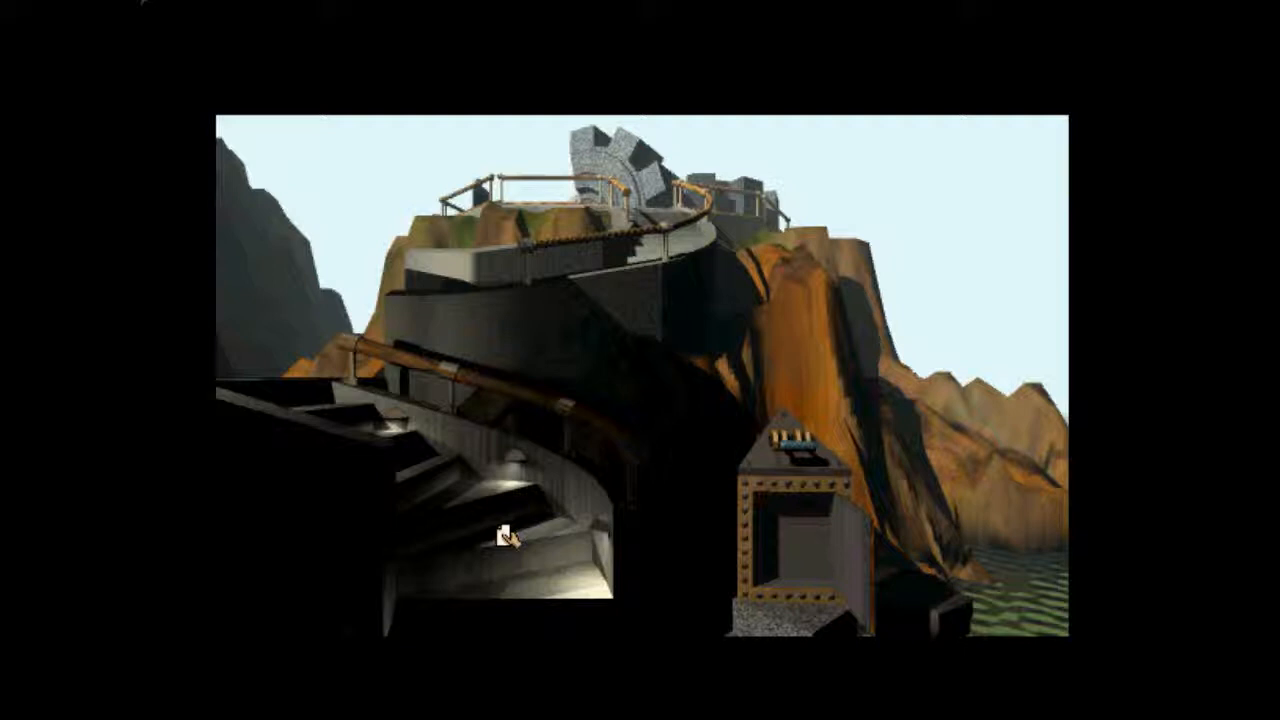
mouse_move(780, 510)
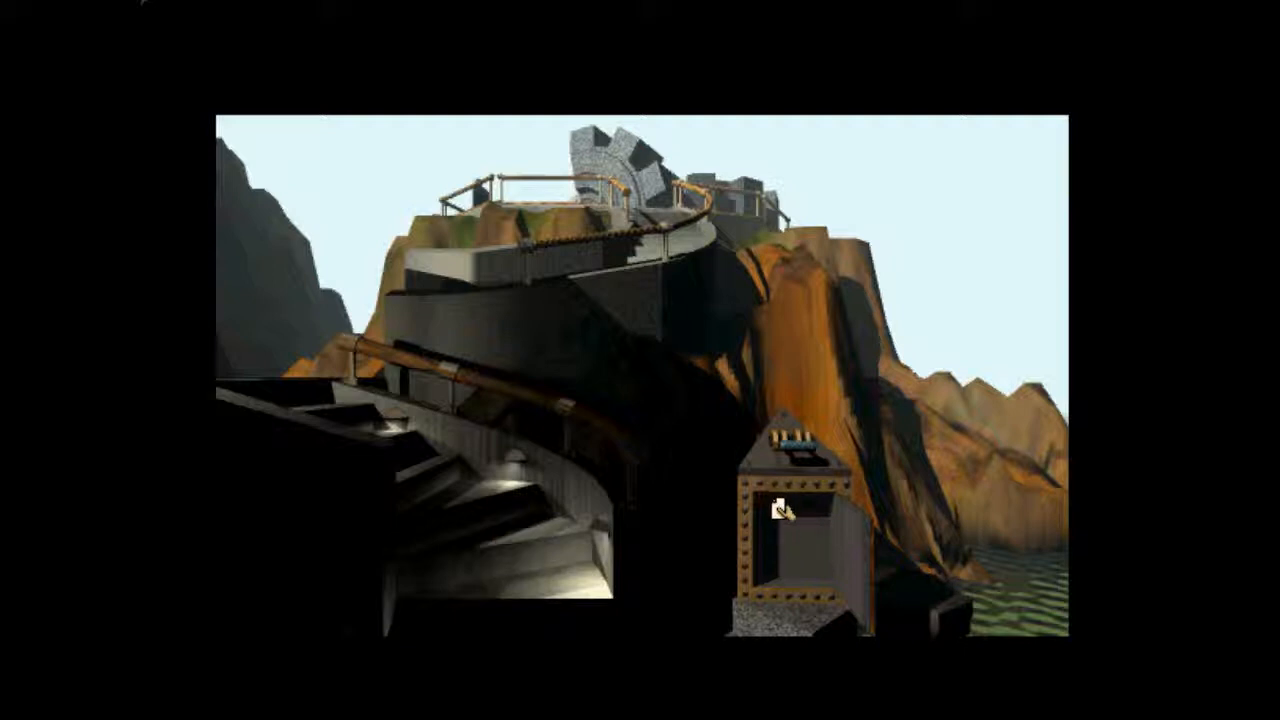
mouse_move(778, 512)
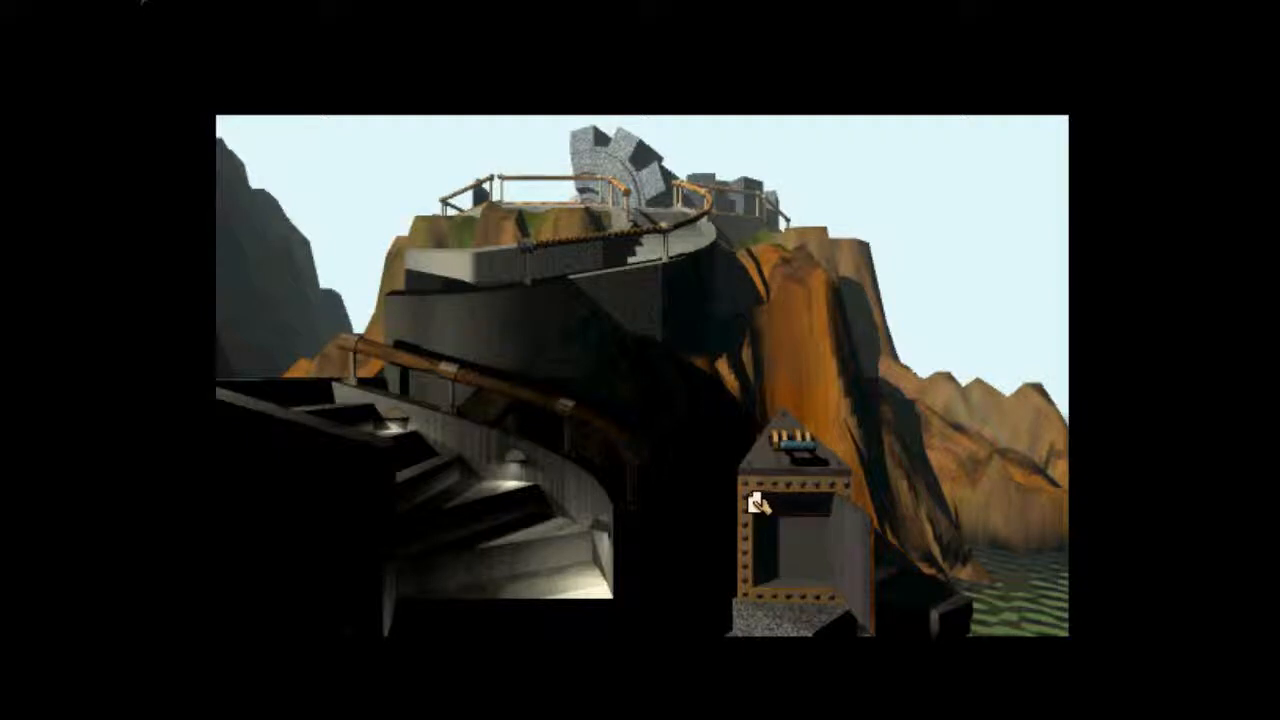
mouse_move(524, 486)
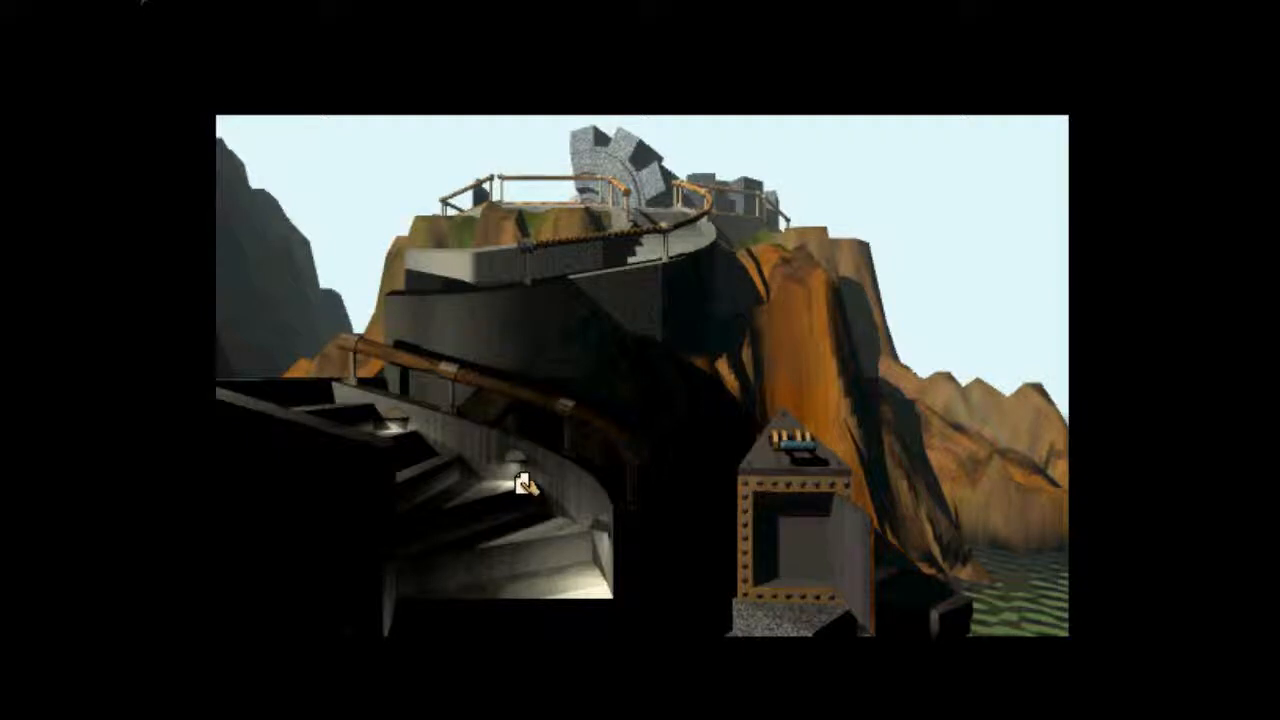
mouse_move(776, 478)
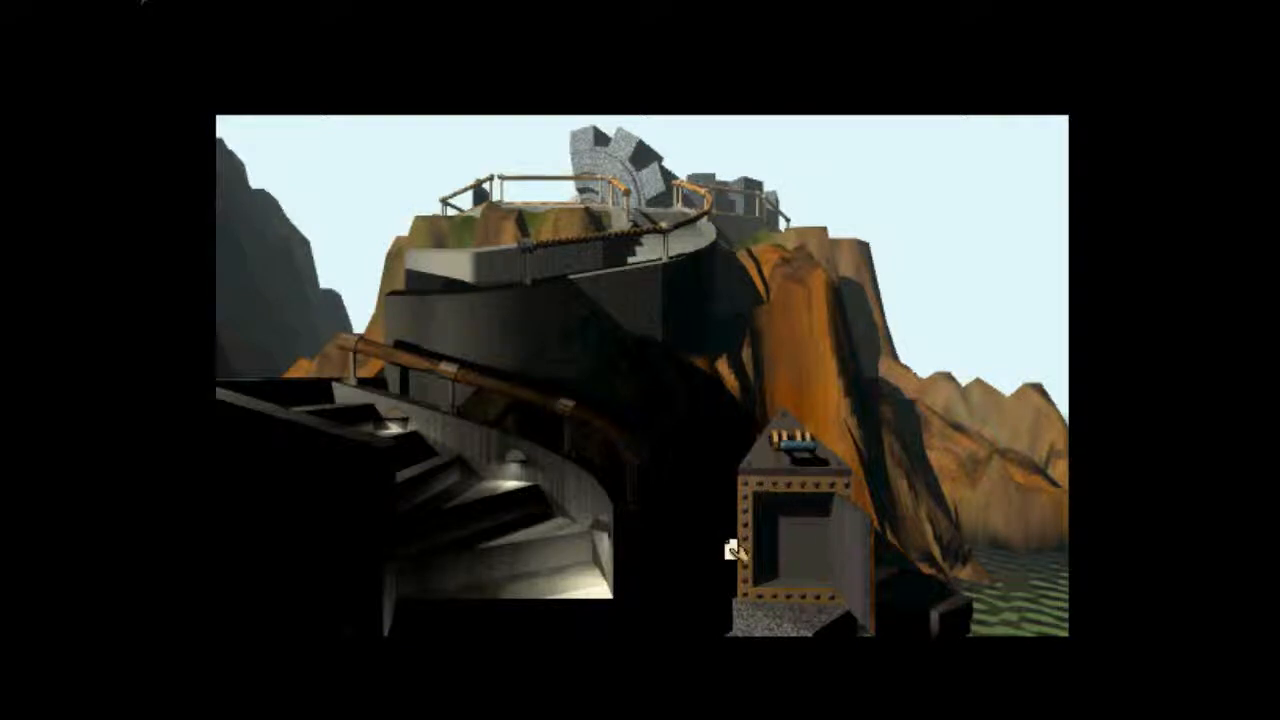
mouse_move(544, 486)
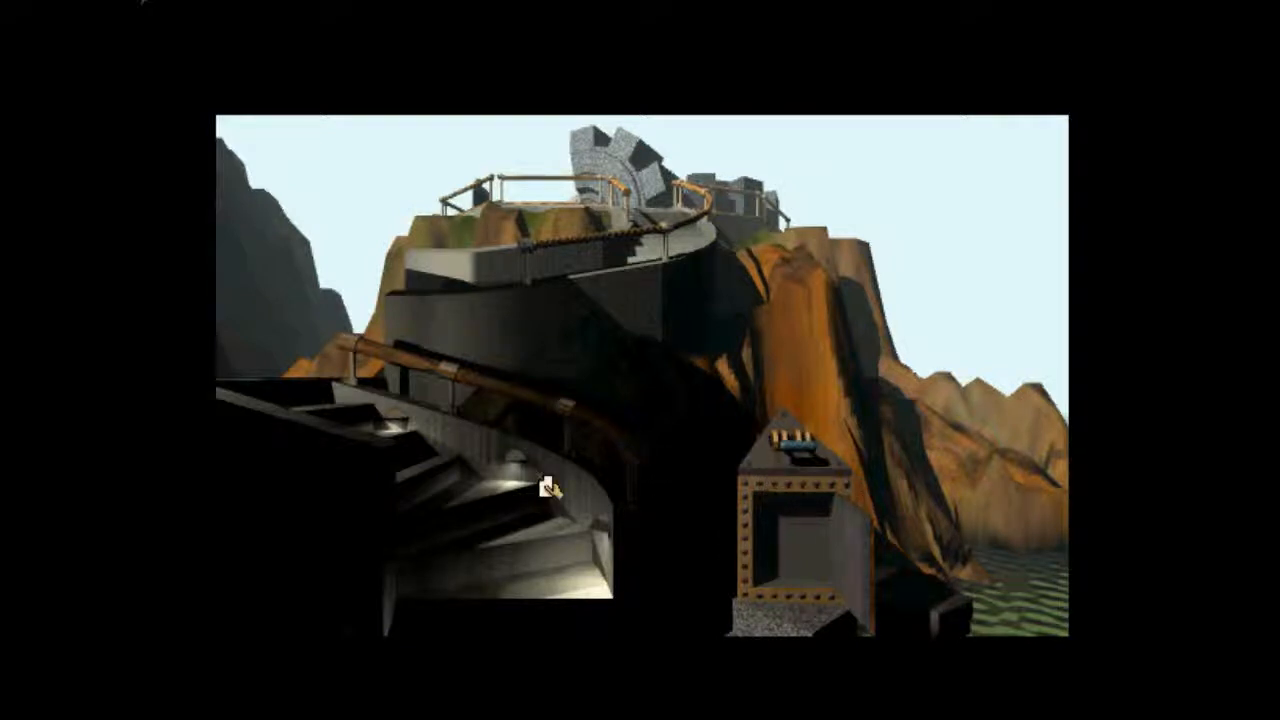
mouse_move(876, 550)
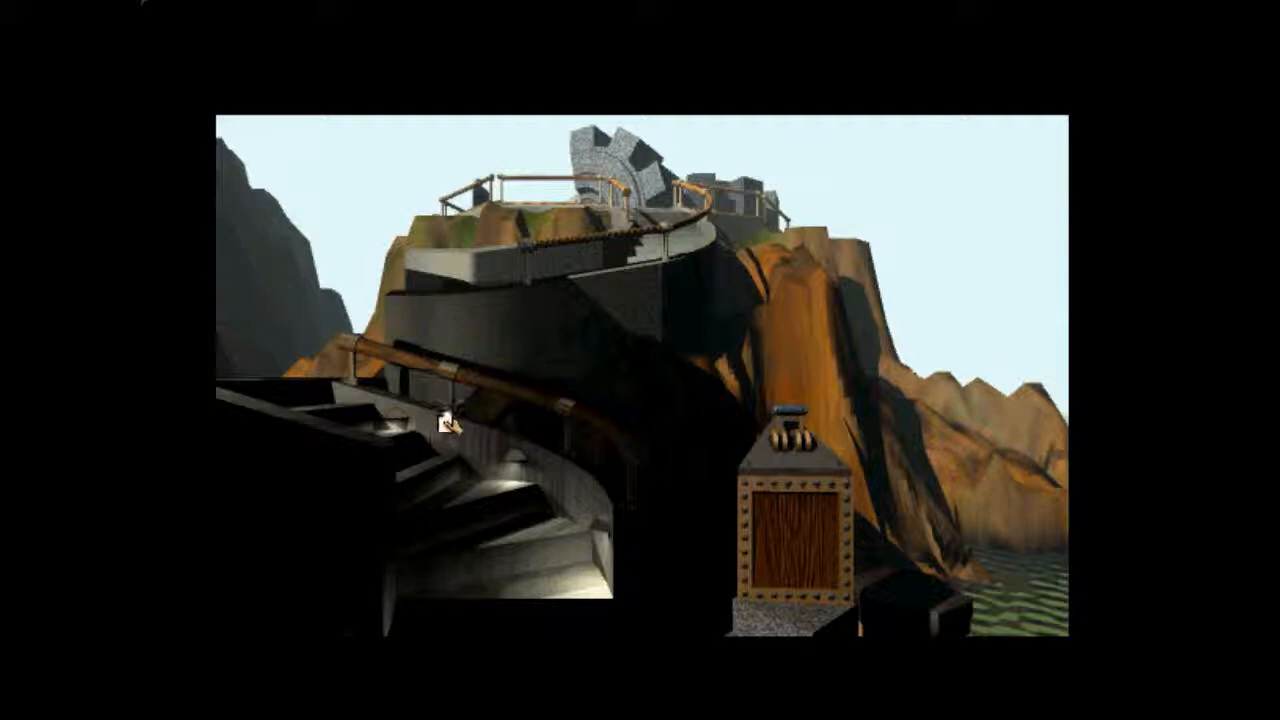
mouse_move(450, 424)
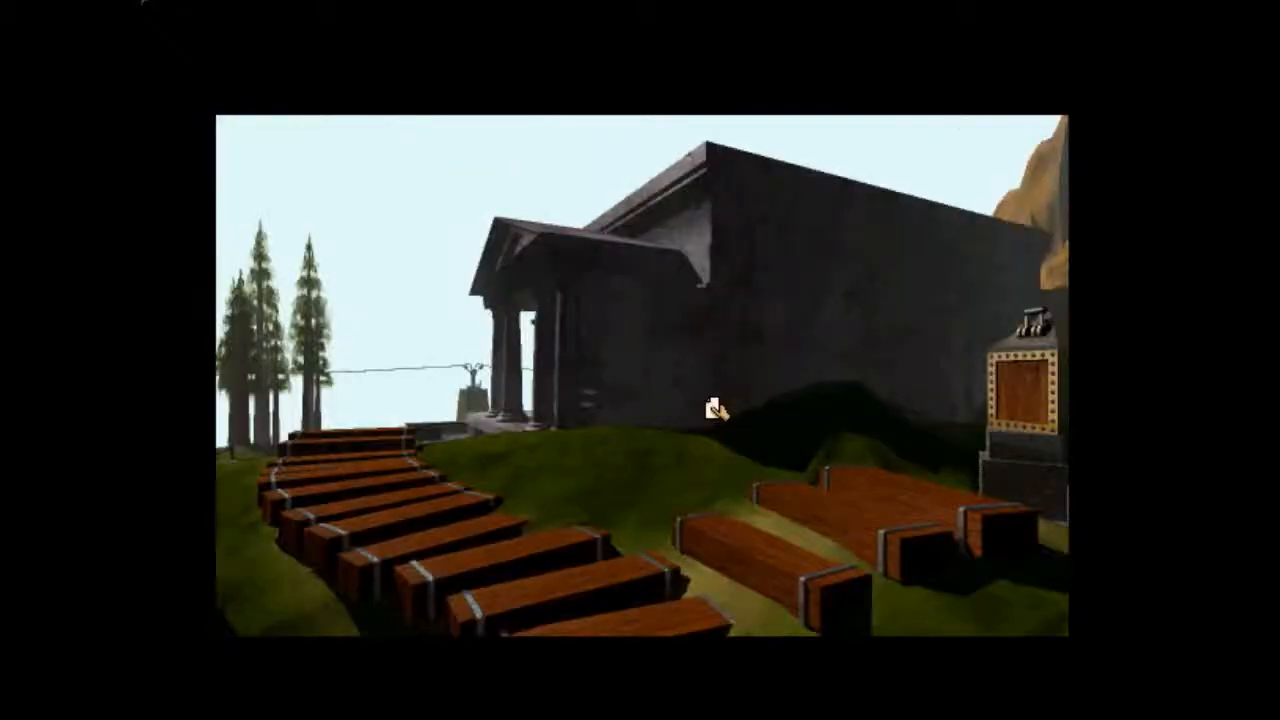
- Enter the library through the front doors and open the red book on its shelf
click(700, 410)
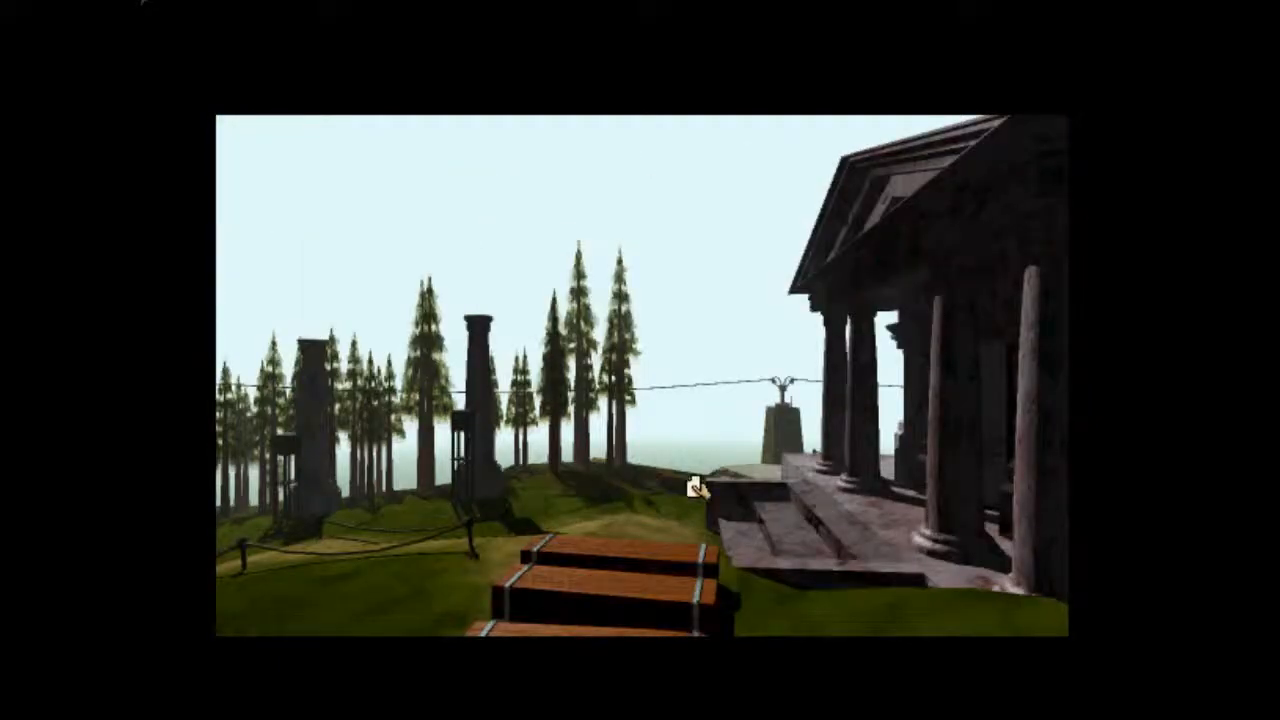
click(692, 486)
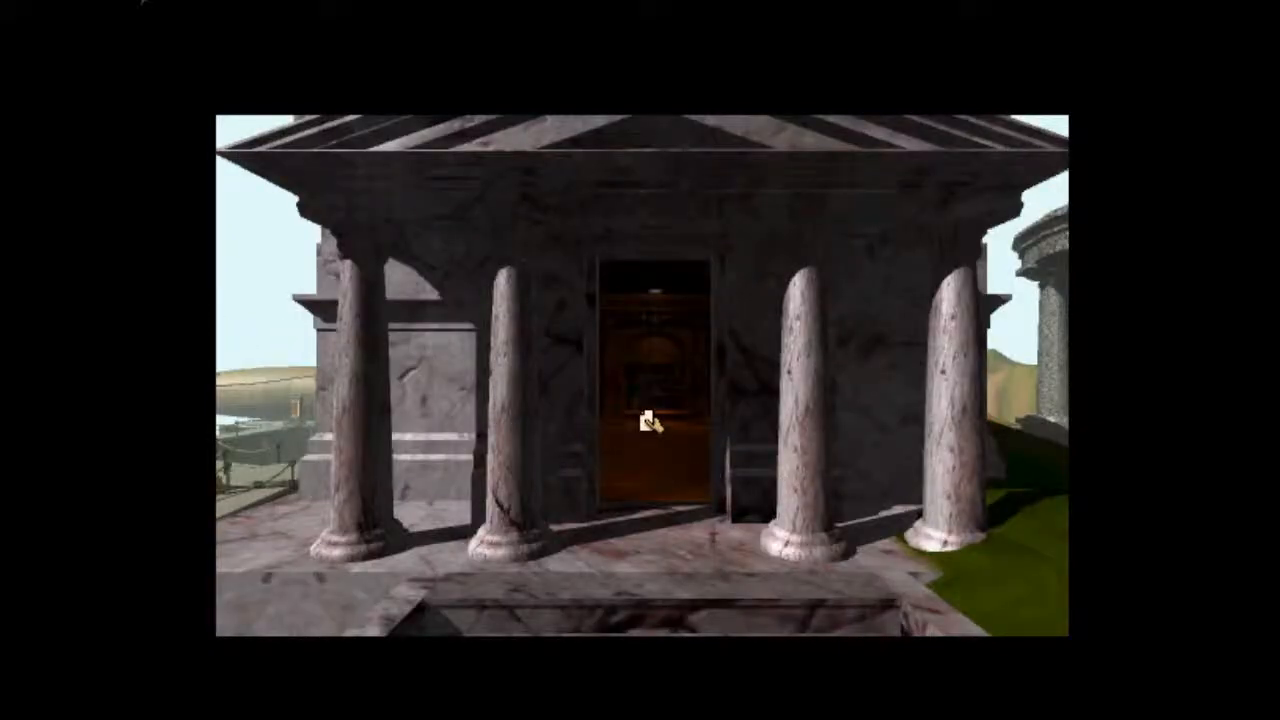
click(650, 424)
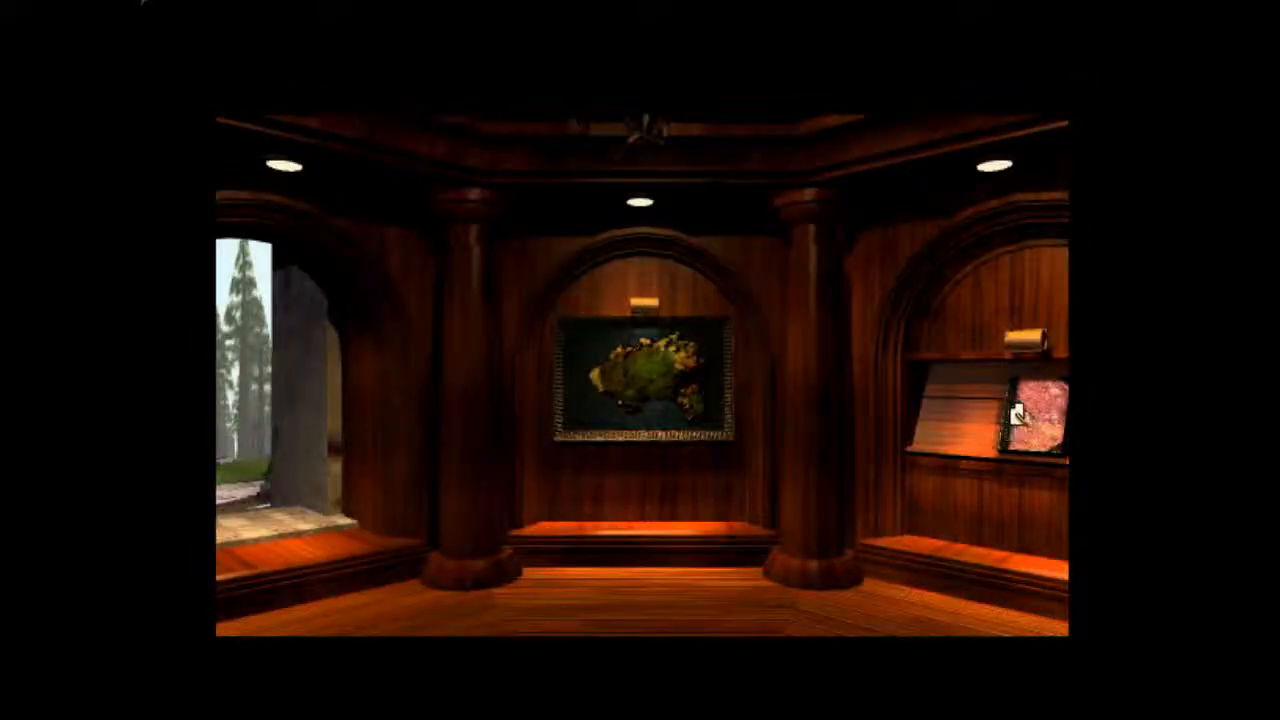
click(1030, 410)
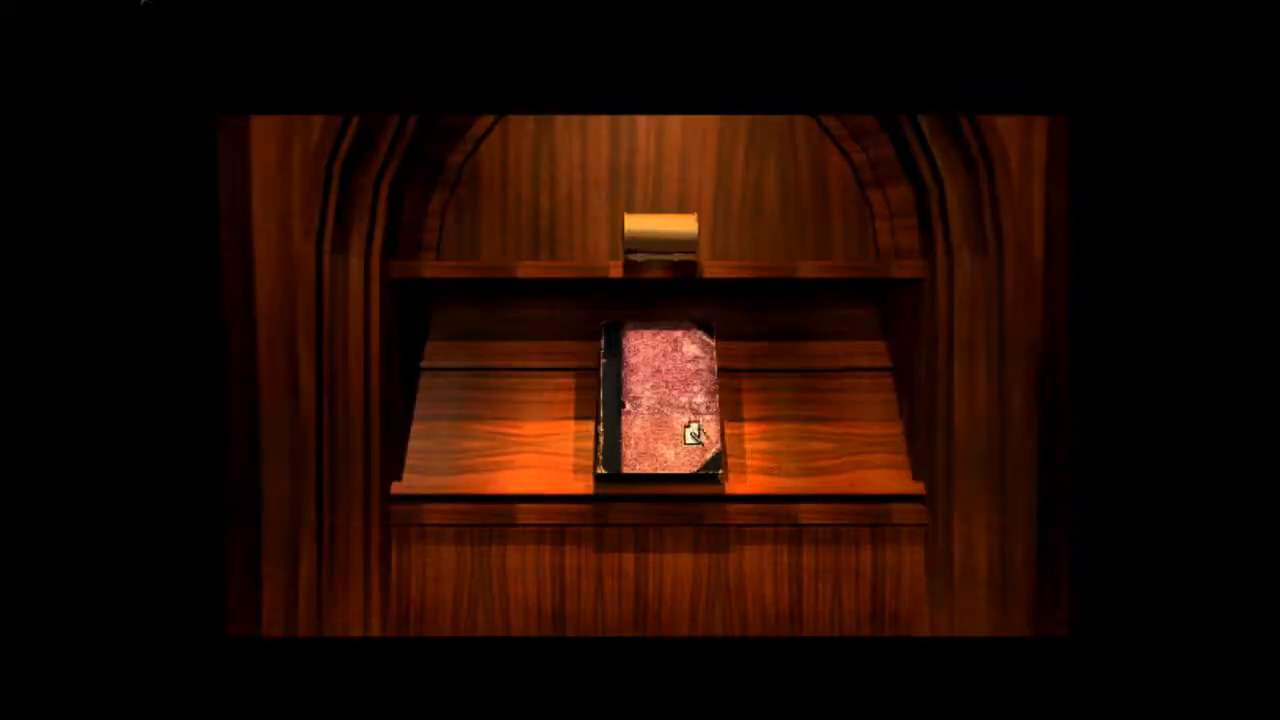
click(660, 410)
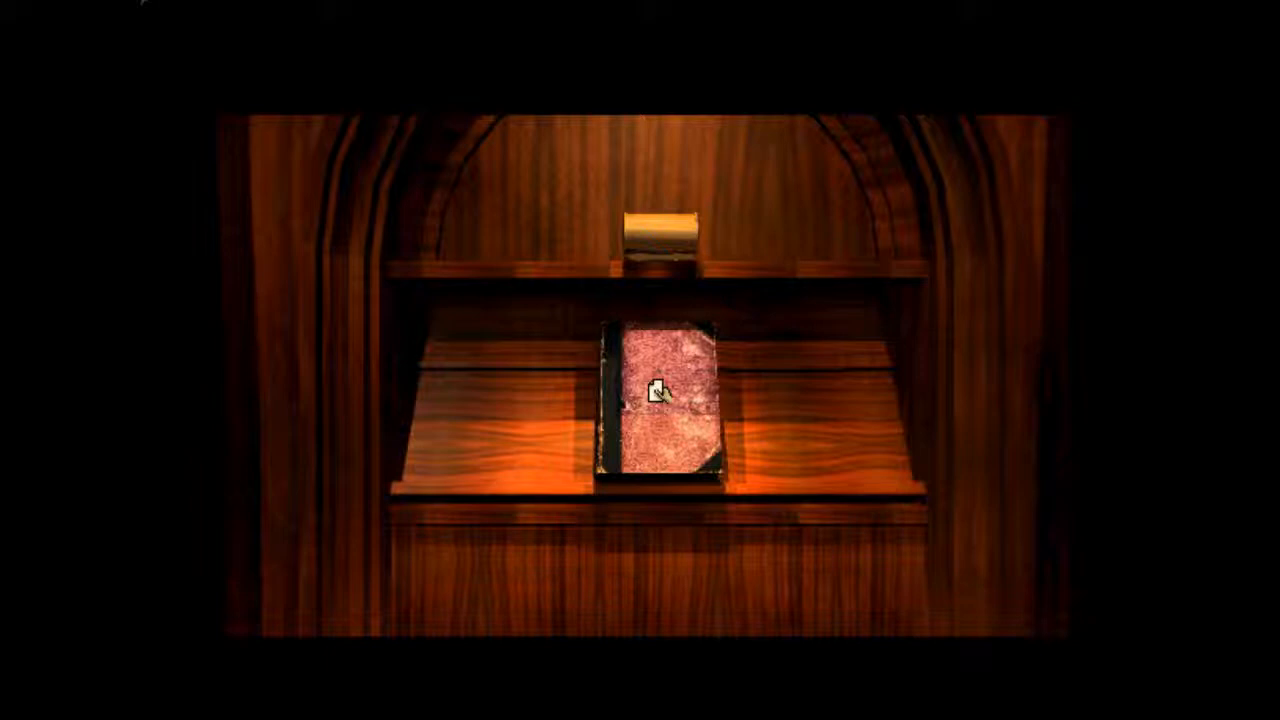
mouse_move(672, 392)
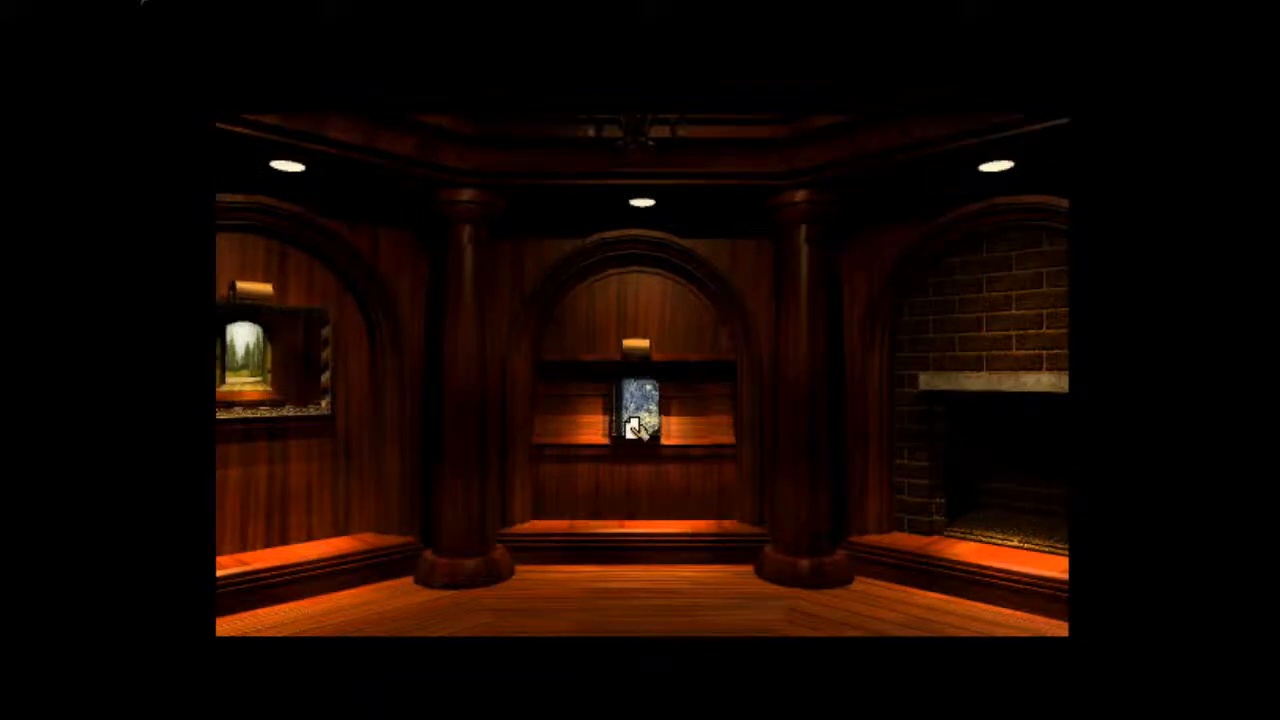
- Approach the blue book on its shelf and open it to its faded page
click(628, 420)
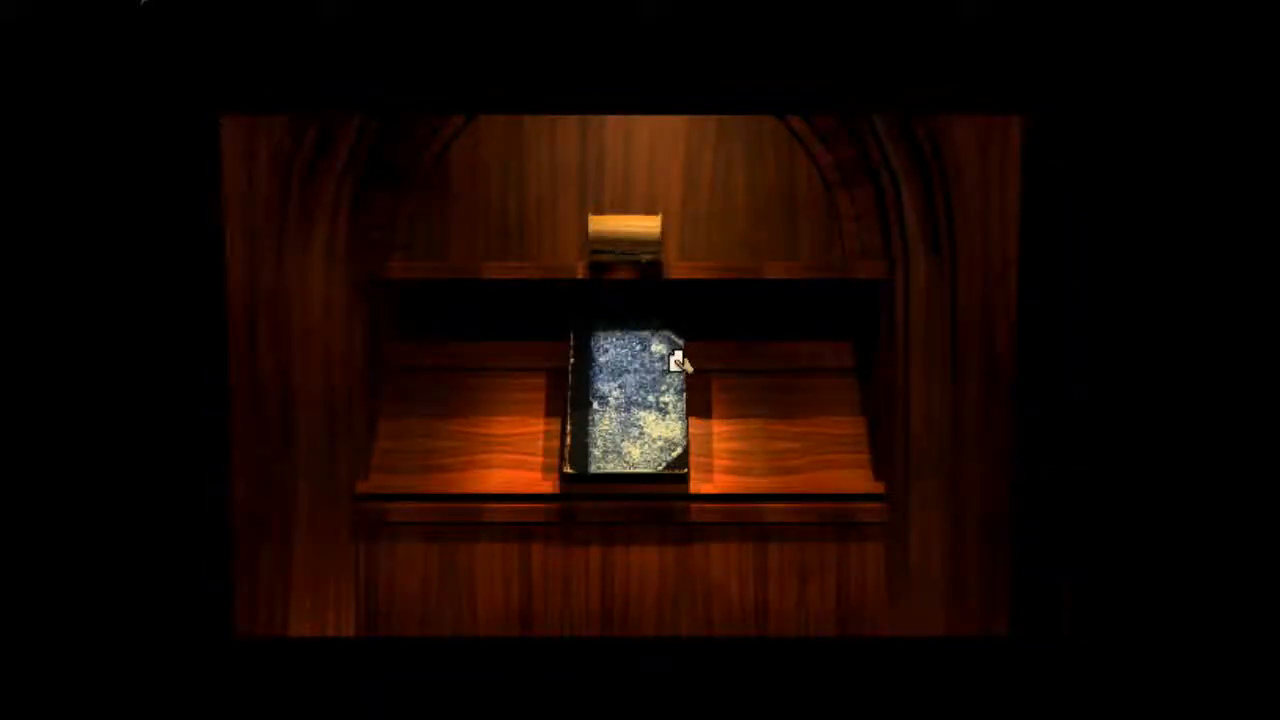
mouse_move(628, 430)
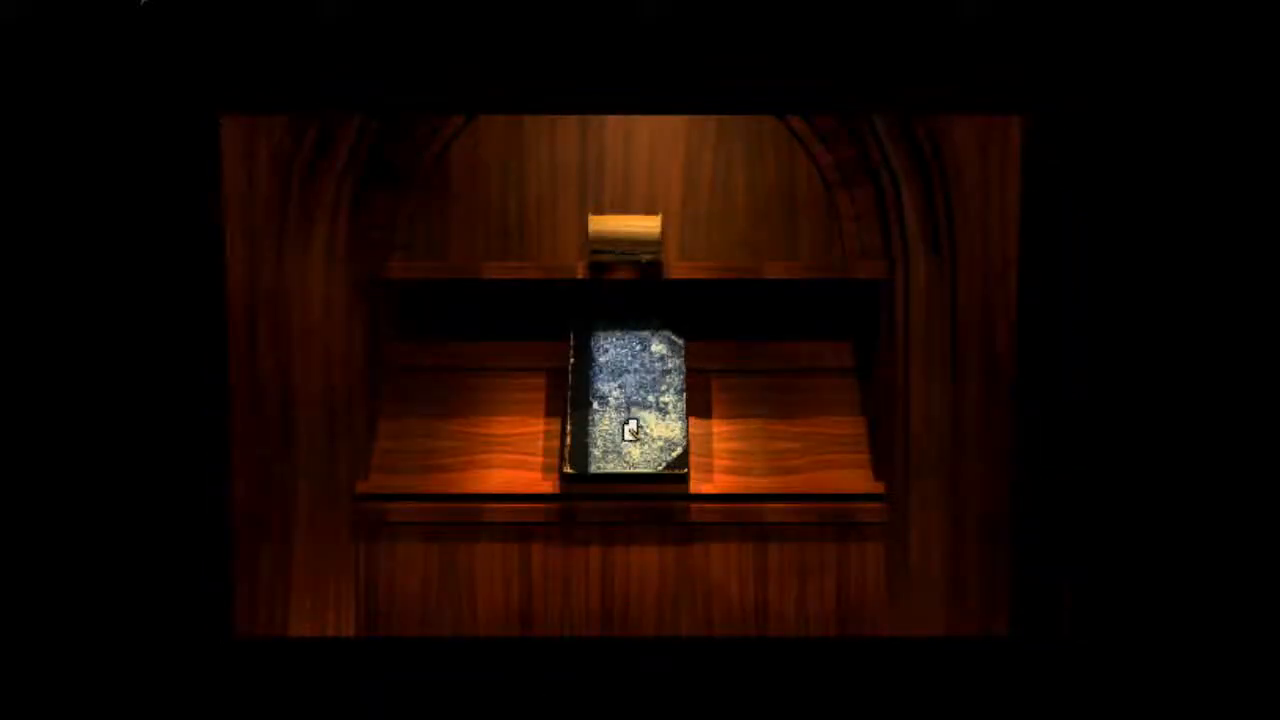
click(628, 410)
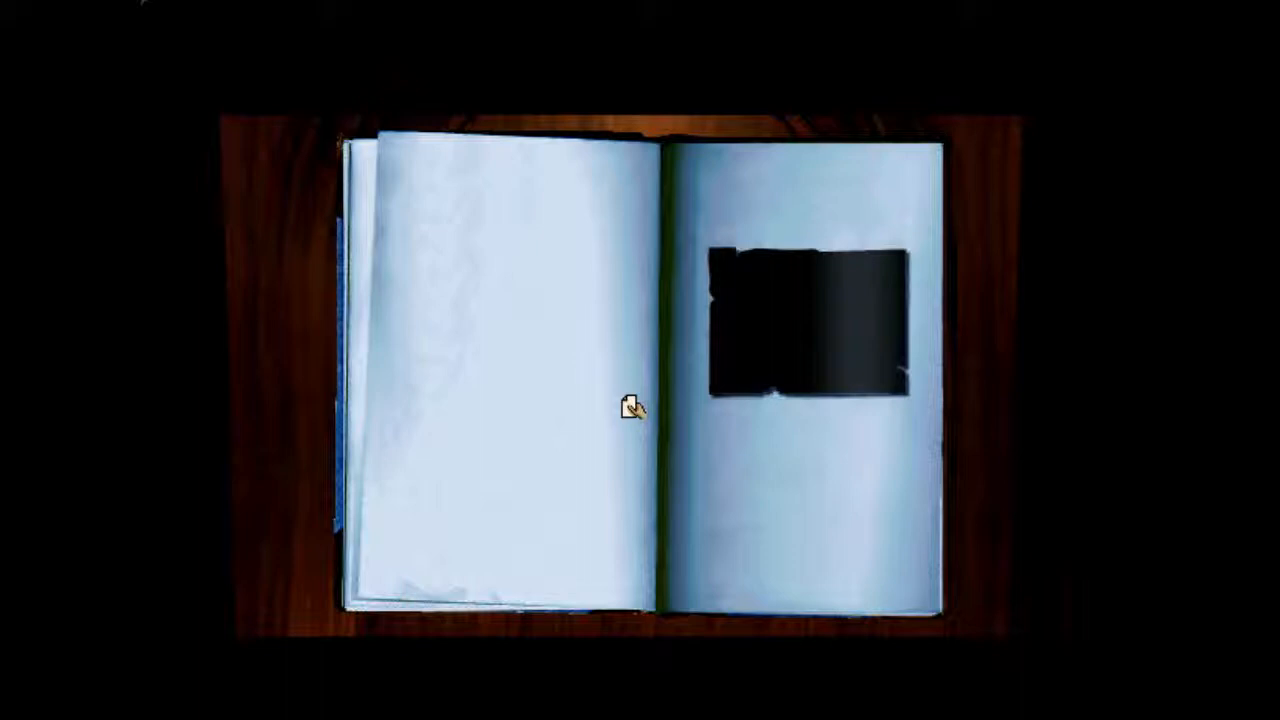
mouse_move(960, 384)
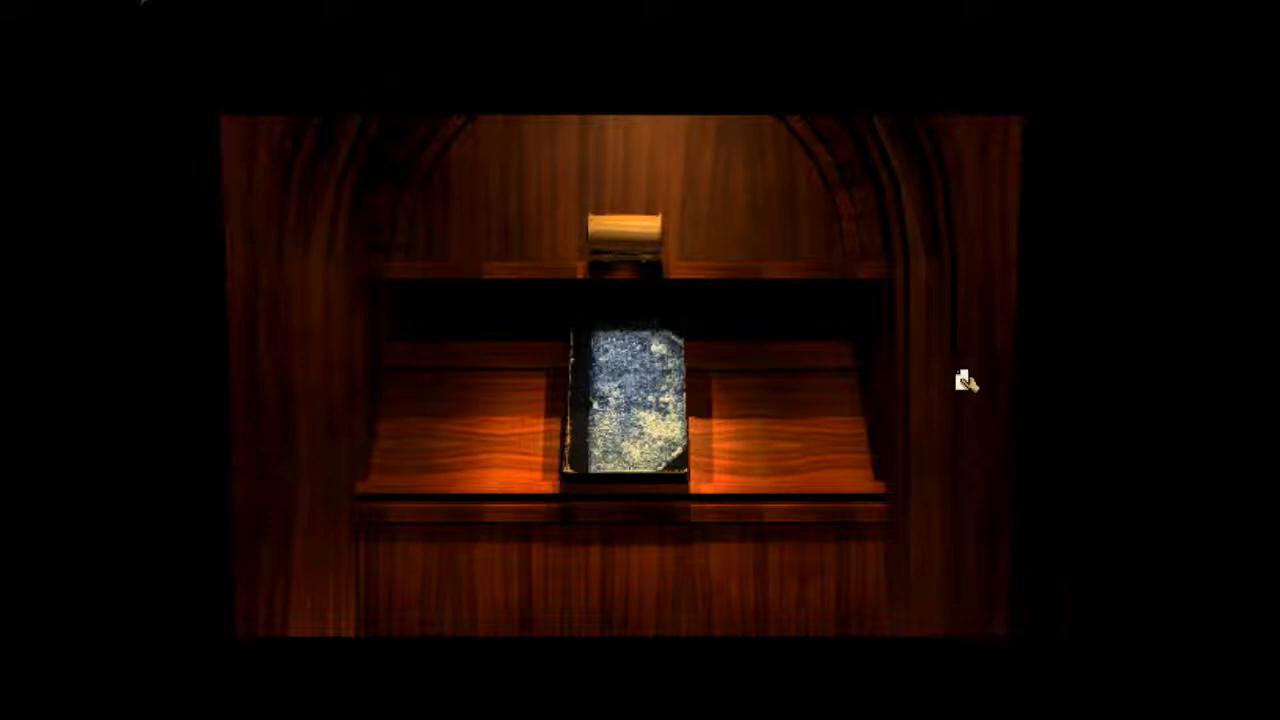
mouse_move(948, 460)
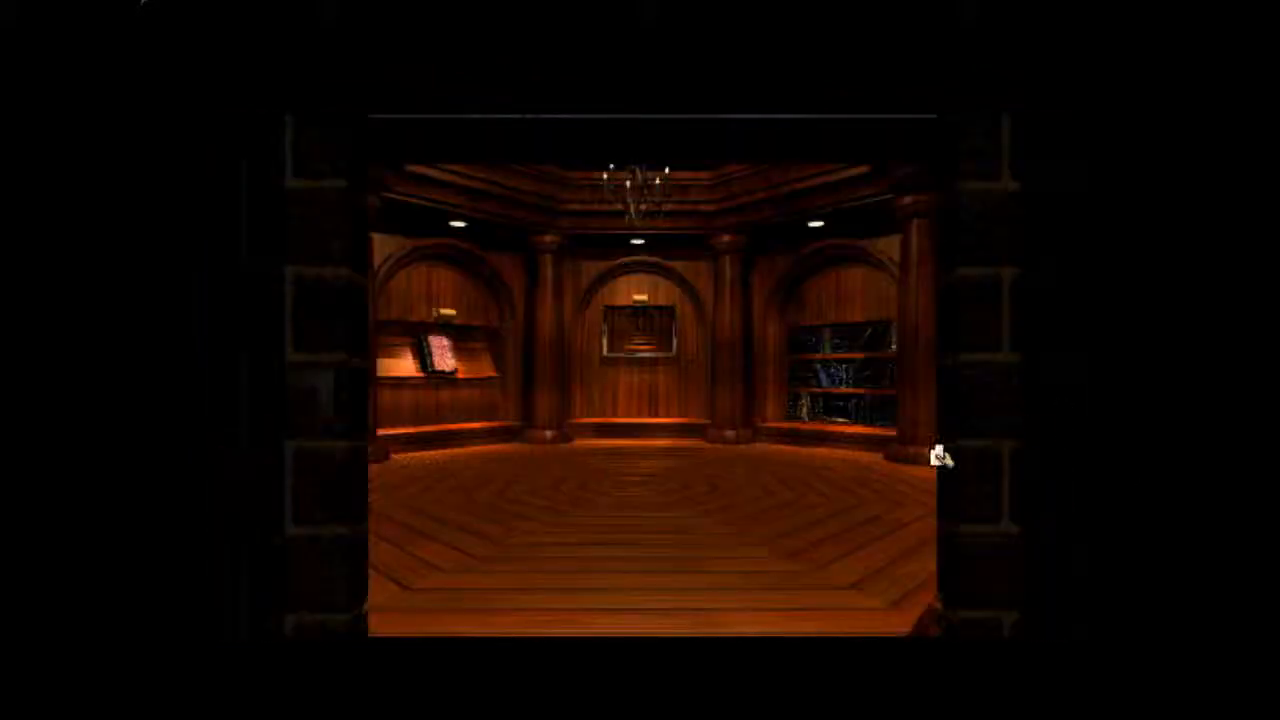
- Mark the square pattern on the fireplace grid and rotate it to reveal the hidden room
click(936, 456)
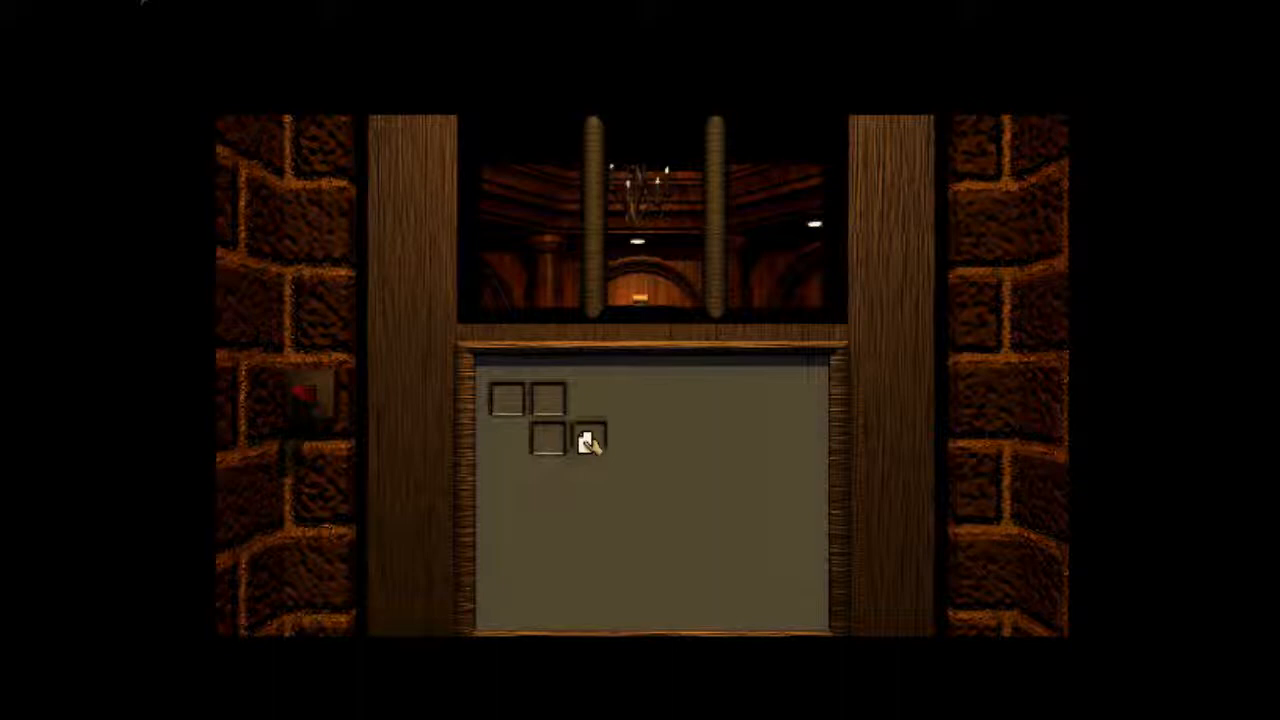
click(590, 440)
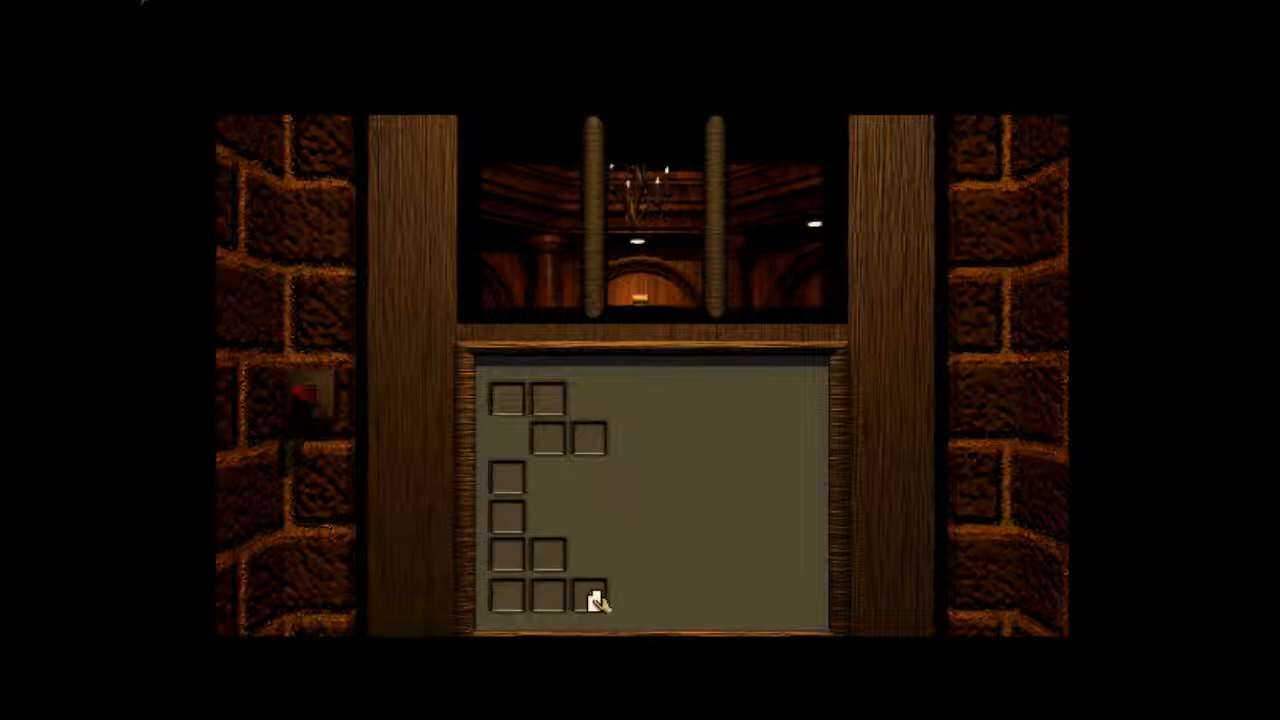
click(596, 600)
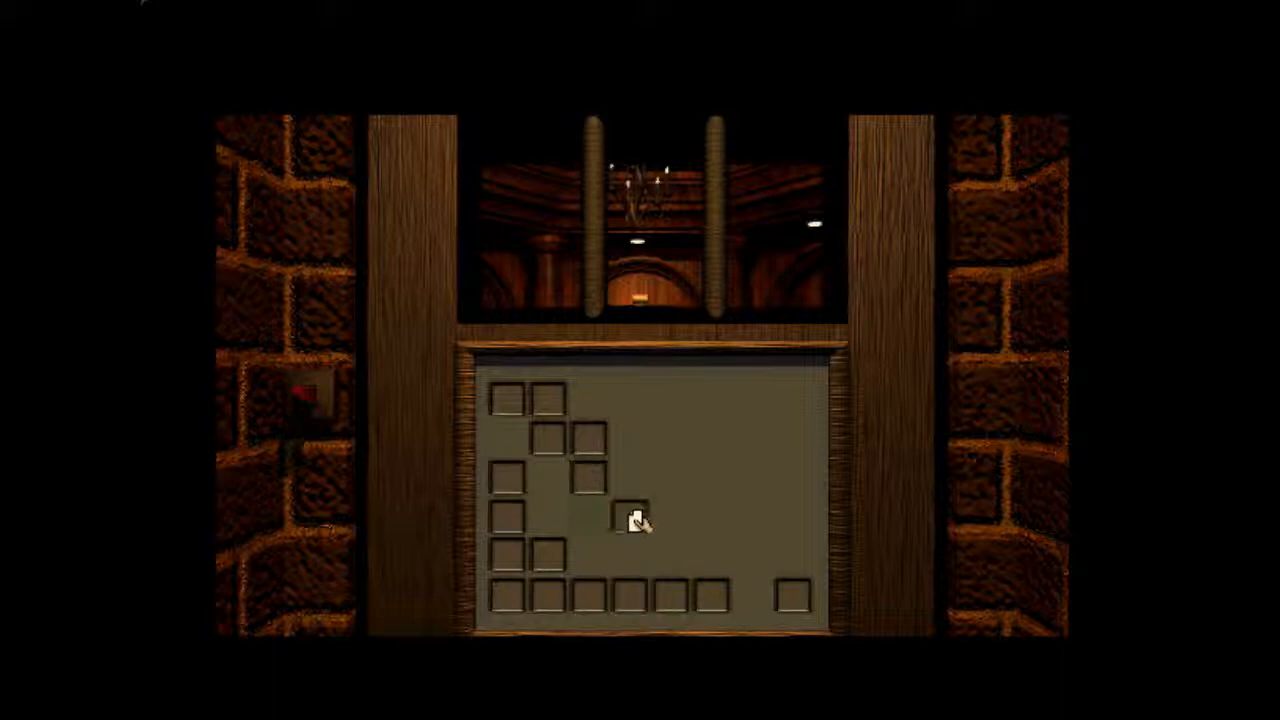
click(632, 518)
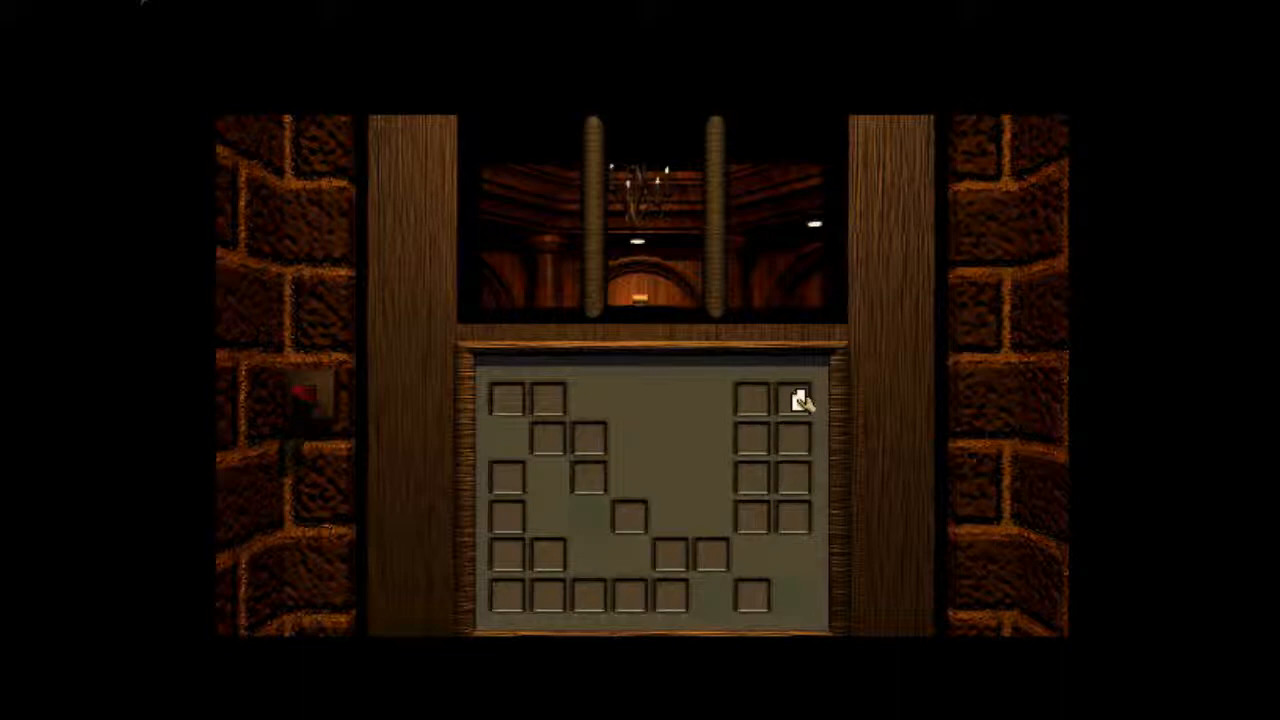
mouse_move(668, 442)
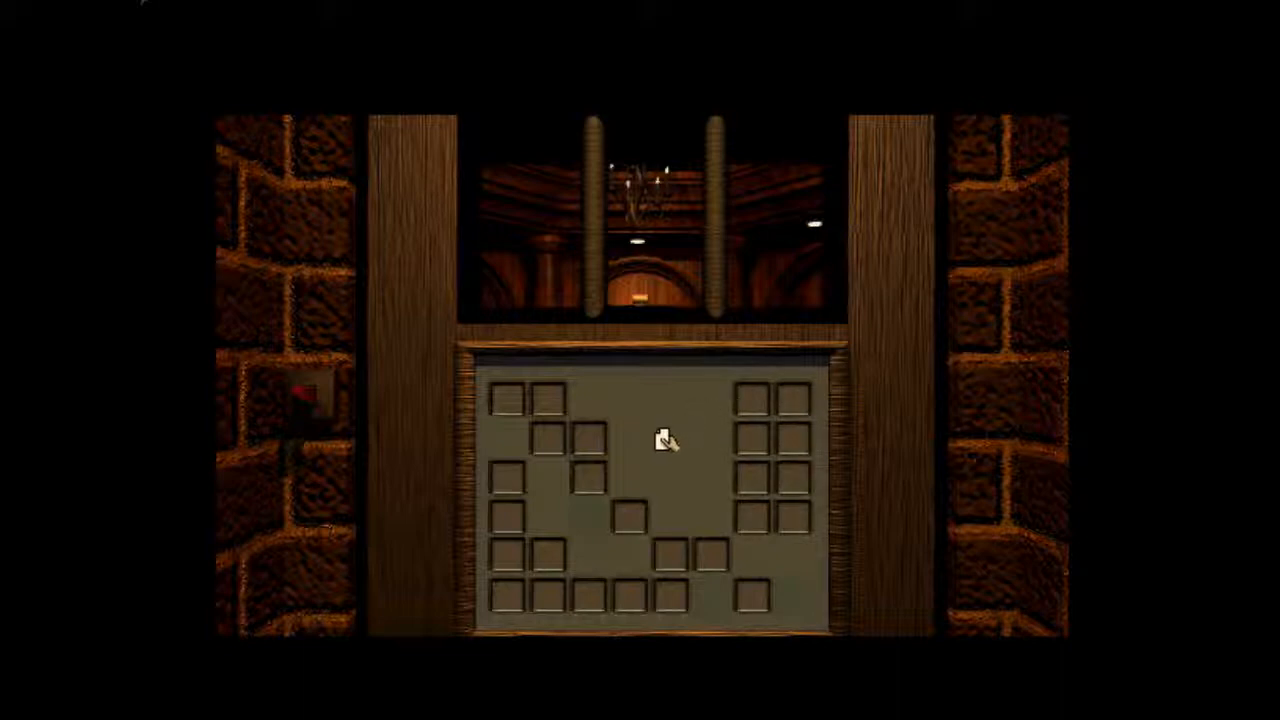
click(670, 438)
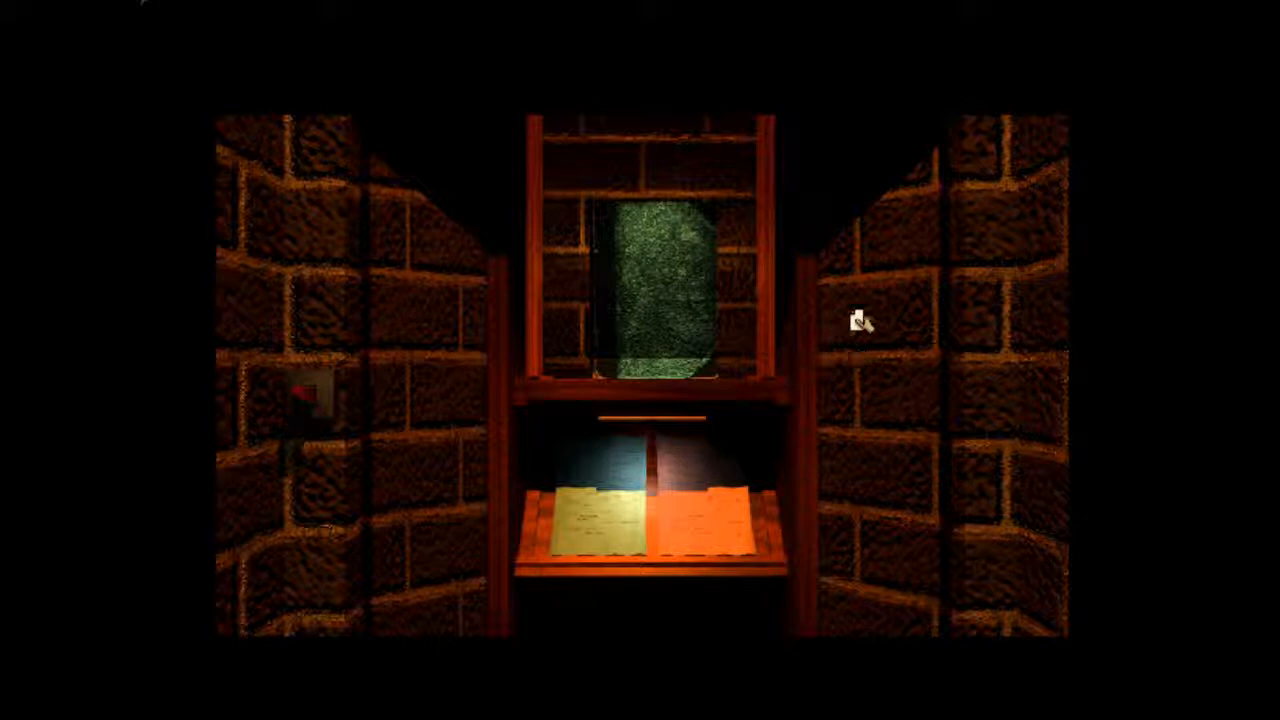
mouse_move(838, 276)
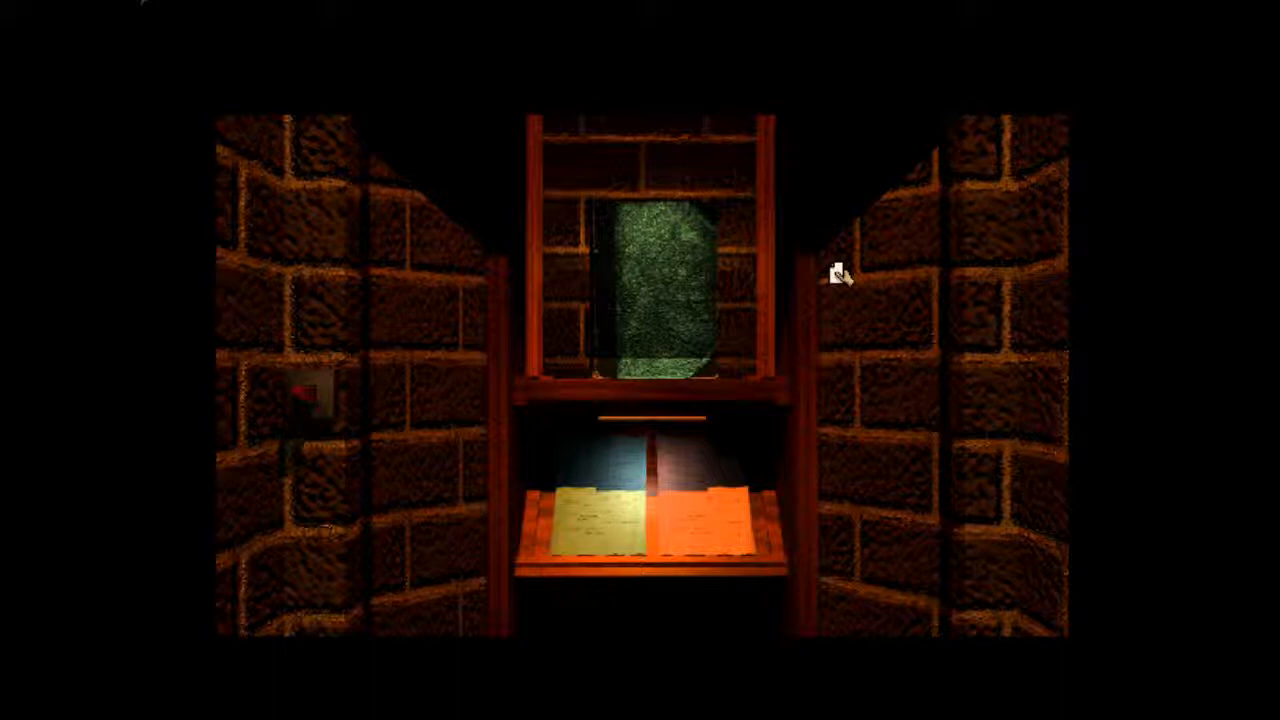
mouse_move(656, 316)
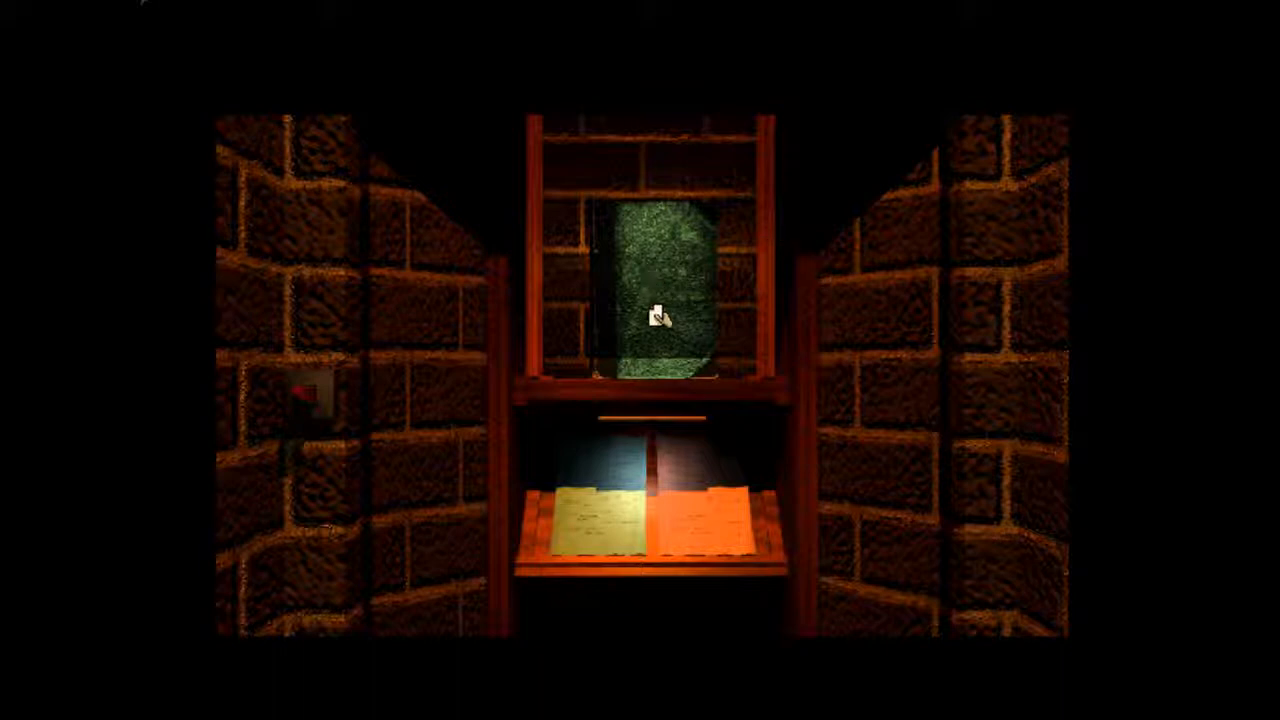
mouse_move(664, 304)
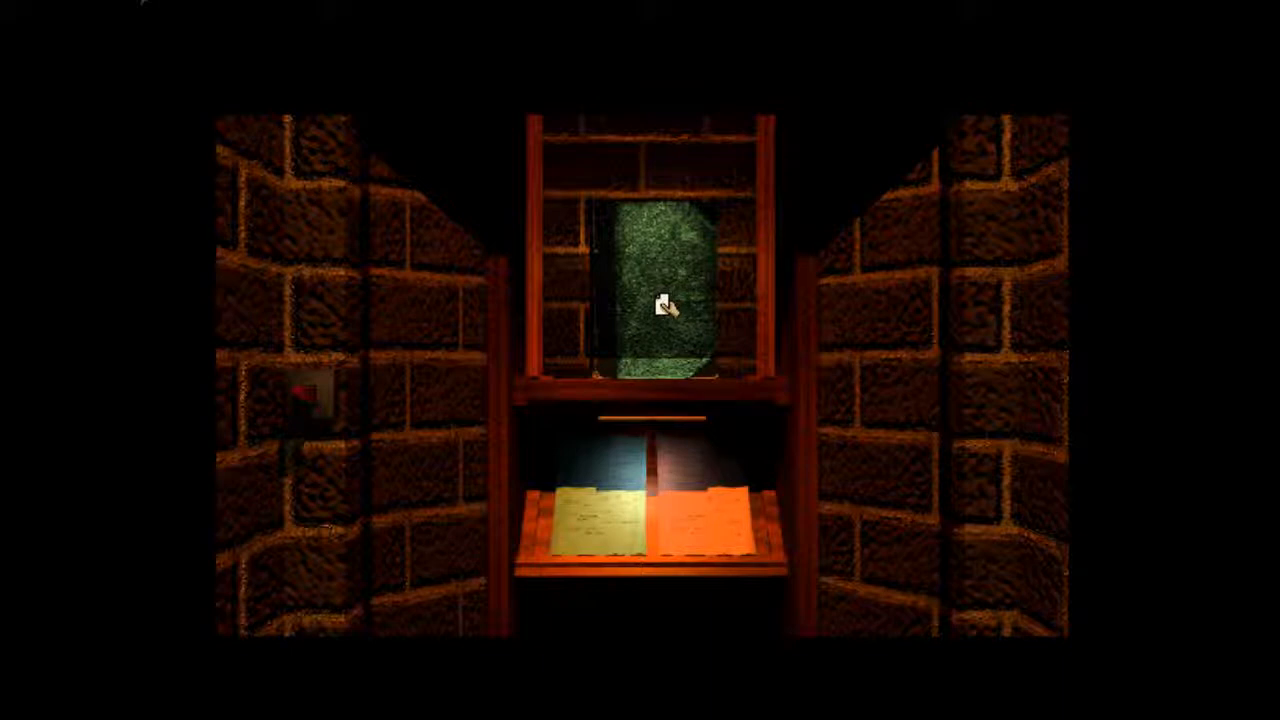
mouse_move(750, 240)
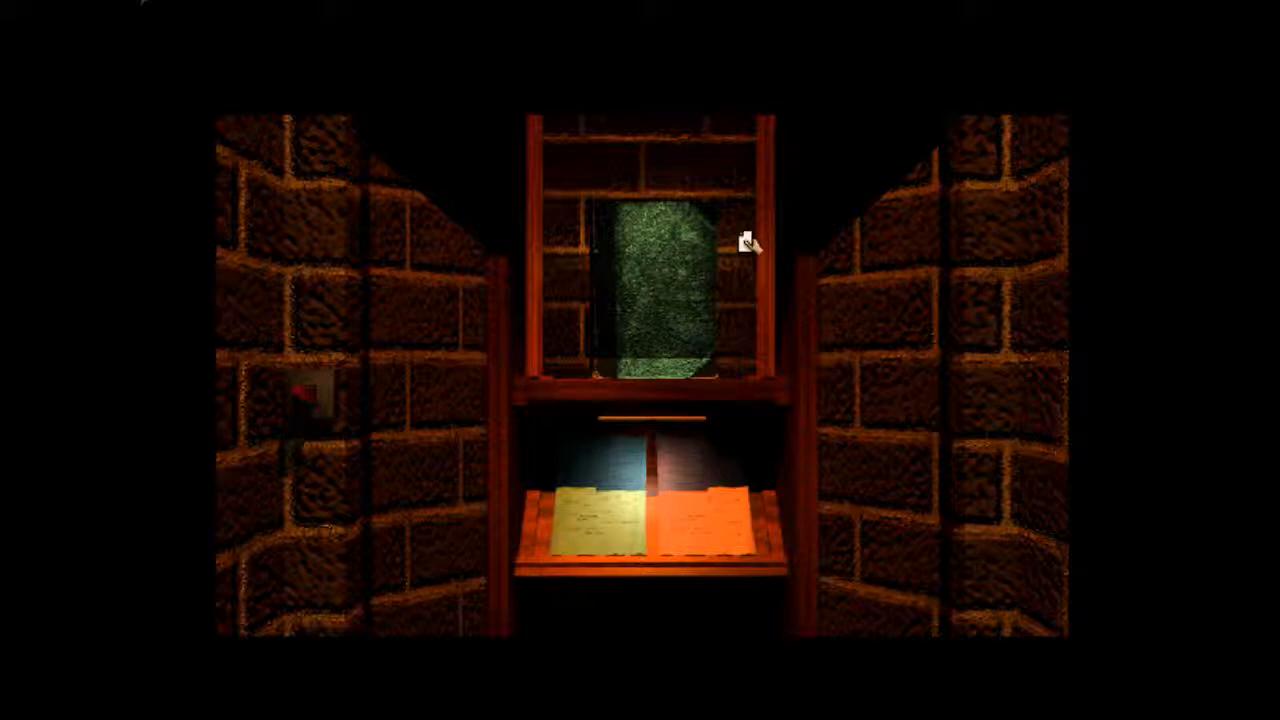
mouse_move(610, 320)
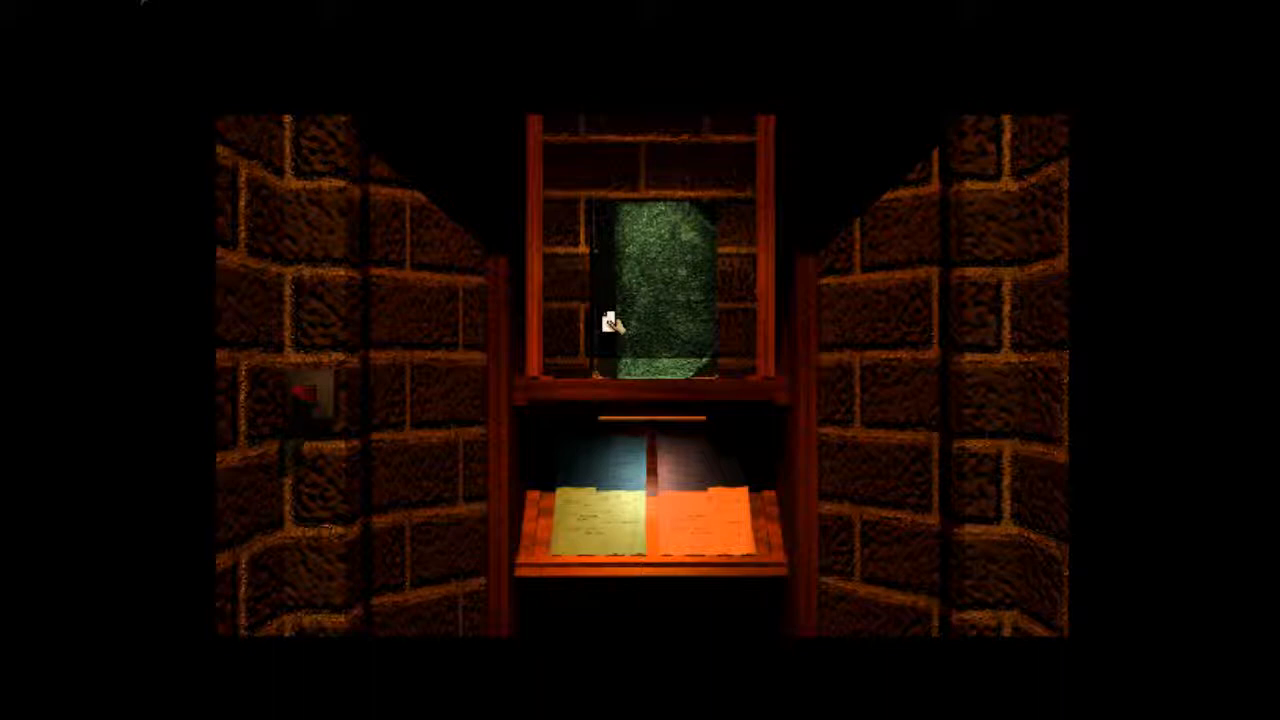
mouse_move(620, 318)
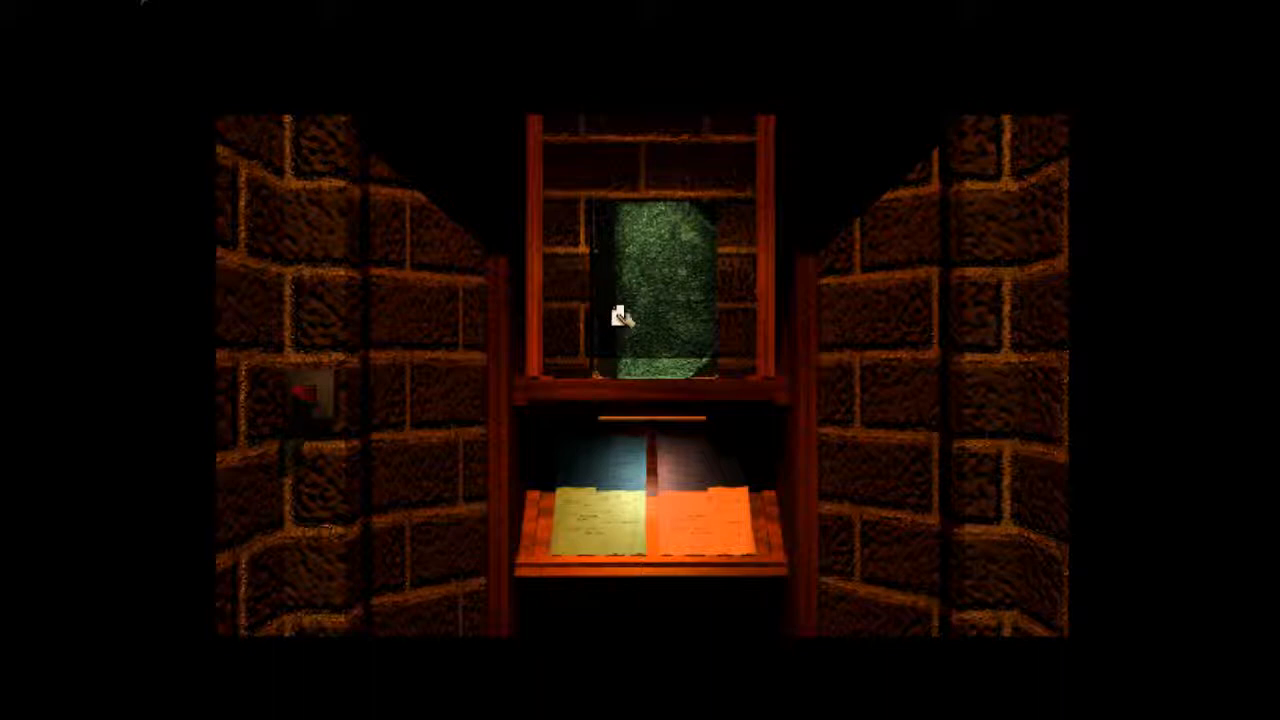
mouse_move(620, 316)
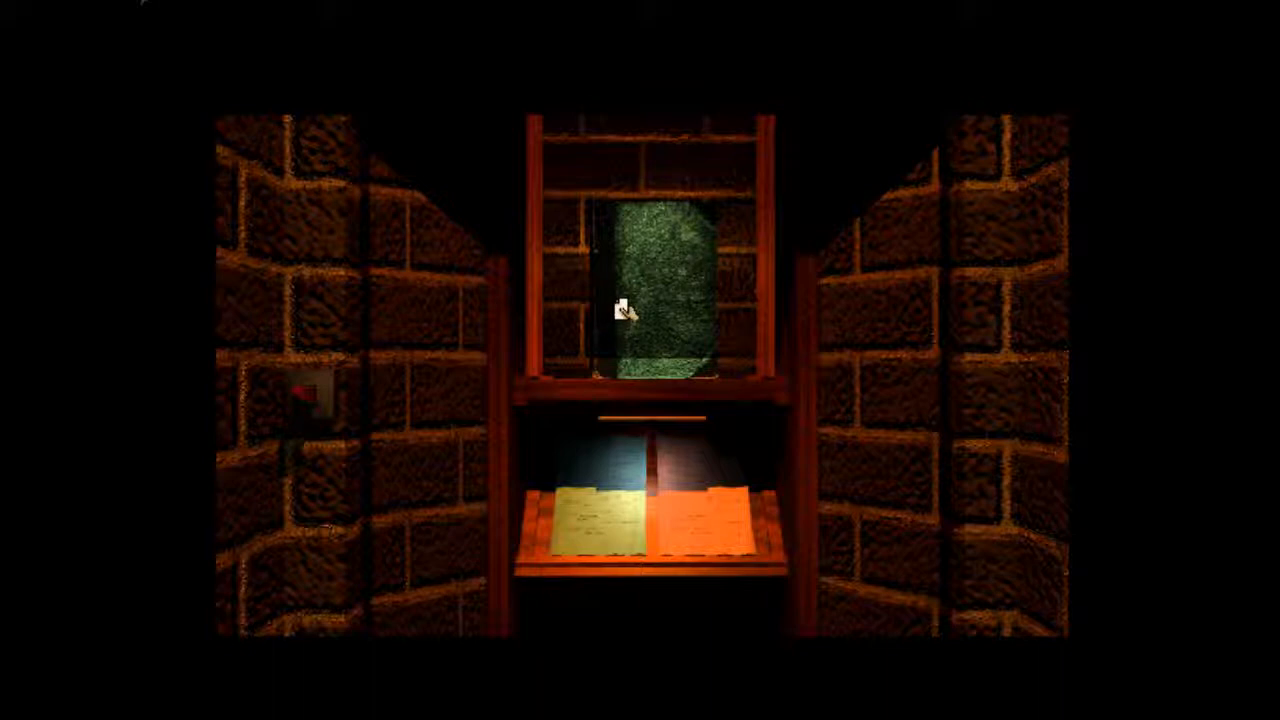
mouse_move(944, 316)
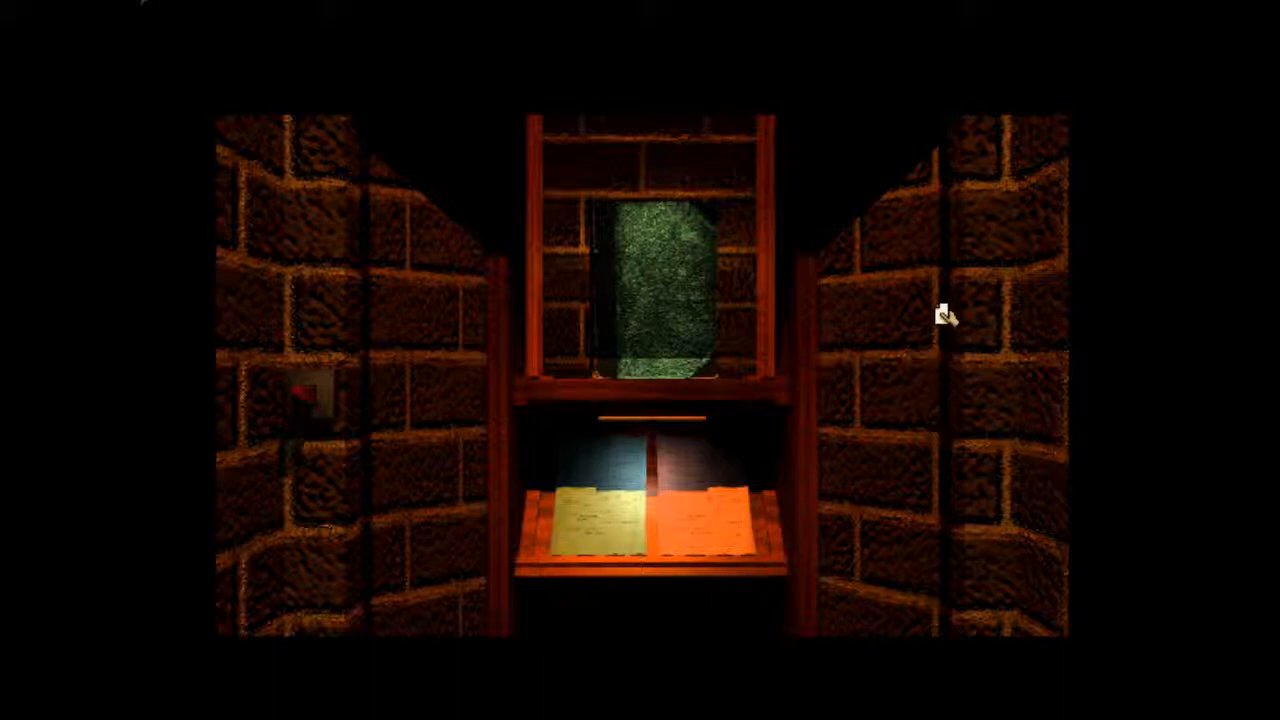
mouse_move(970, 360)
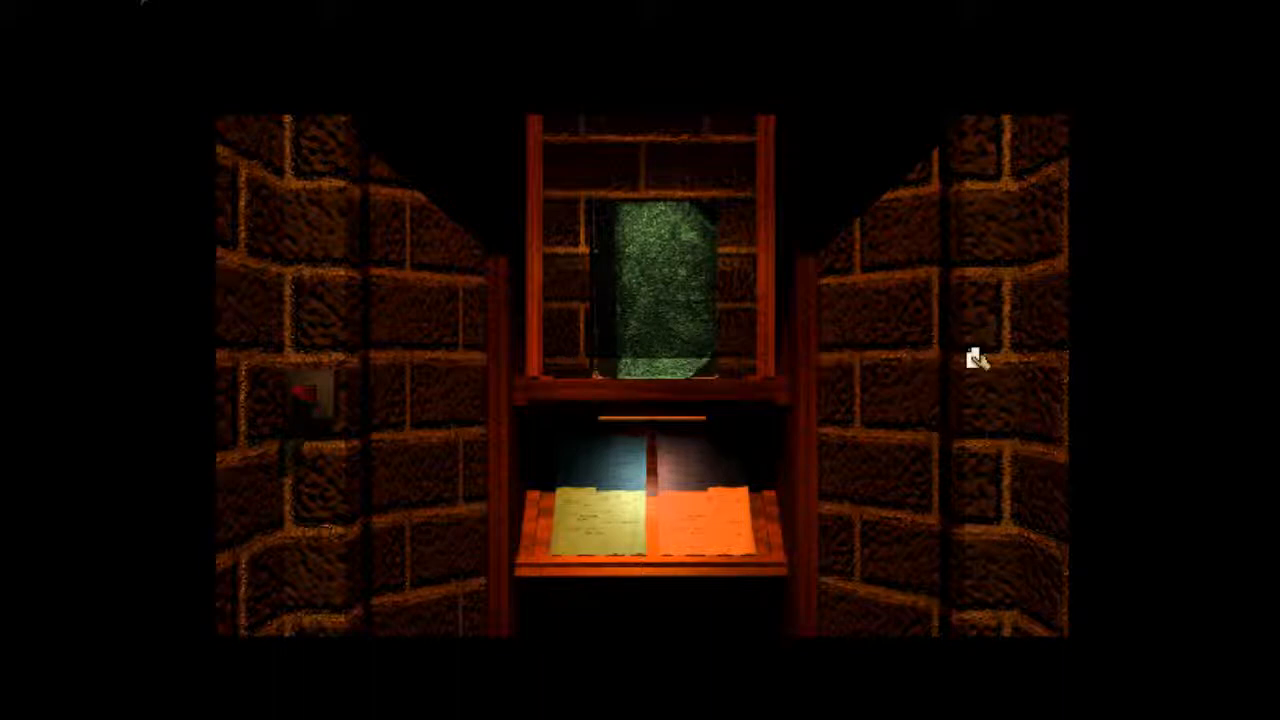
mouse_move(540, 296)
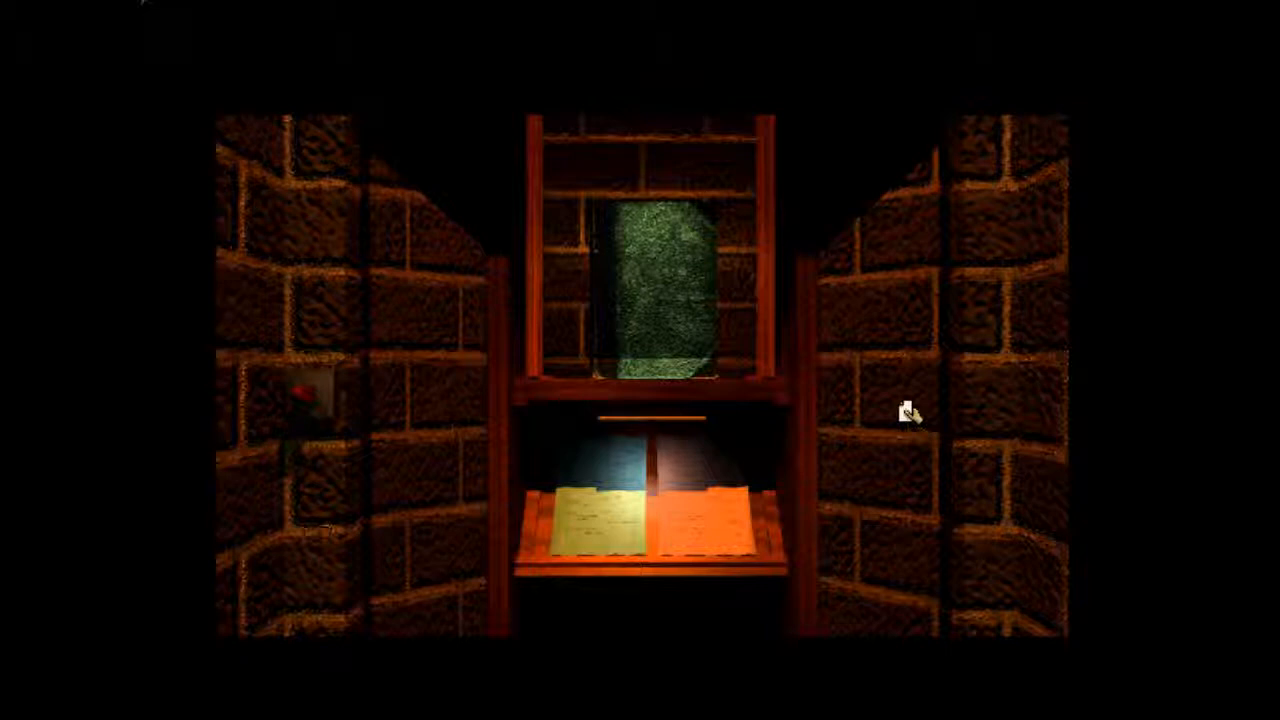
mouse_move(736, 510)
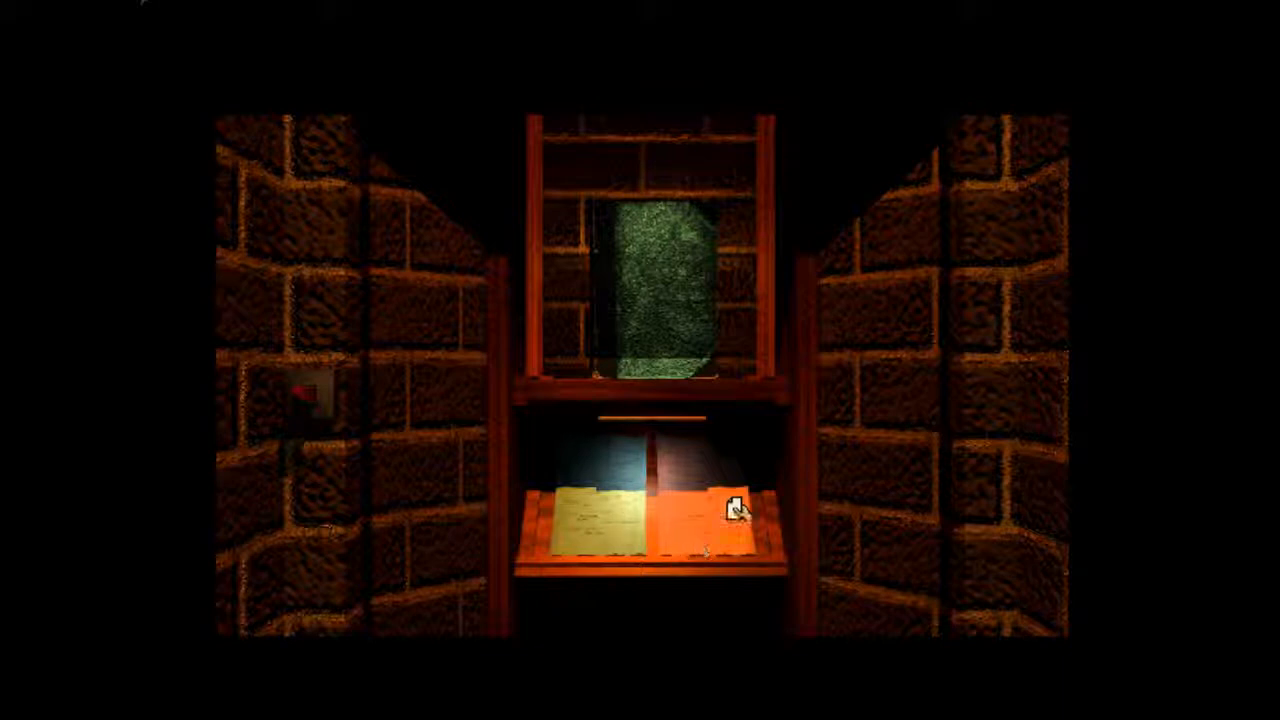
mouse_move(680, 510)
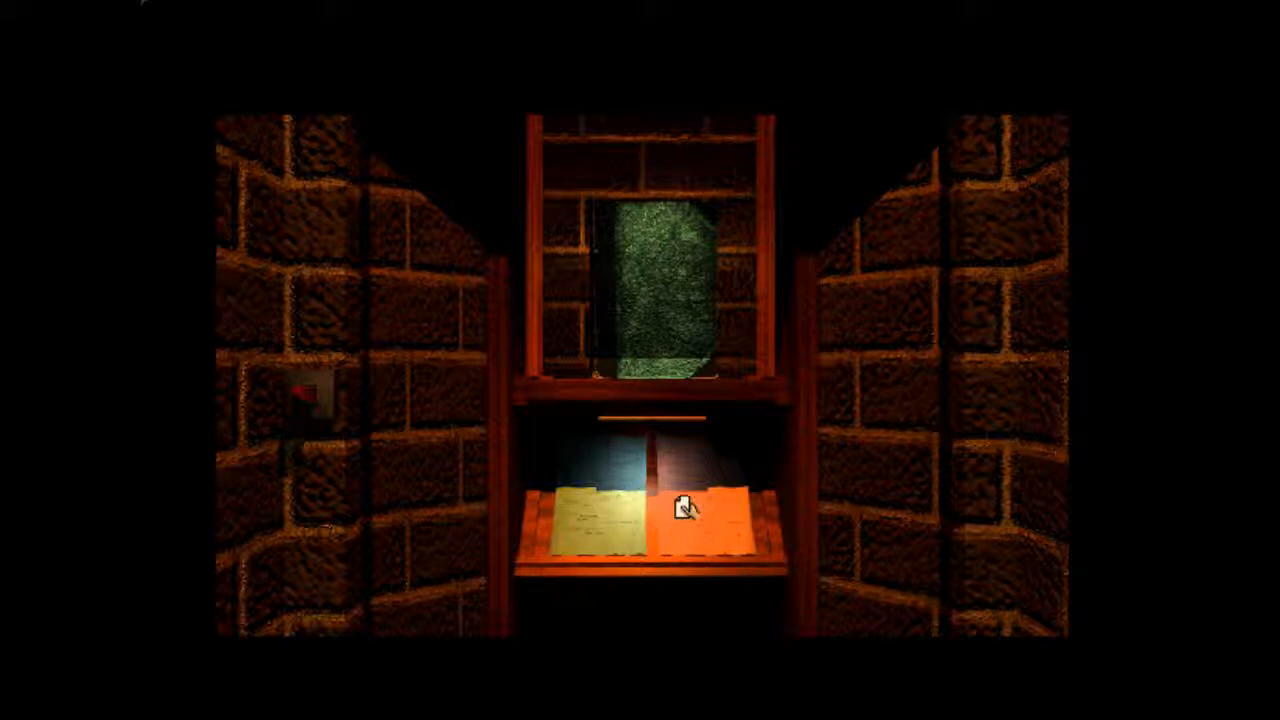
mouse_move(764, 270)
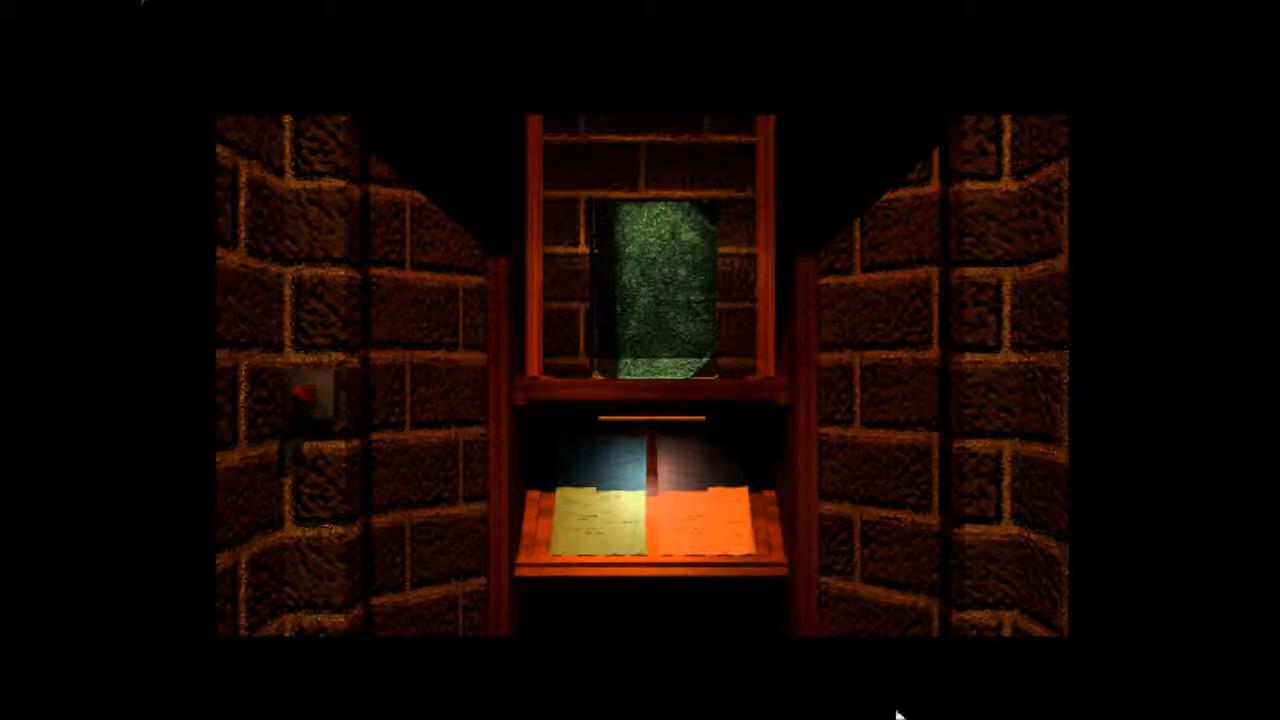
mouse_move(824, 476)
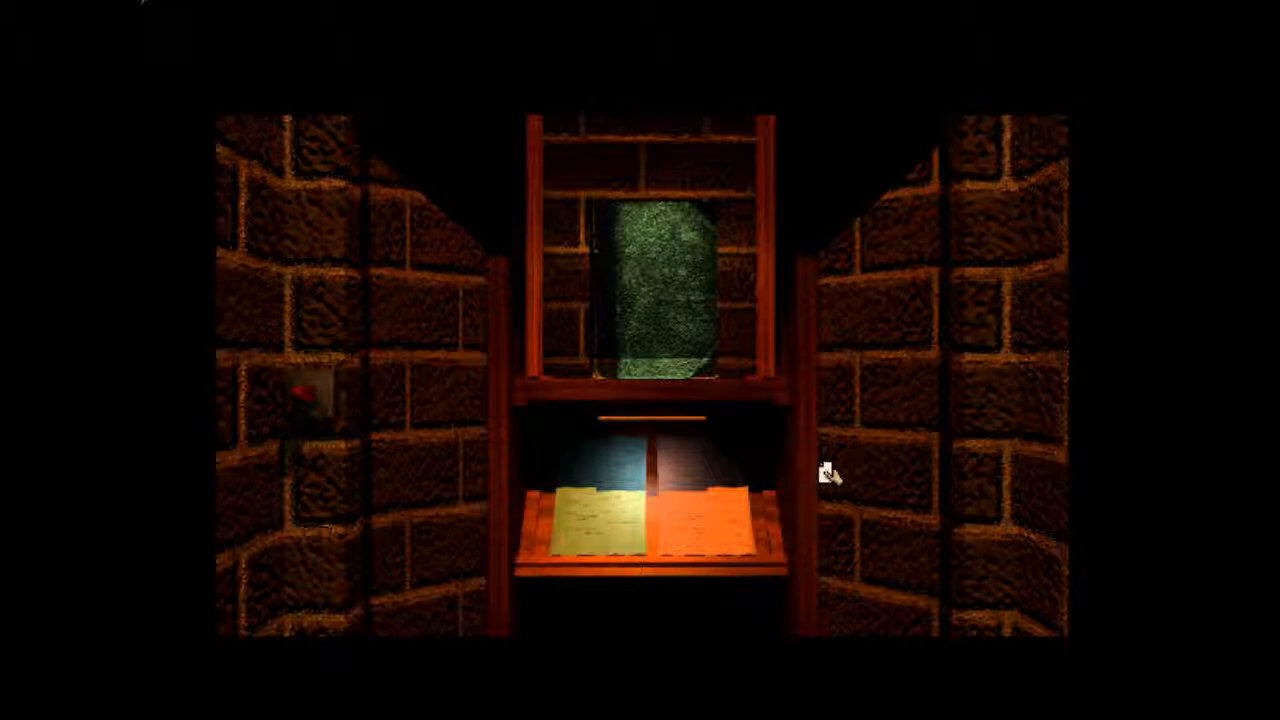
mouse_move(822, 478)
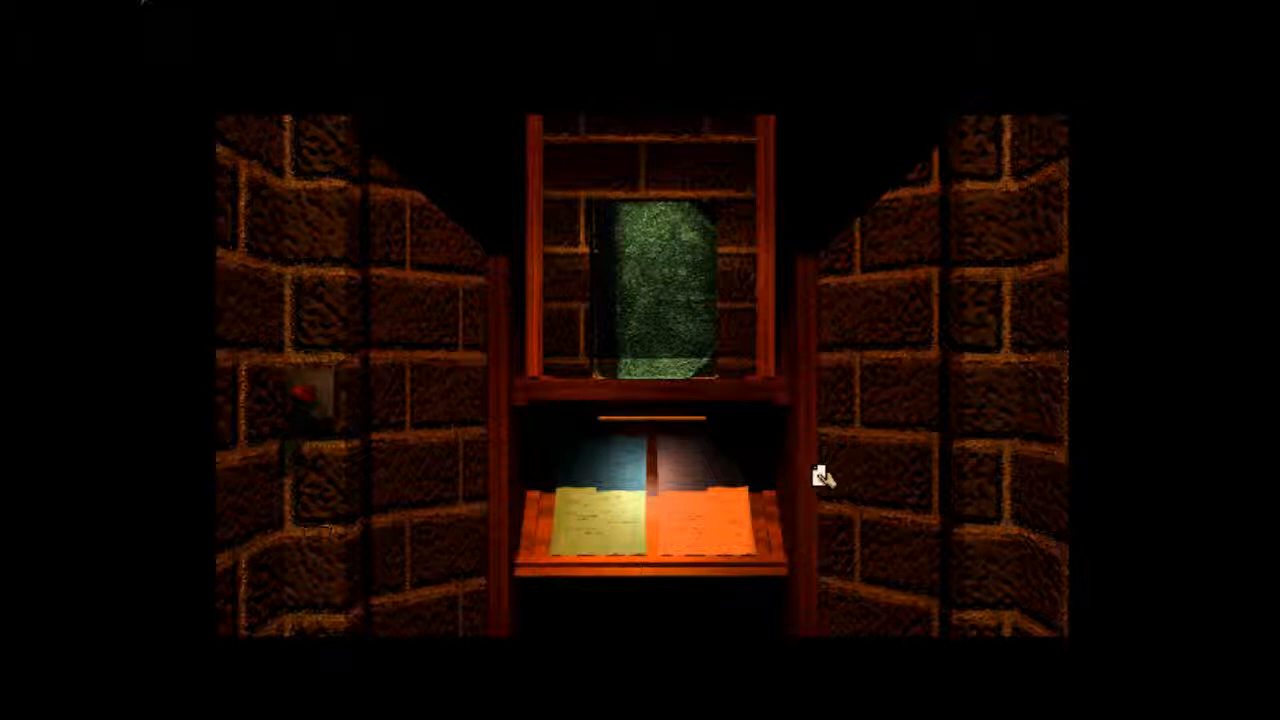
mouse_move(470, 500)
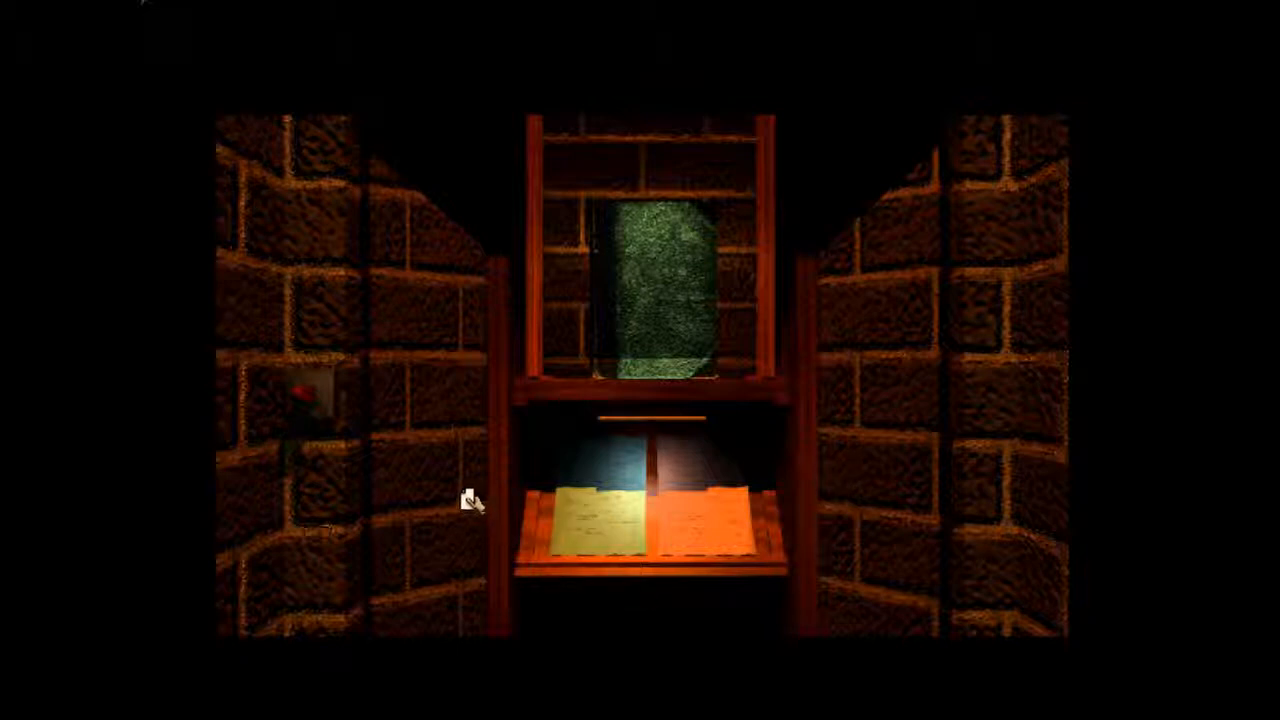
mouse_move(590, 540)
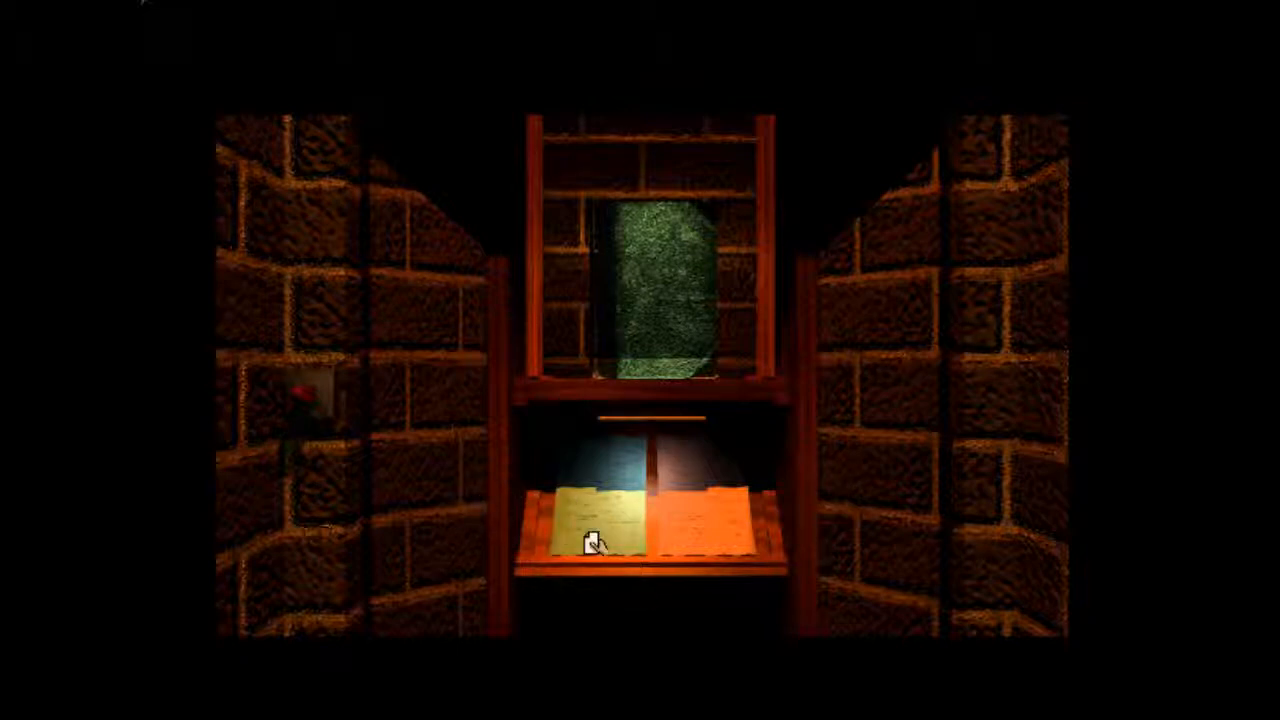
mouse_move(420, 492)
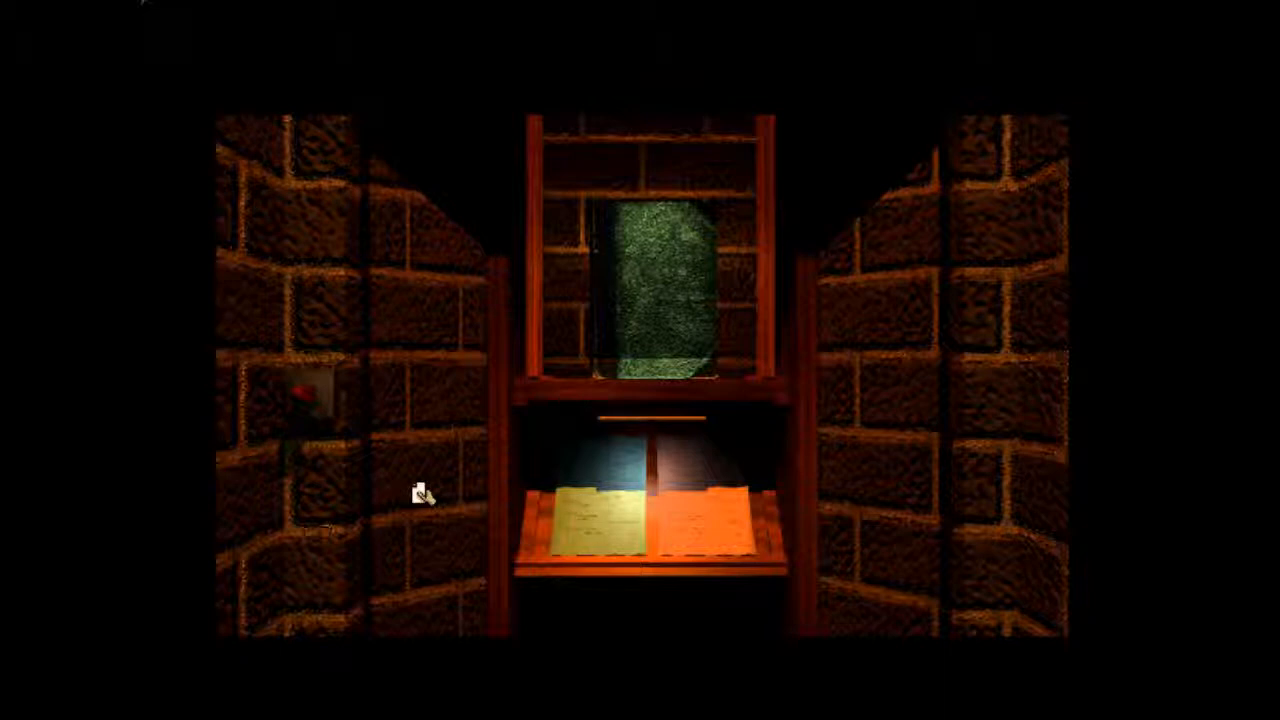
mouse_move(416, 468)
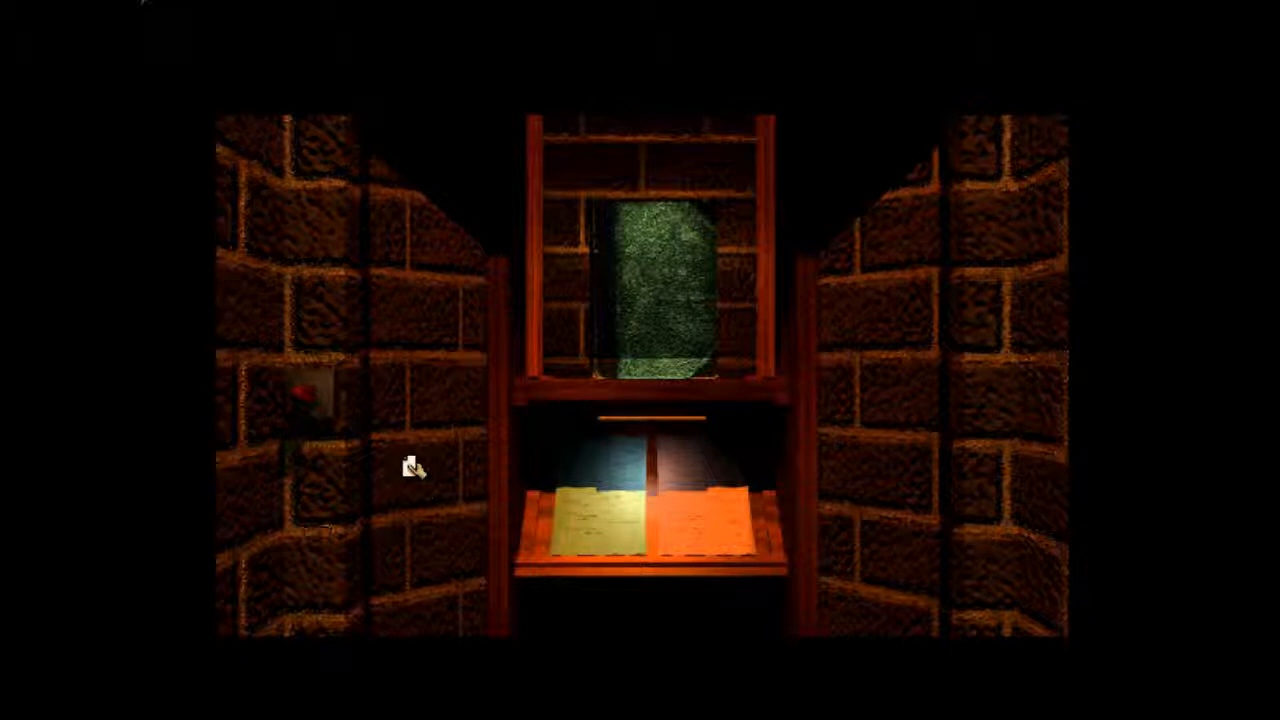
mouse_move(716, 504)
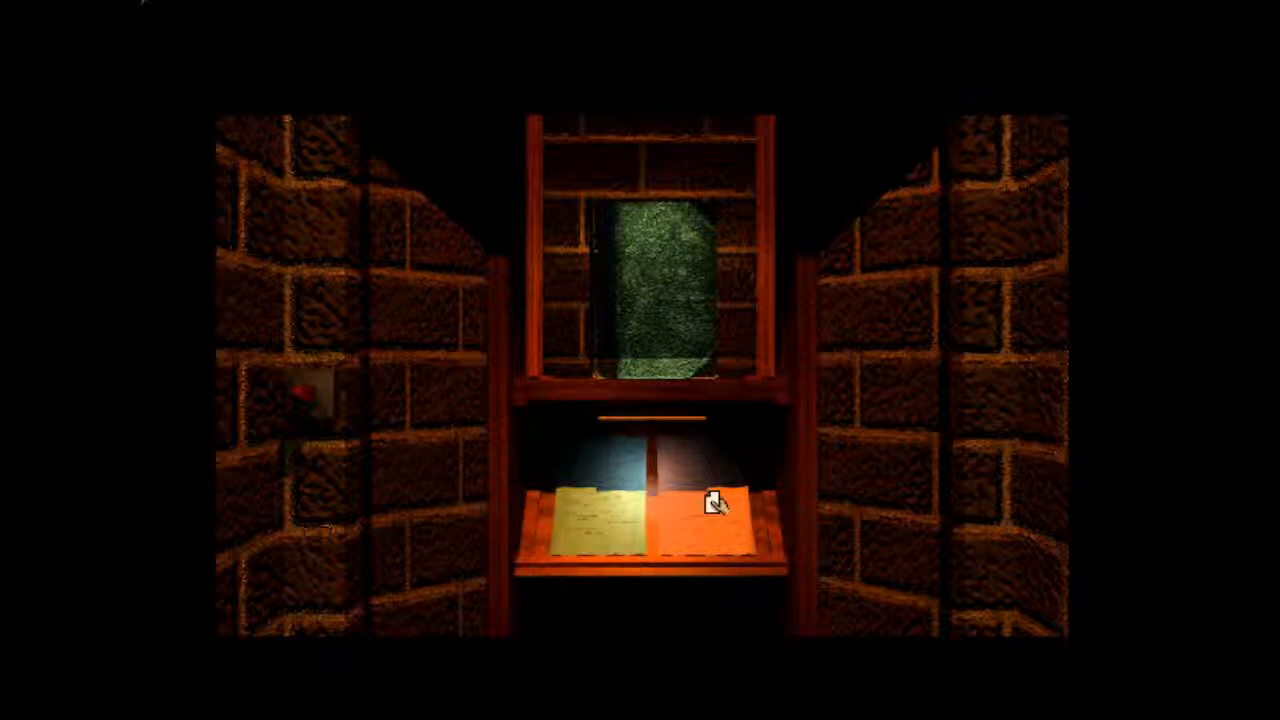
mouse_move(830, 480)
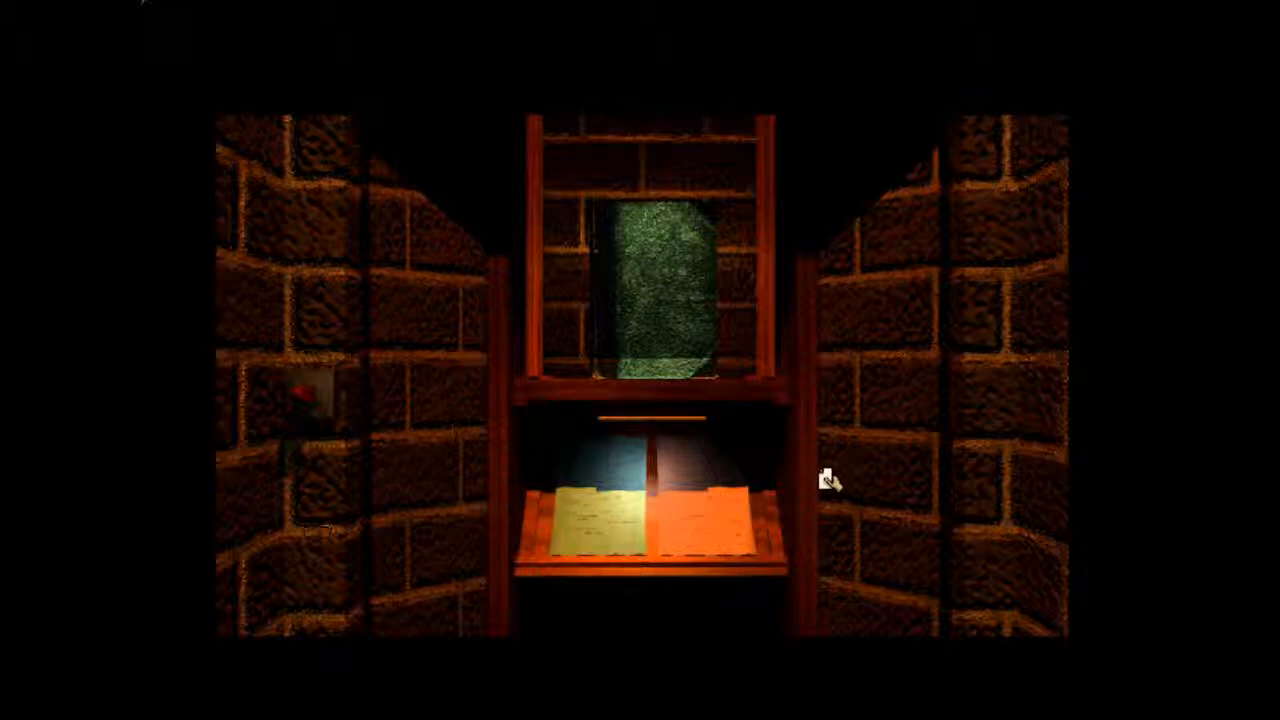
mouse_move(800, 478)
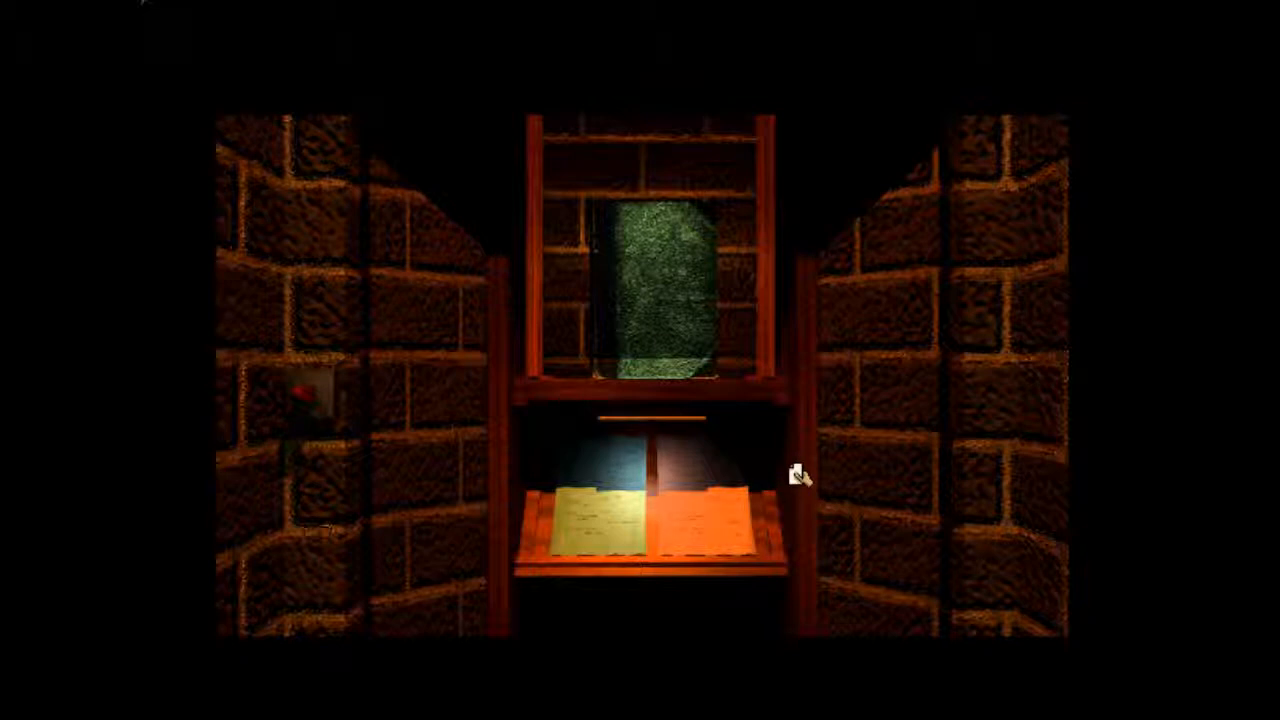
mouse_move(856, 500)
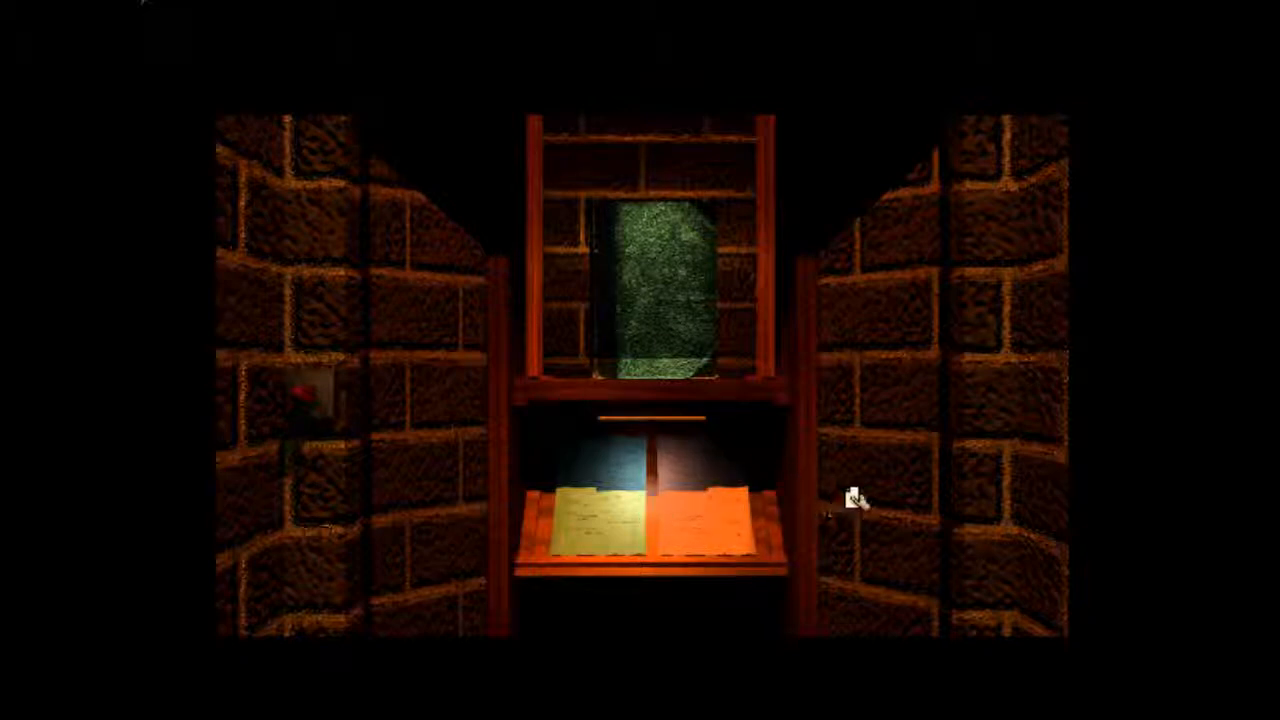
mouse_move(870, 476)
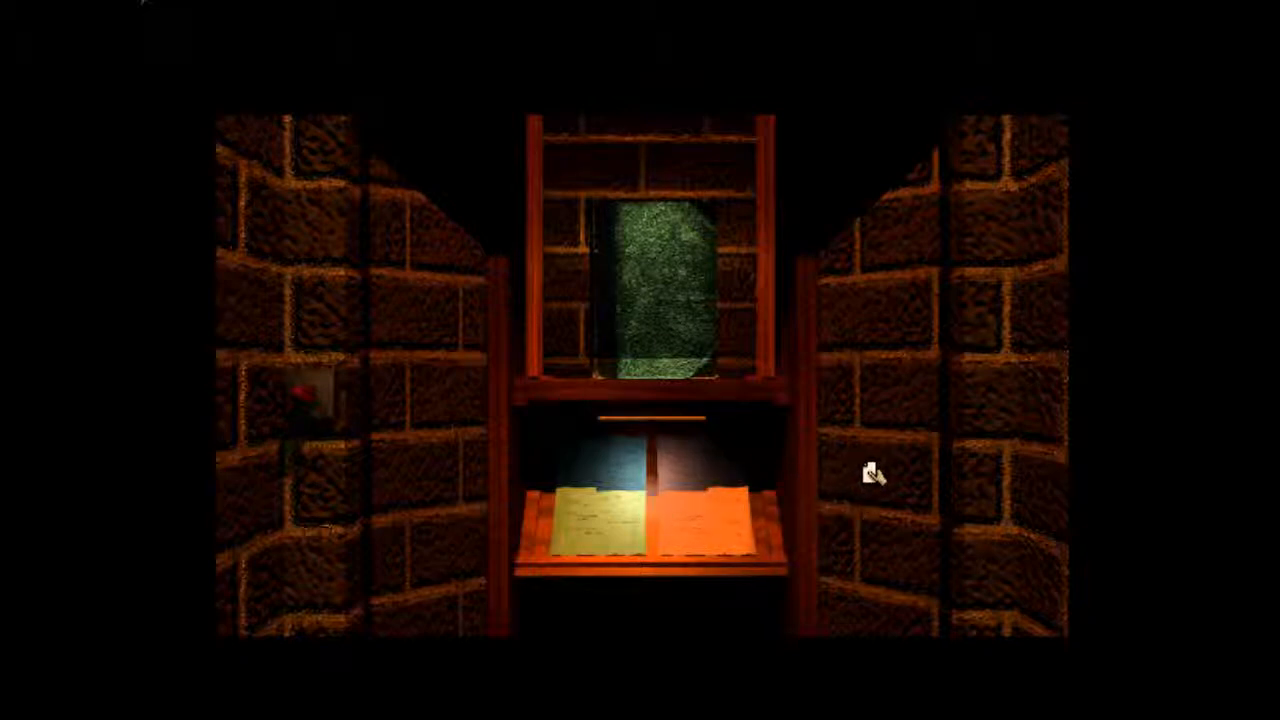
mouse_move(872, 480)
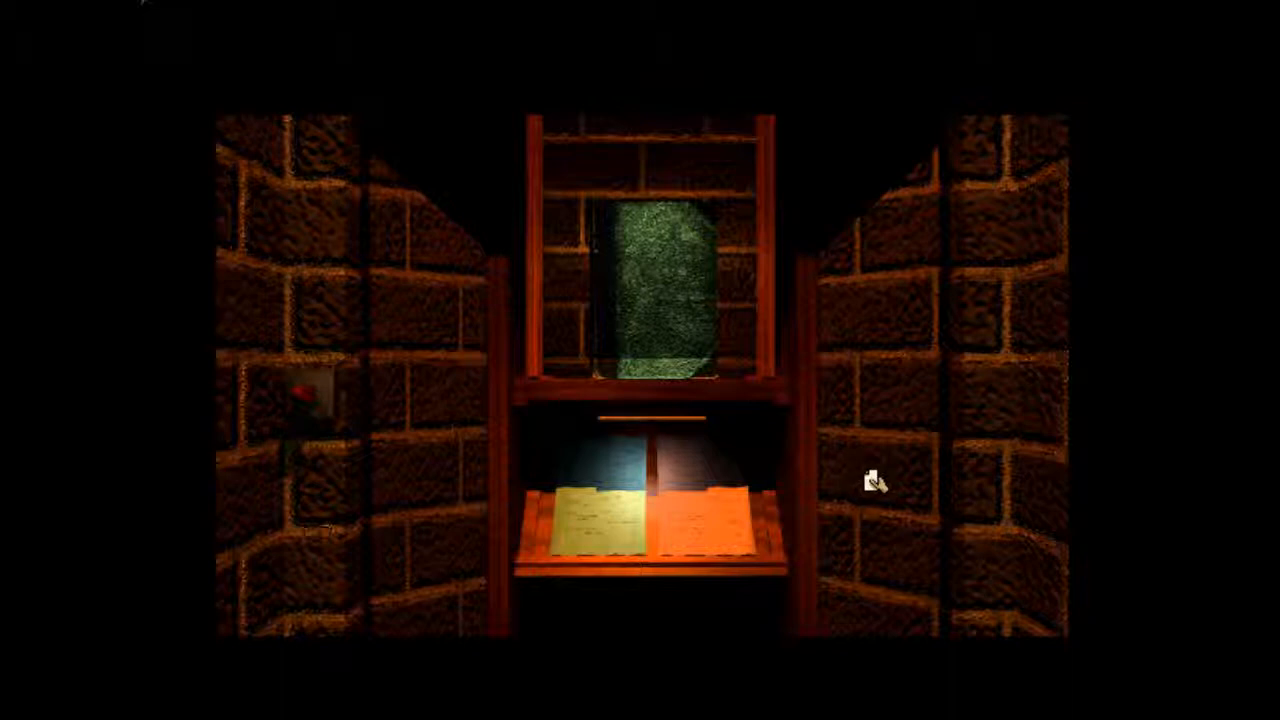
mouse_move(624, 256)
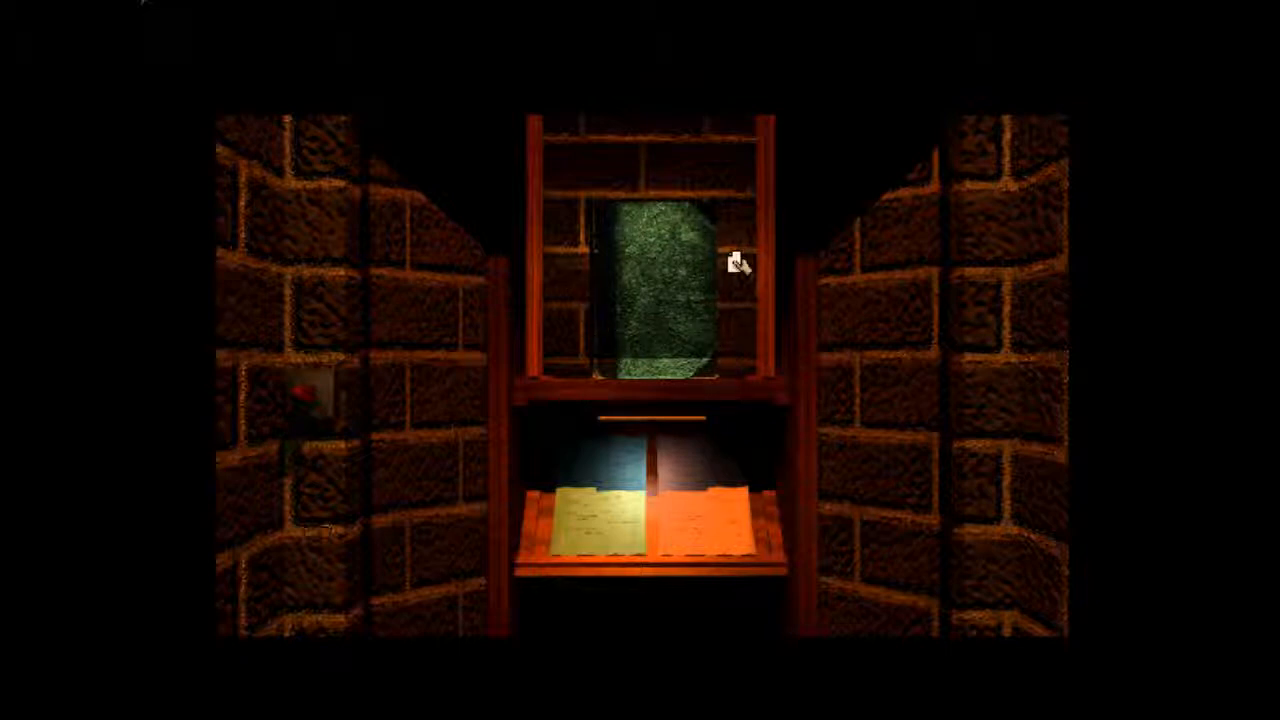
mouse_move(960, 588)
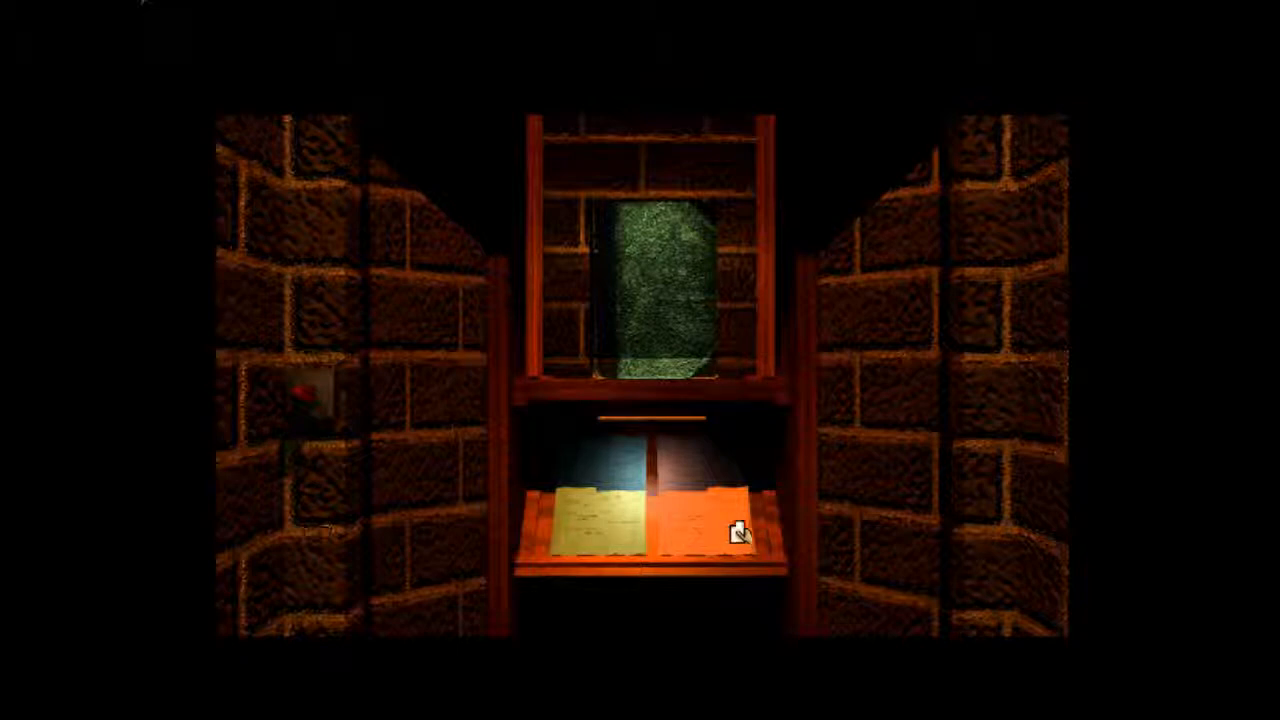
mouse_move(640, 536)
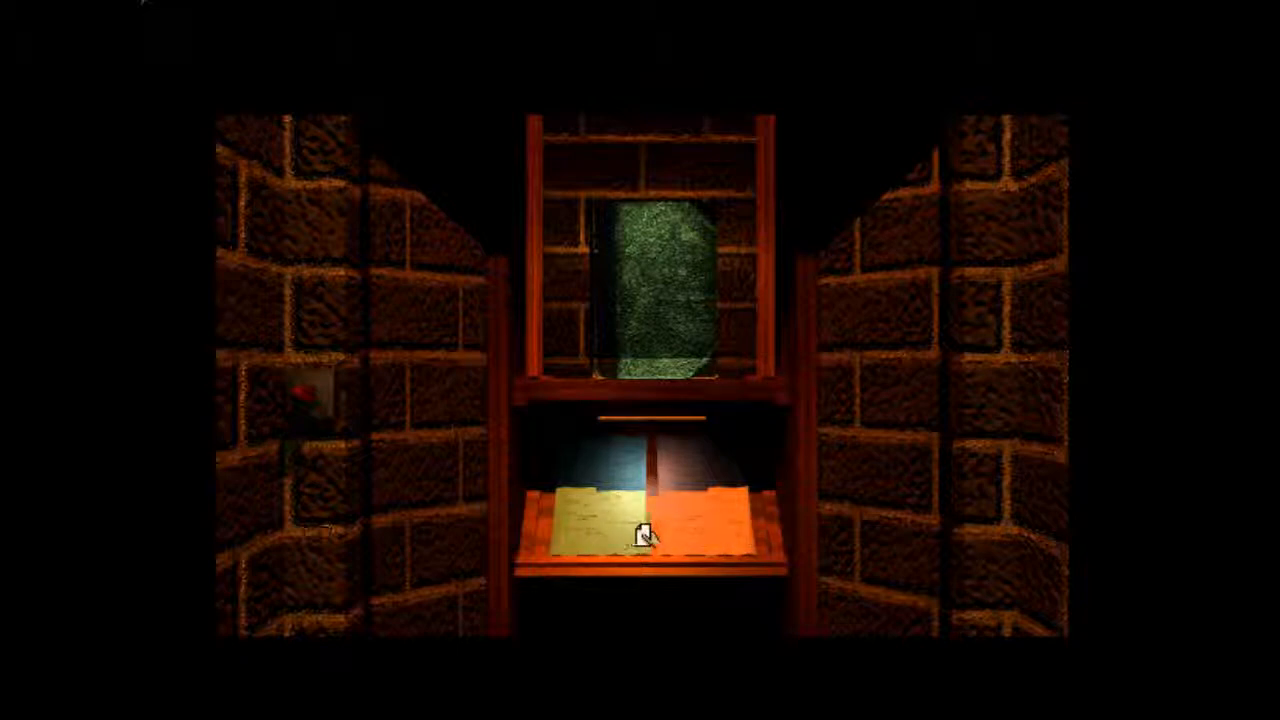
mouse_move(648, 280)
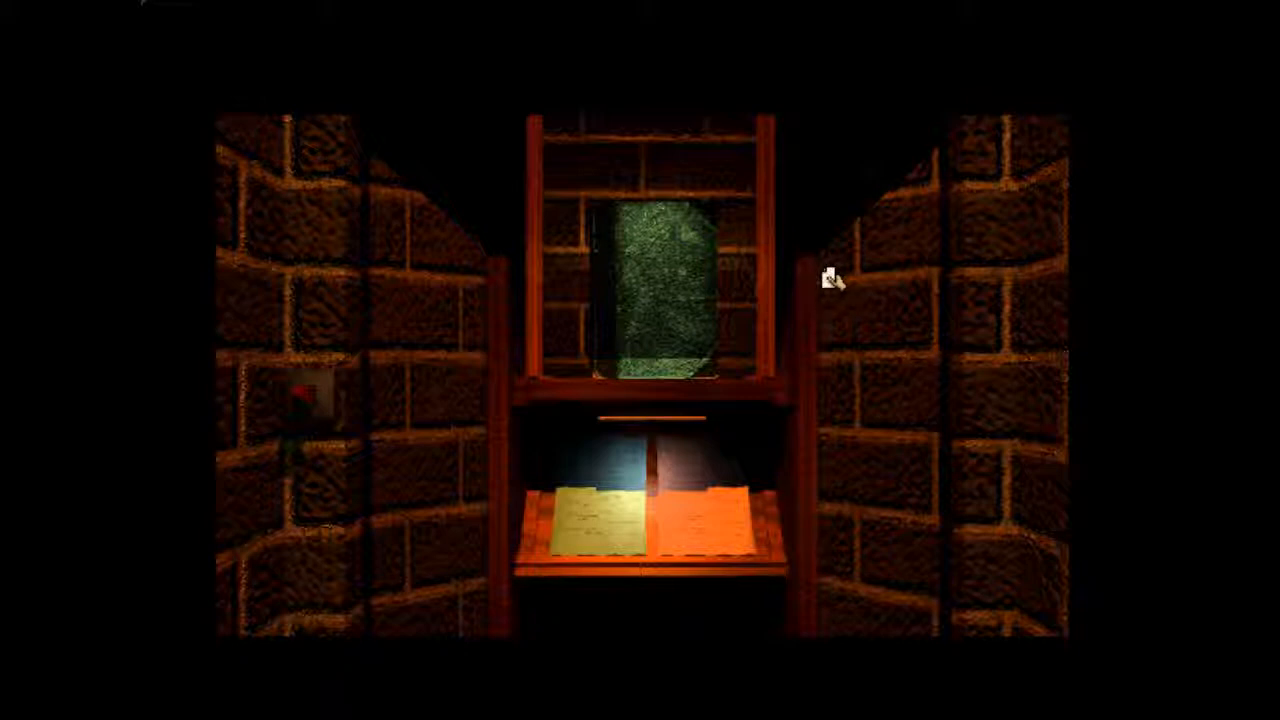
mouse_move(564, 322)
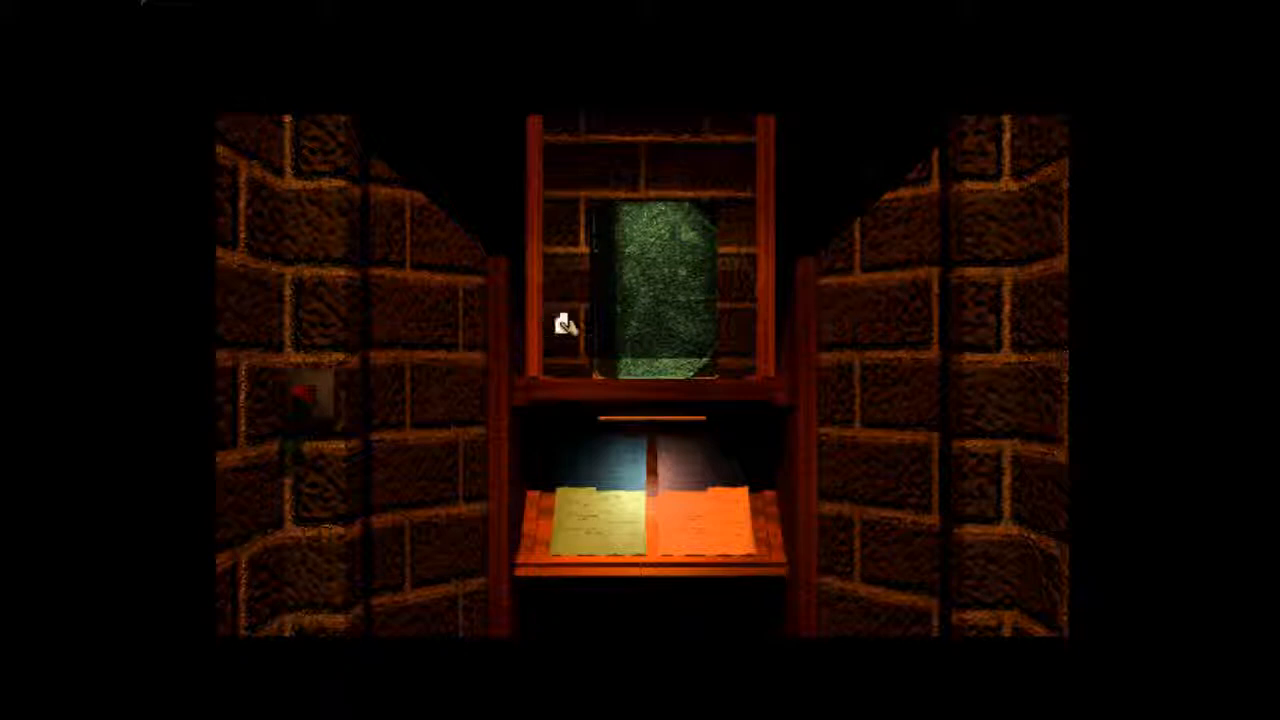
mouse_move(568, 320)
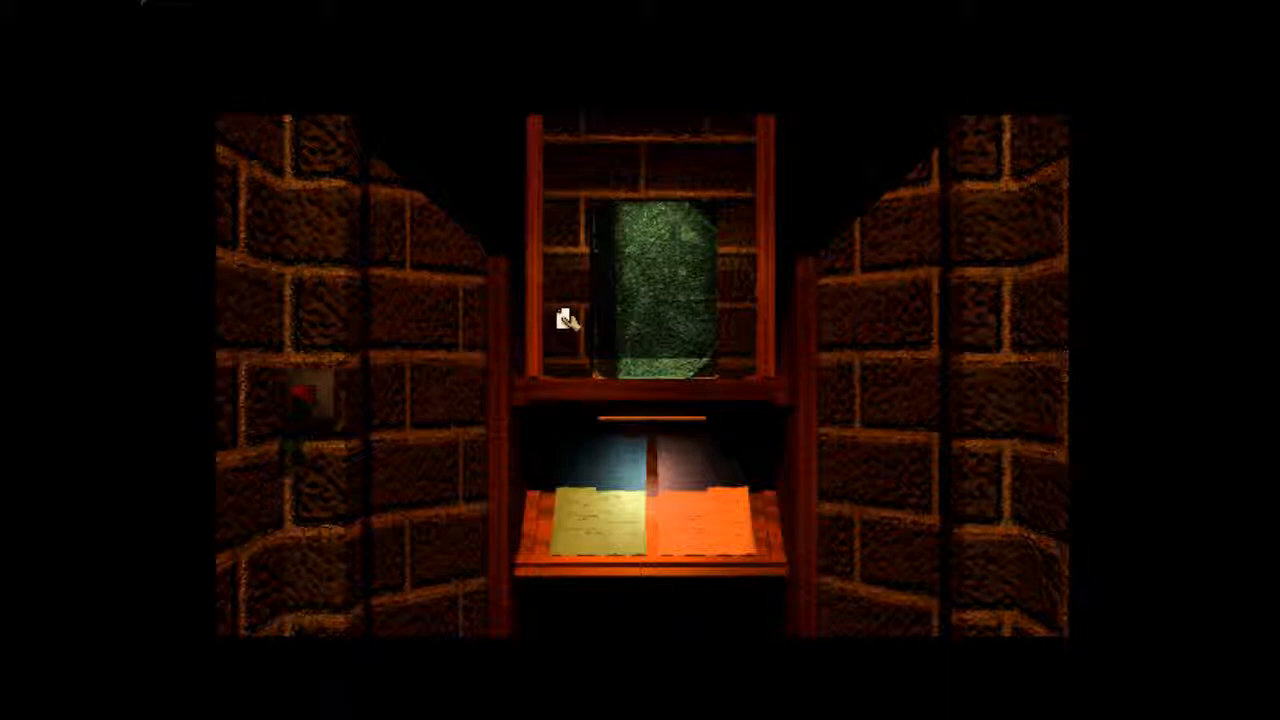
mouse_move(740, 322)
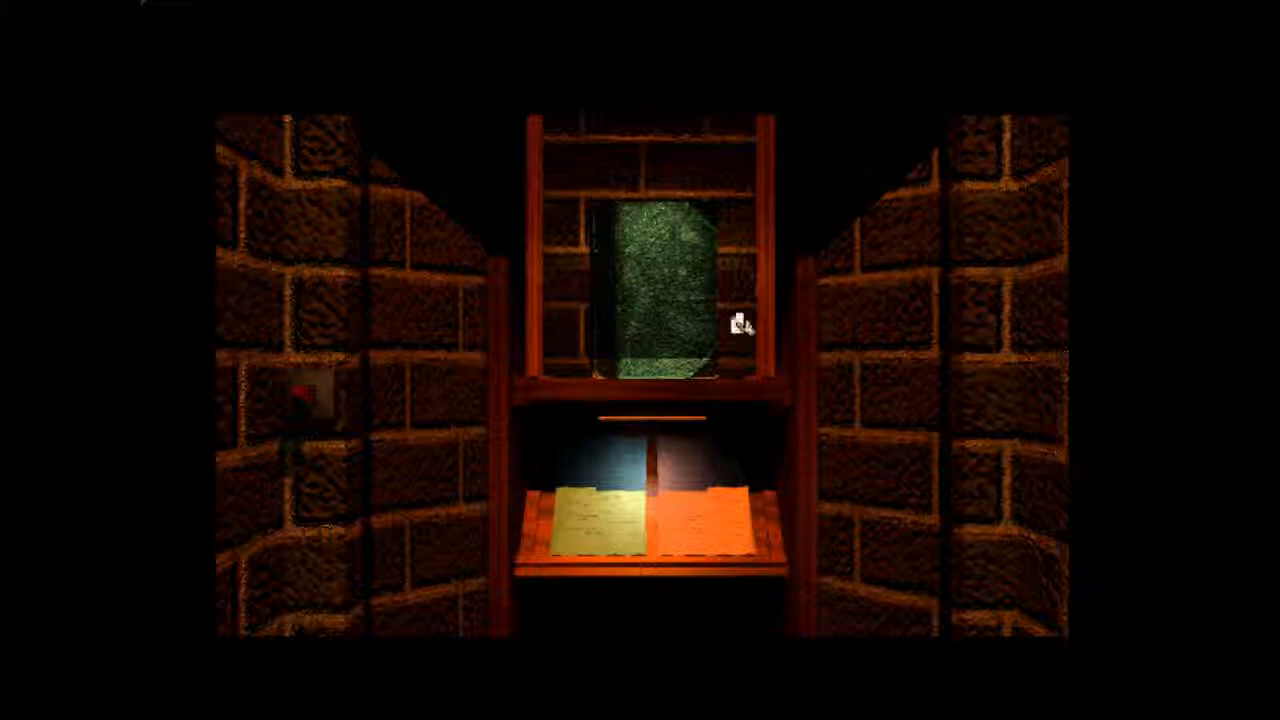
mouse_move(890, 284)
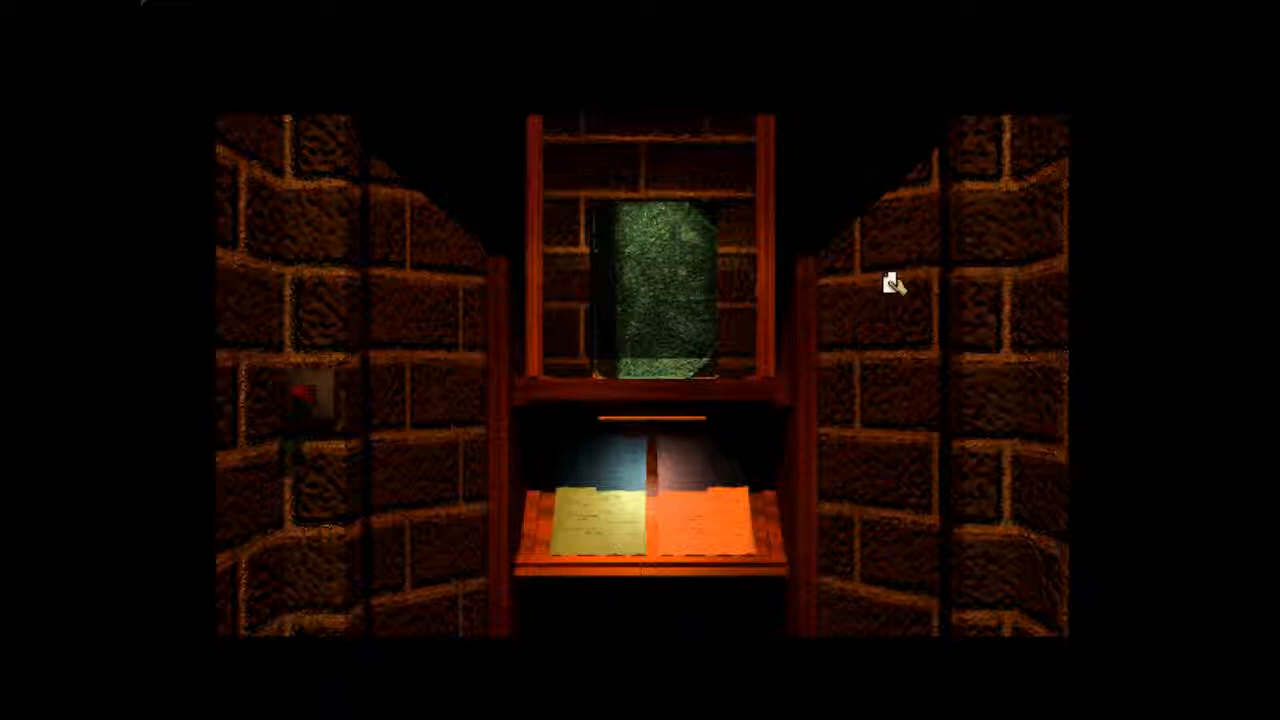
mouse_move(570, 590)
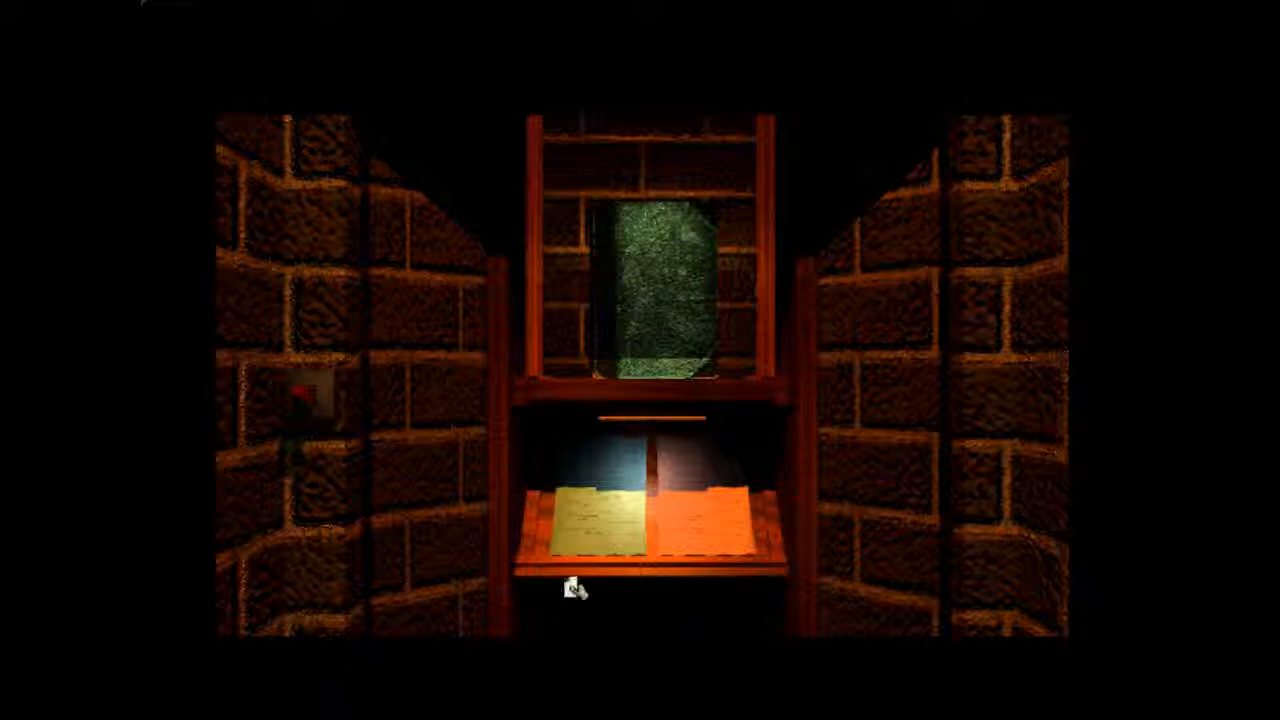
mouse_move(700, 236)
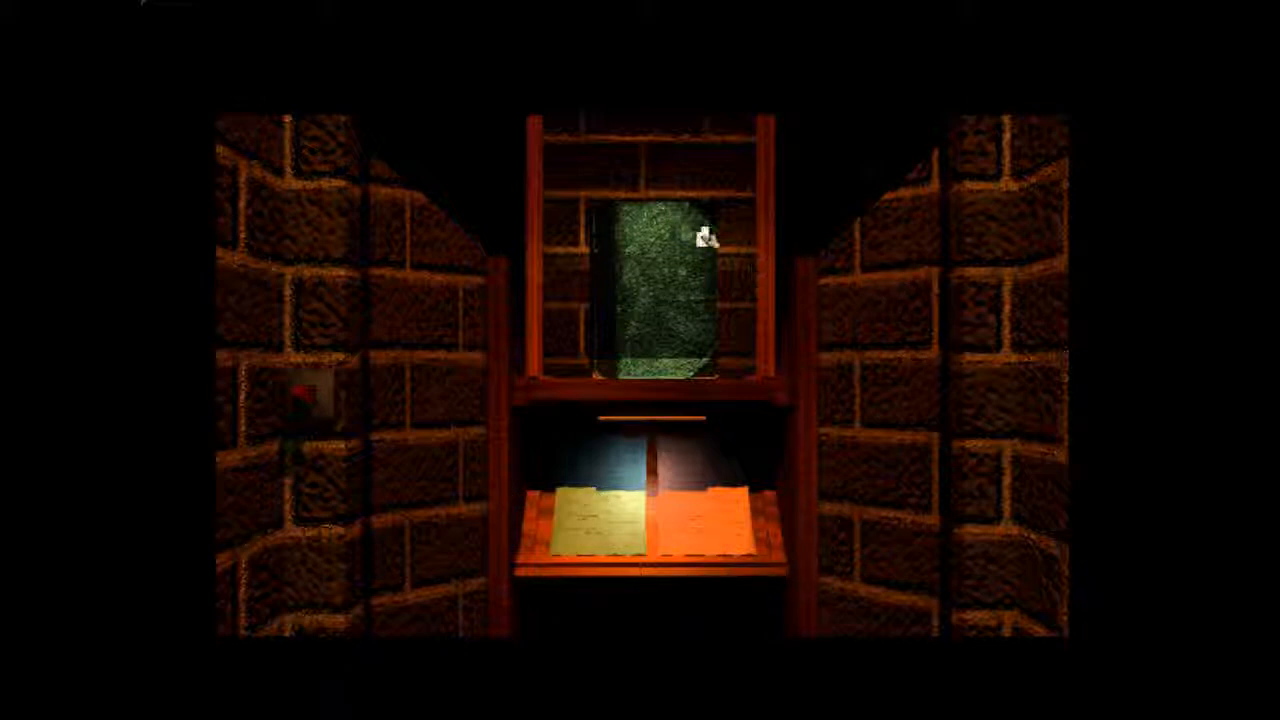
mouse_move(584, 420)
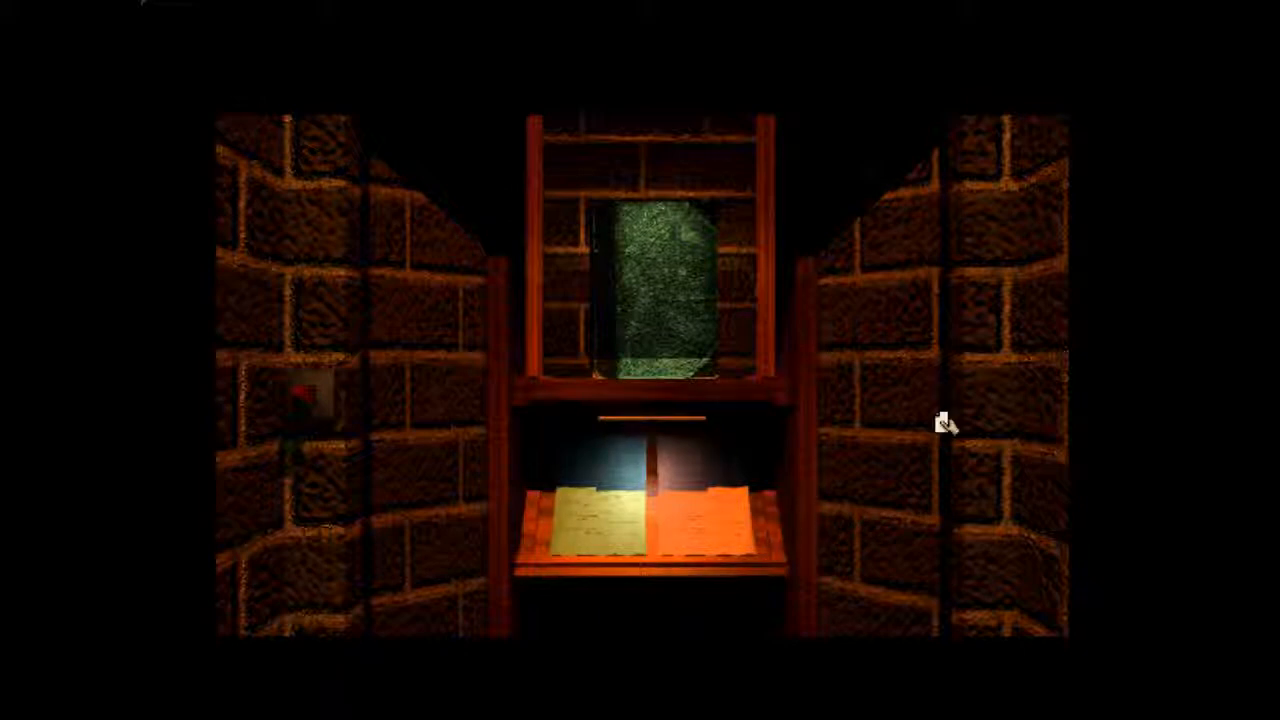
mouse_move(544, 180)
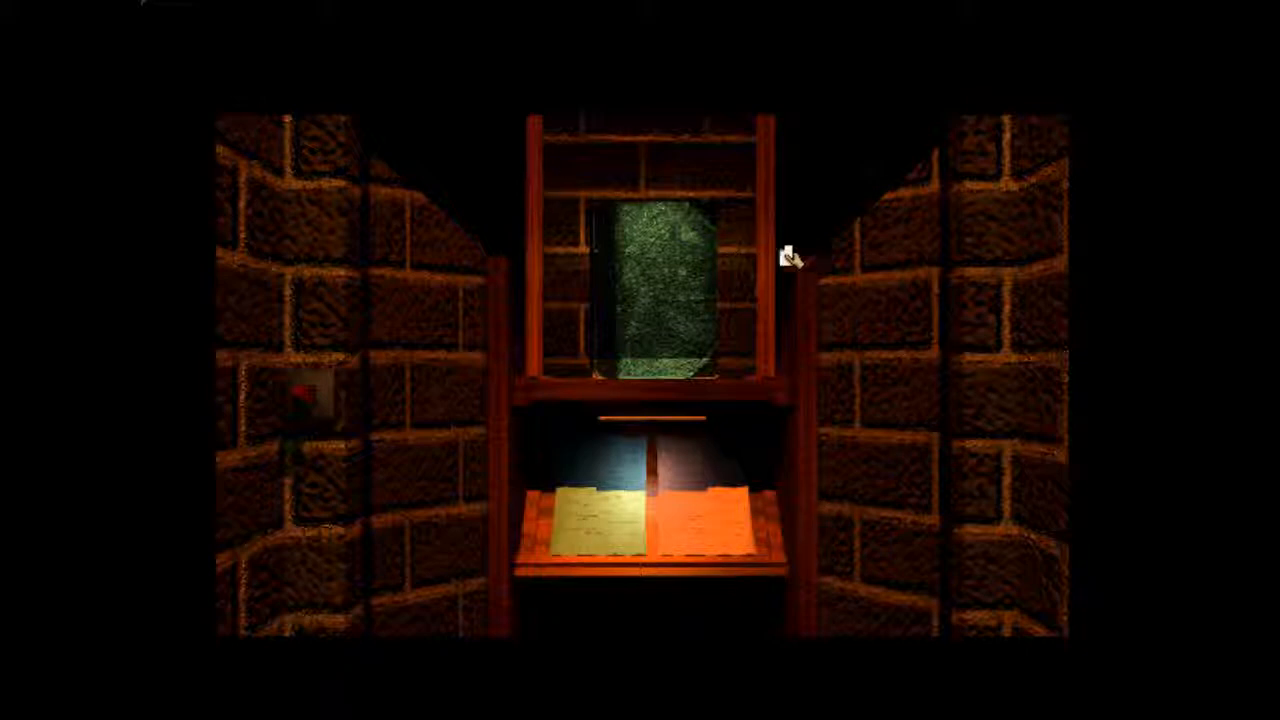
mouse_move(776, 500)
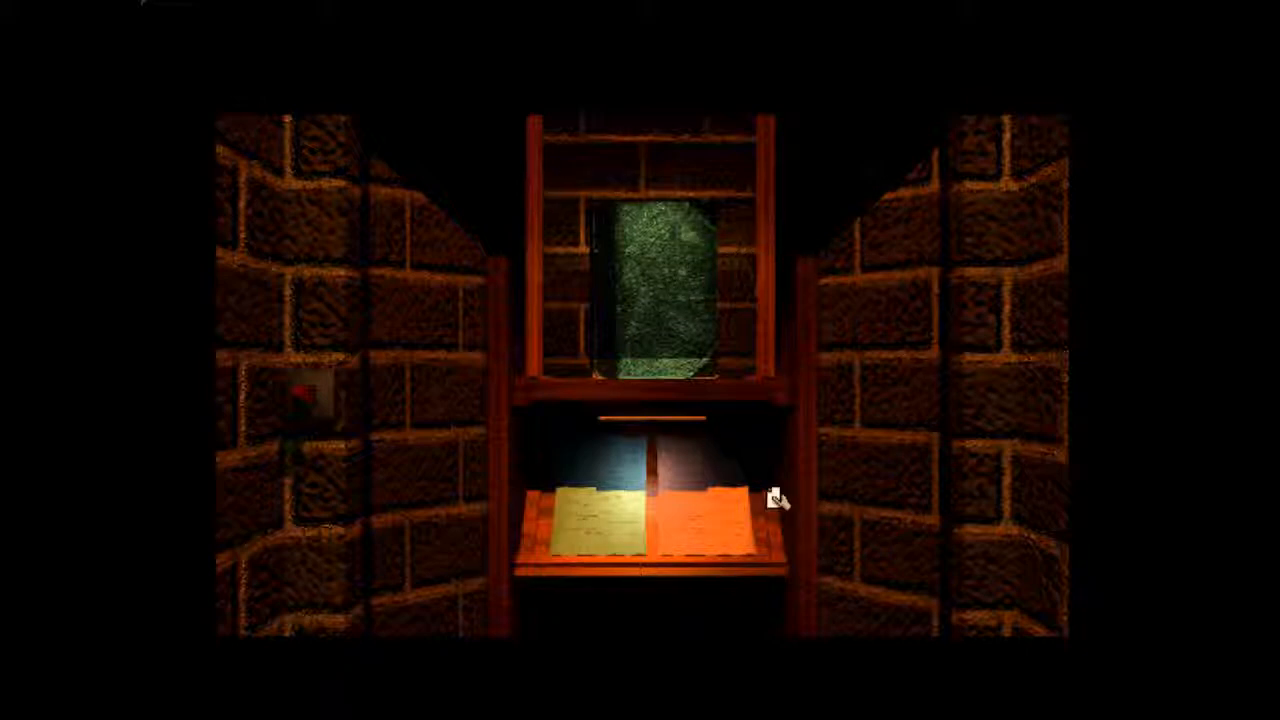
mouse_move(720, 308)
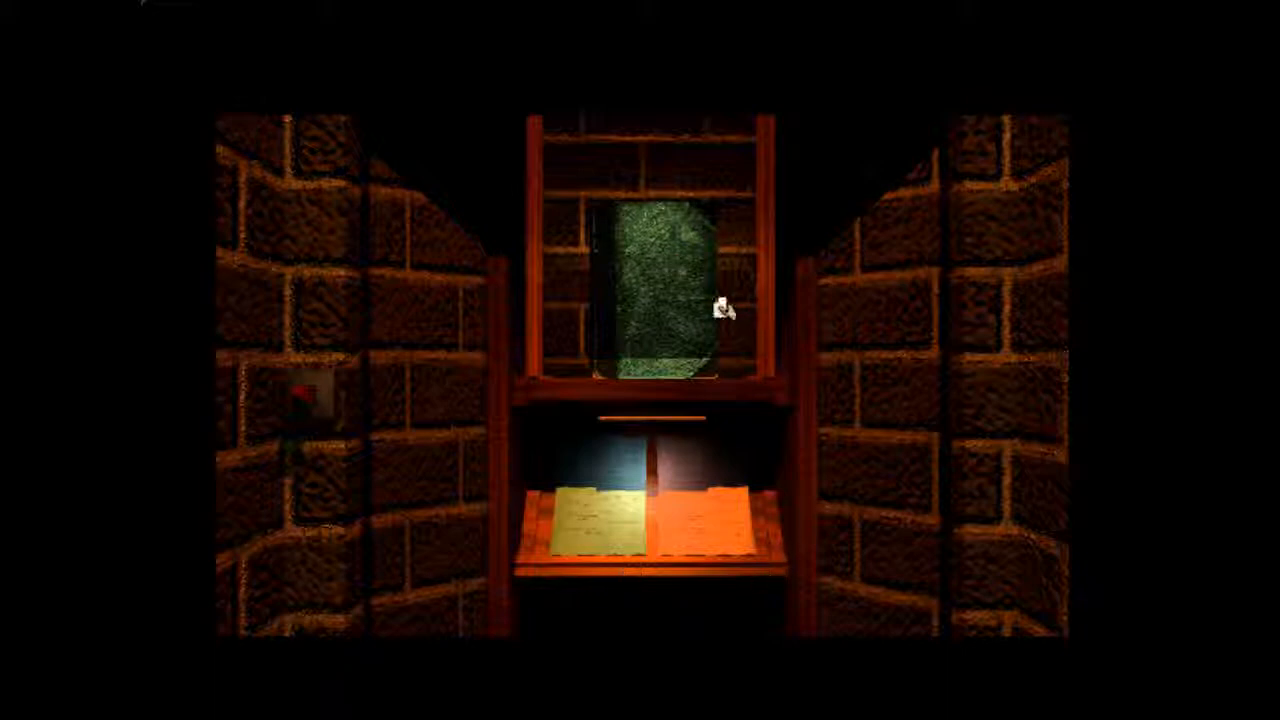